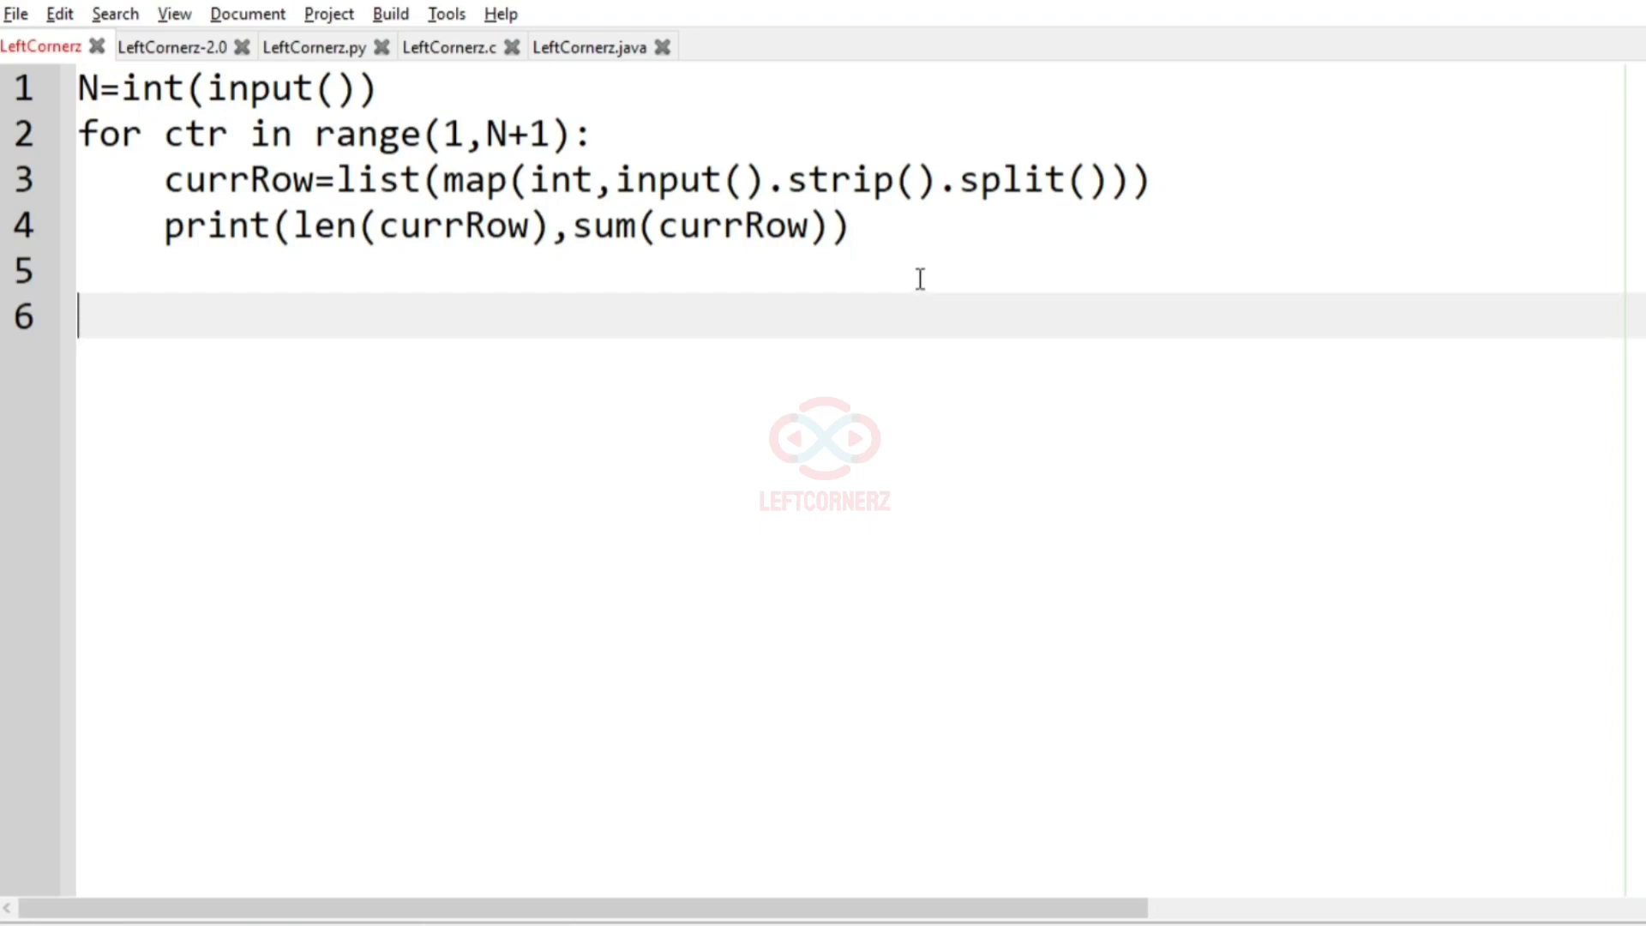
{"action": "mouse_move", "coordinate": [945, 244]}
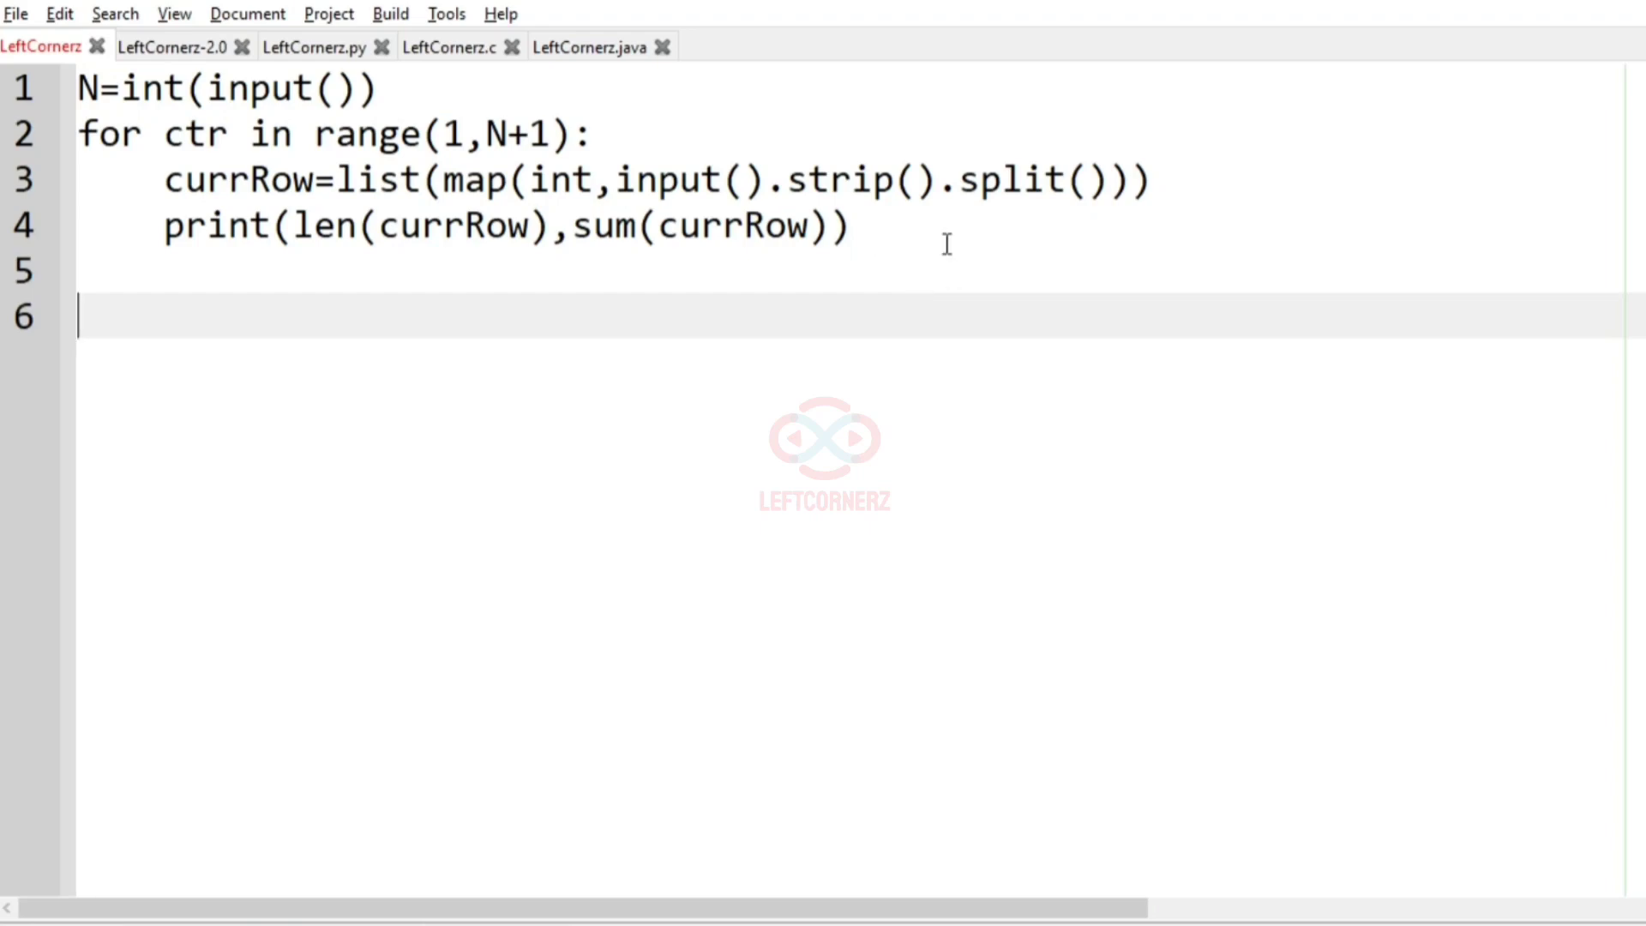
- Add empty lines below the four-line Python row-count-and-sum script
{"action": "key", "text": "ctrl+a"}
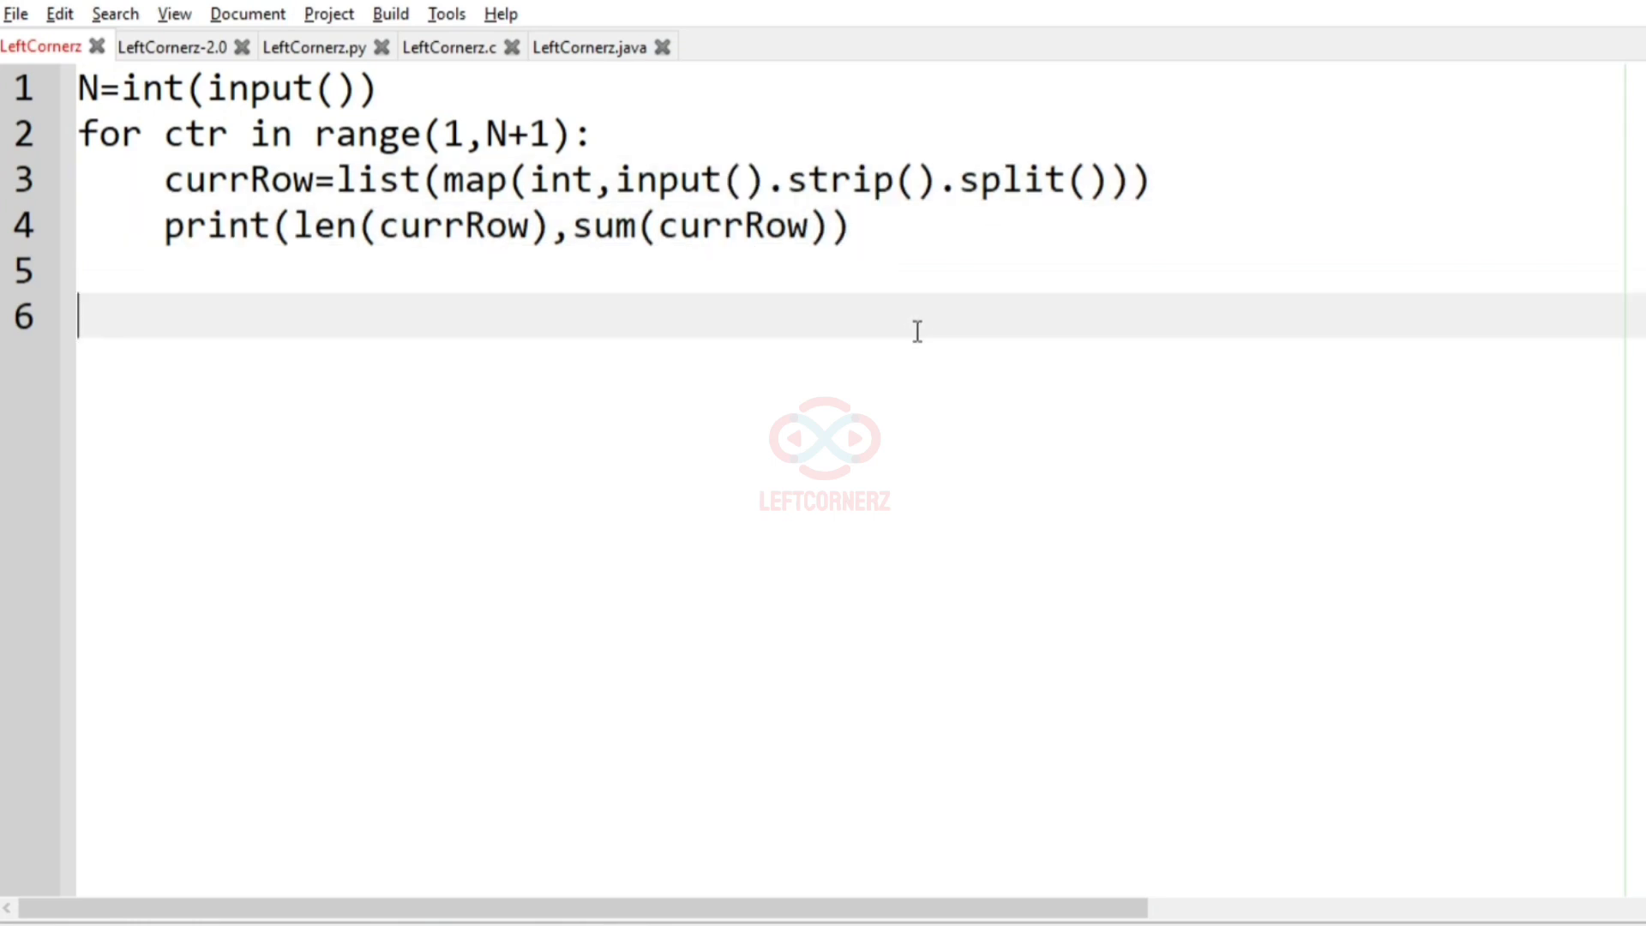
{"action": "key", "text": "ctrl+a"}
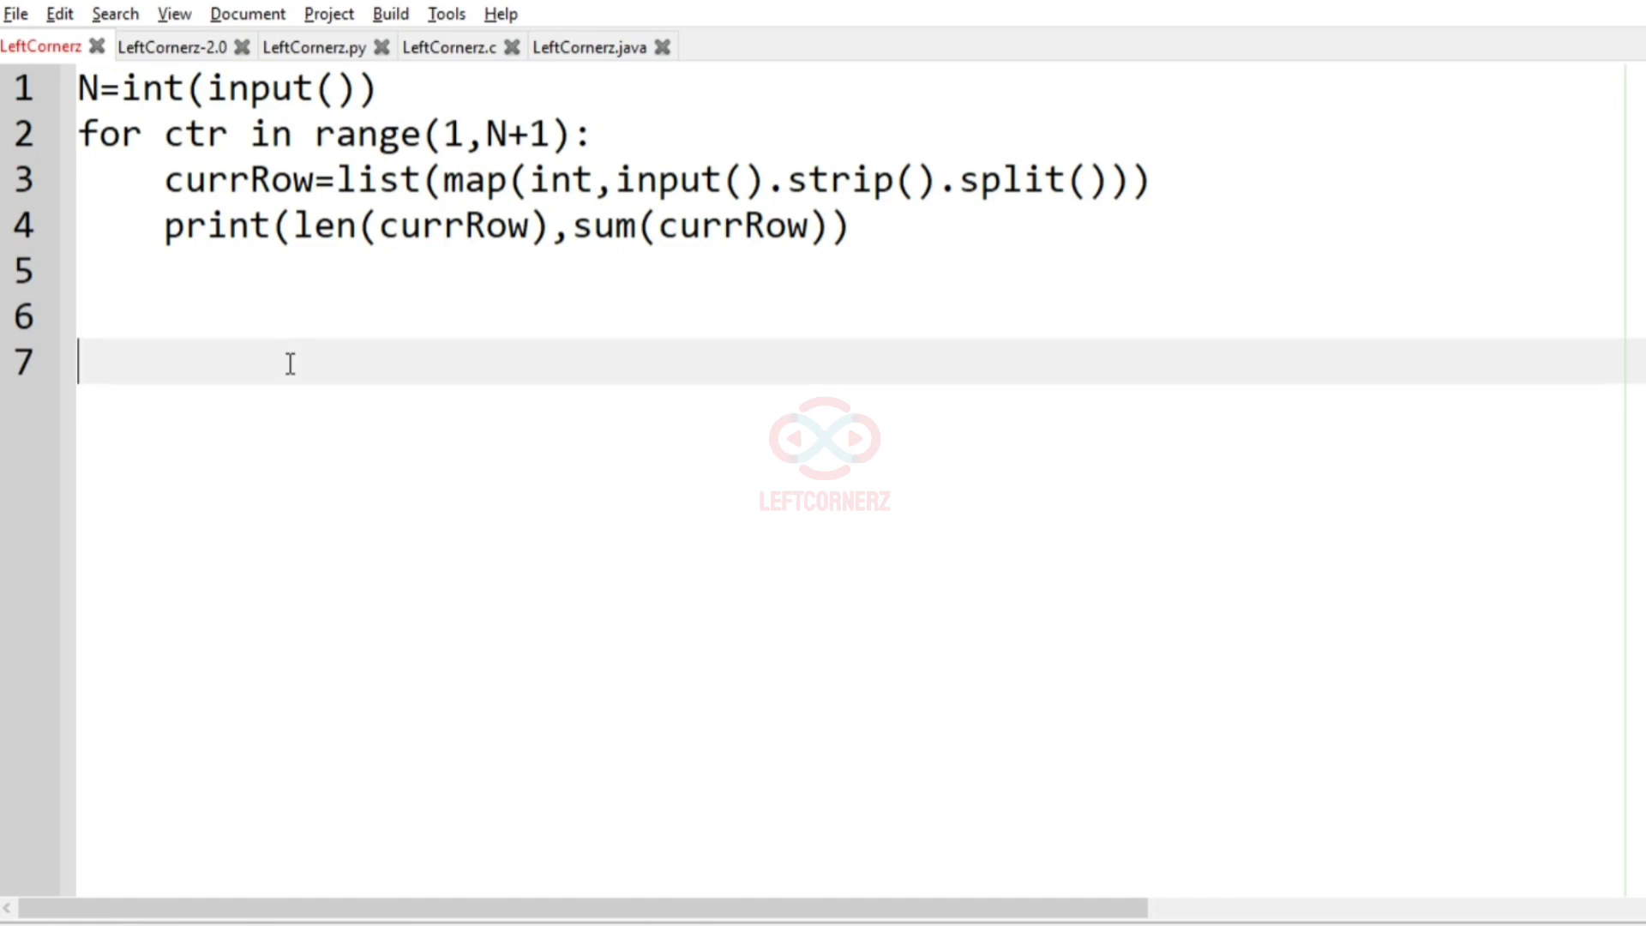
- Type sample rows 3, 4 2 5, 6 2, 1 2 4 5 8, checking ctr and len(currRow)
{"action": "type", "text": "3"}
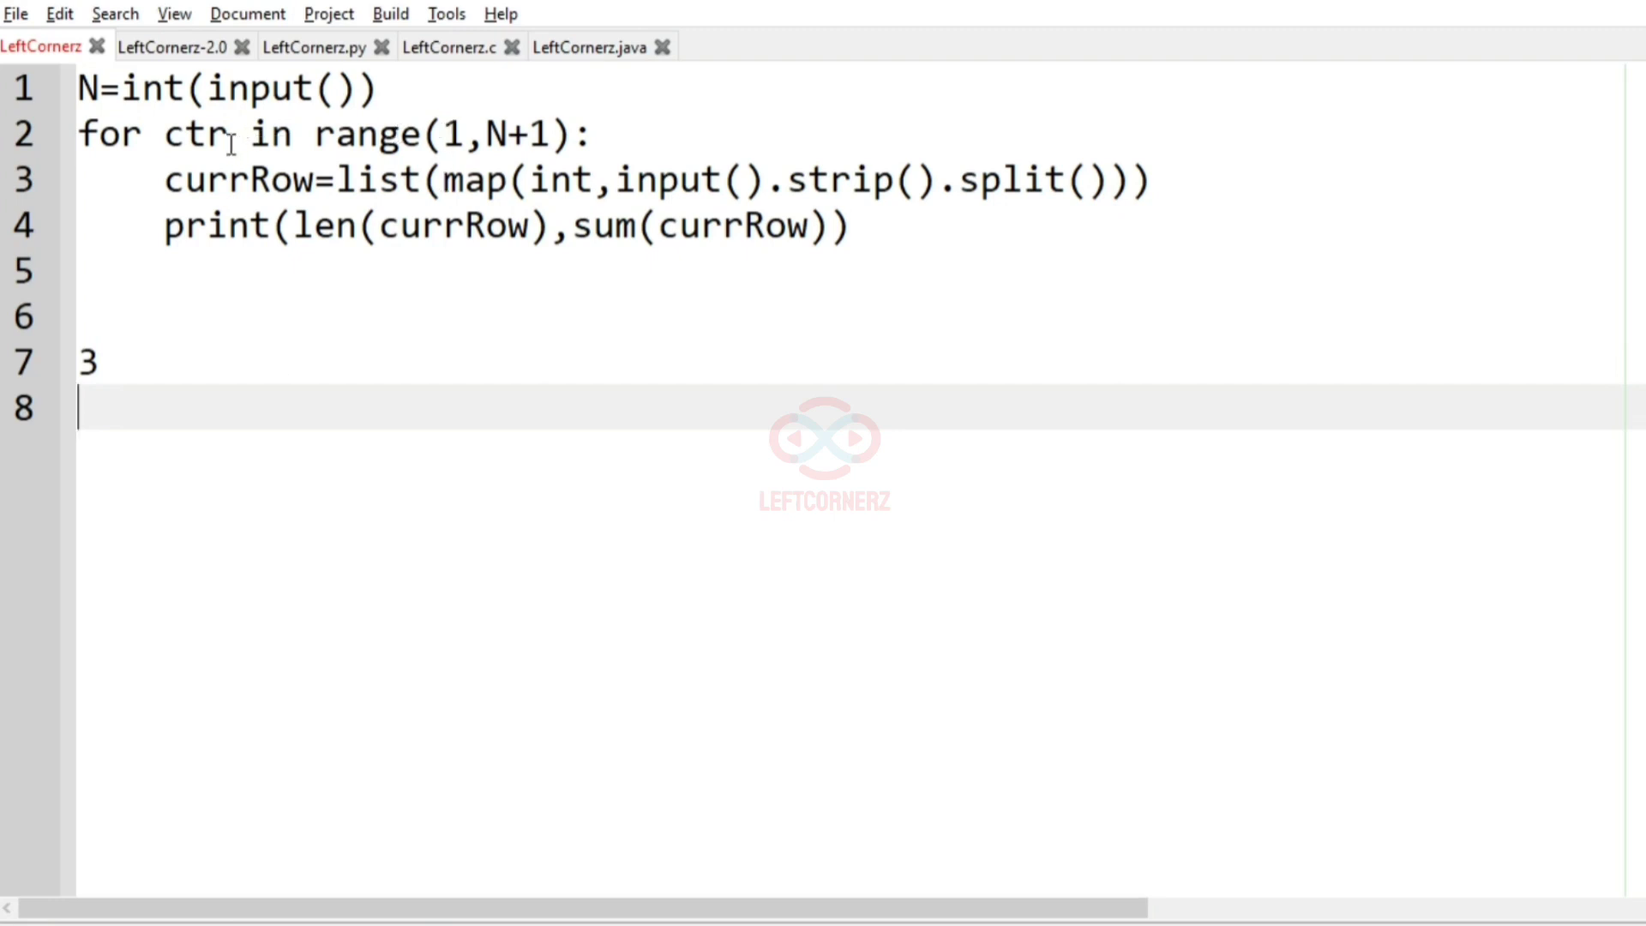
{"action": "double_click", "coordinate": [195, 134]}
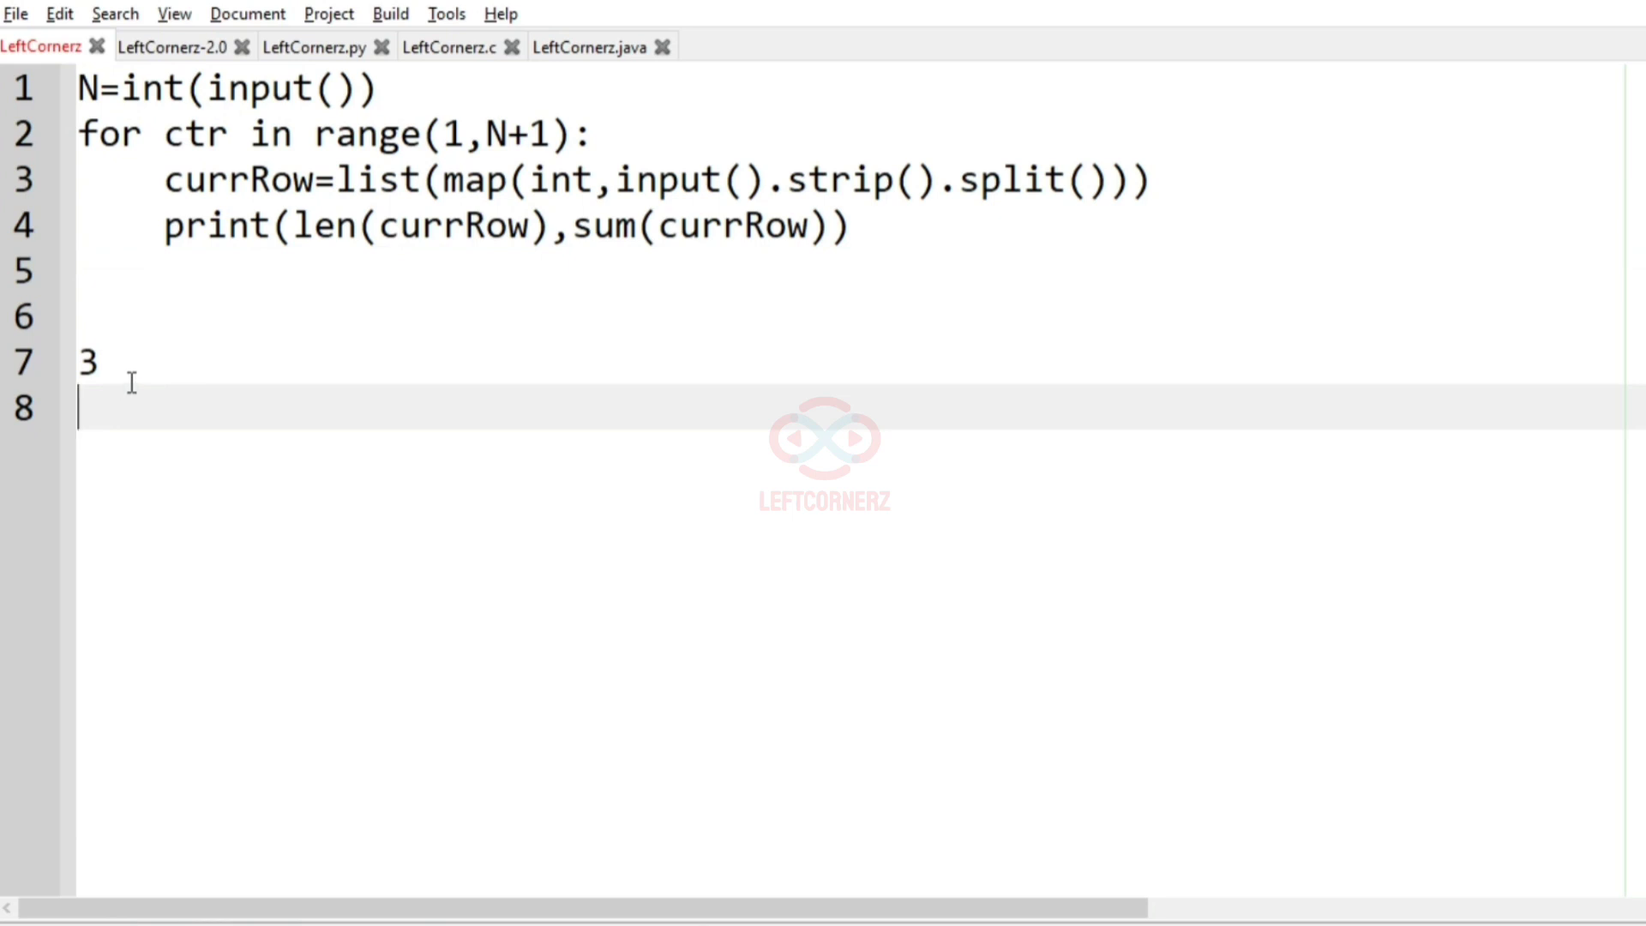
{"action": "type", "text": "4 2 5"}
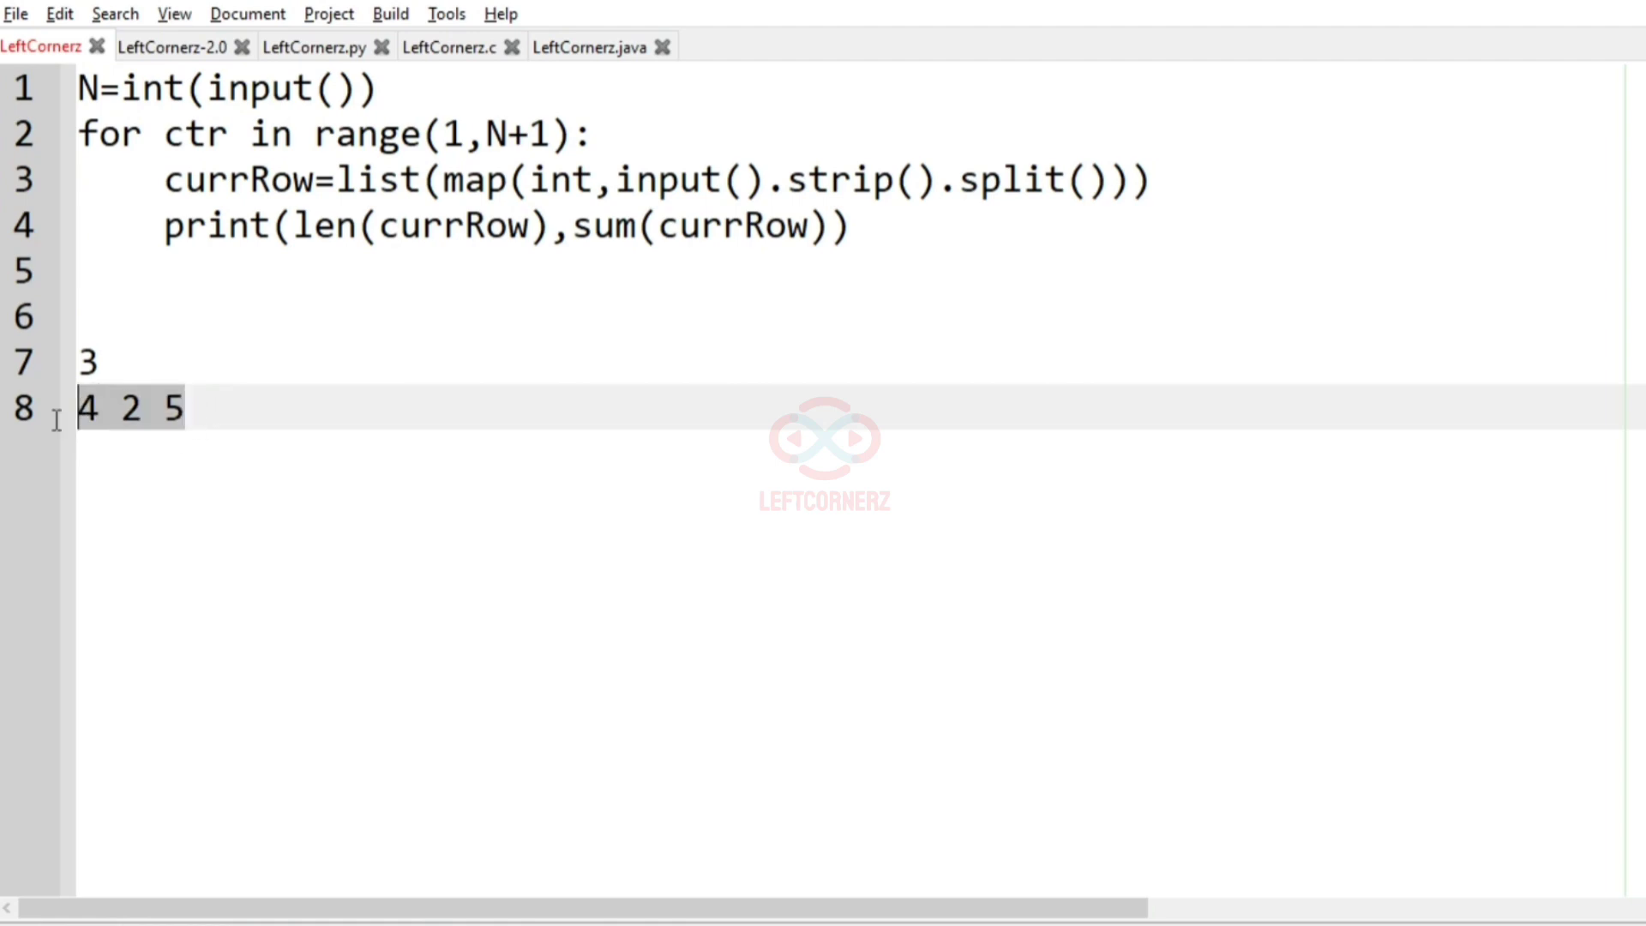
{"action": "mouse_move", "coordinate": [207, 410]}
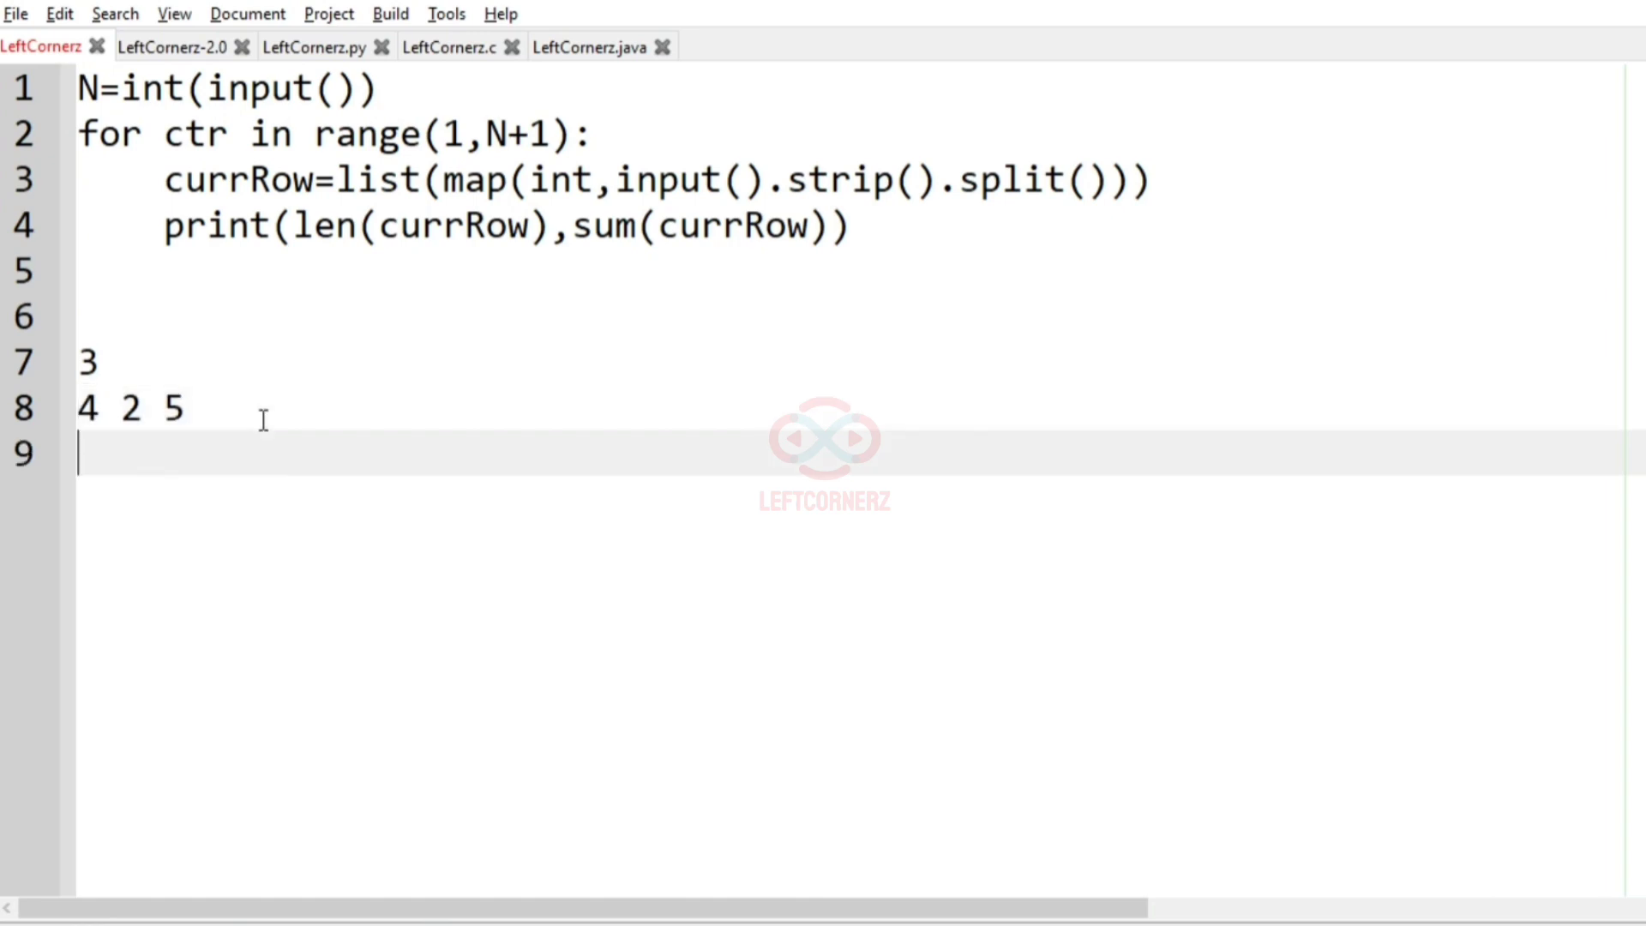
{"action": "type", "text": "6 2"}
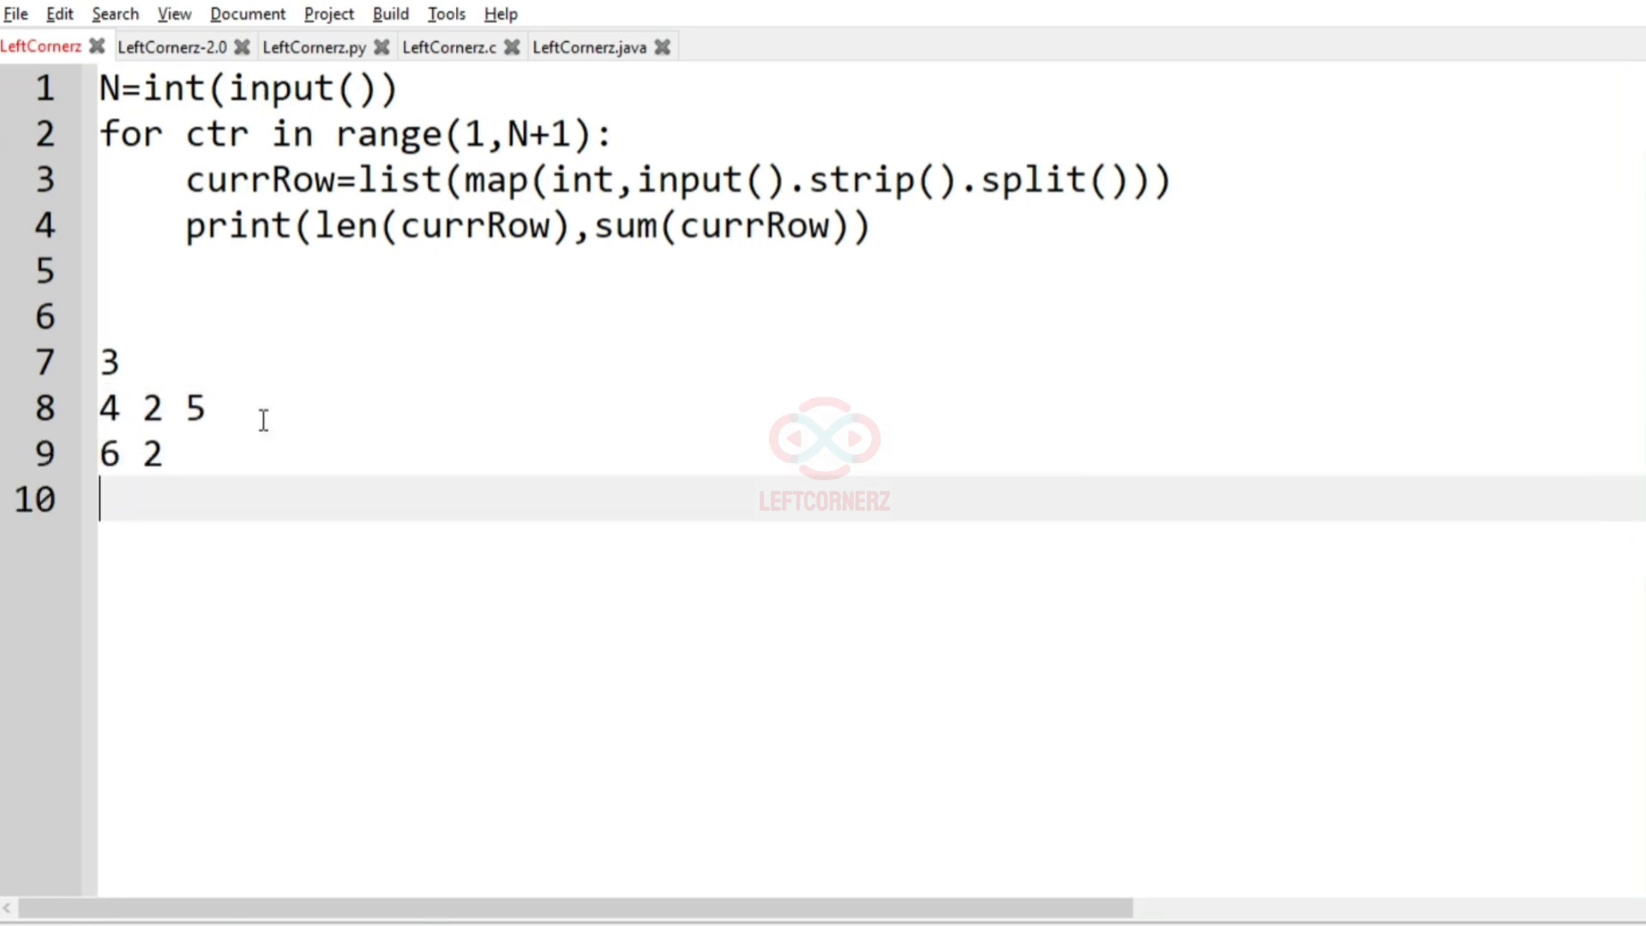
{"action": "type", "text": "1 2 4 5"}
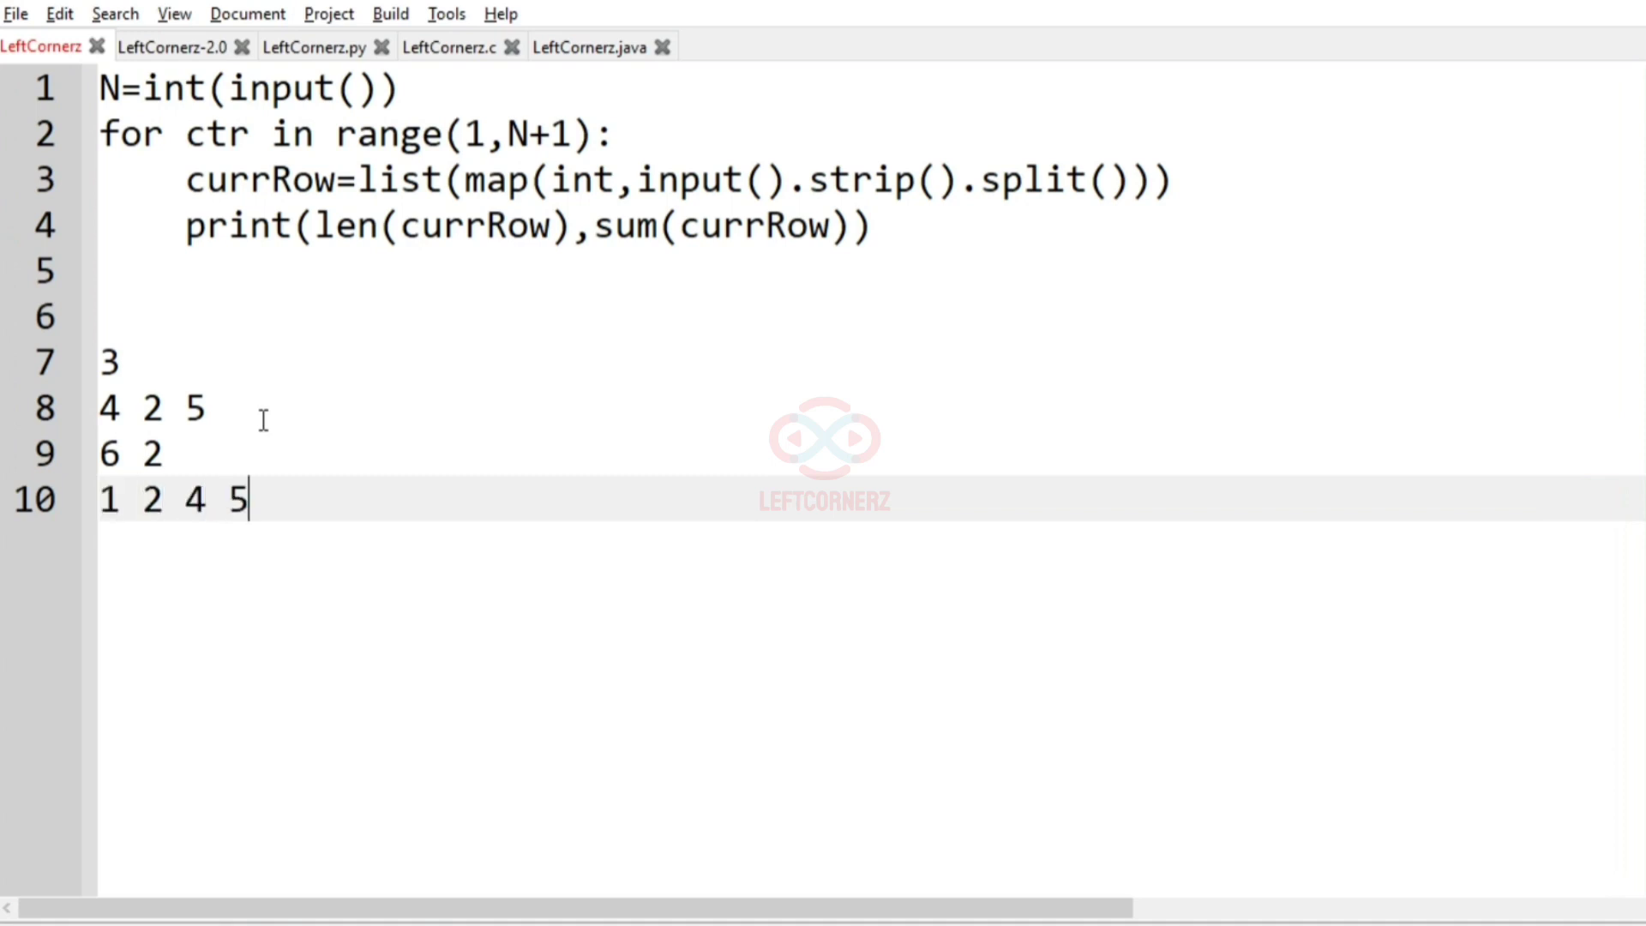
{"action": "type", "text": "8"}
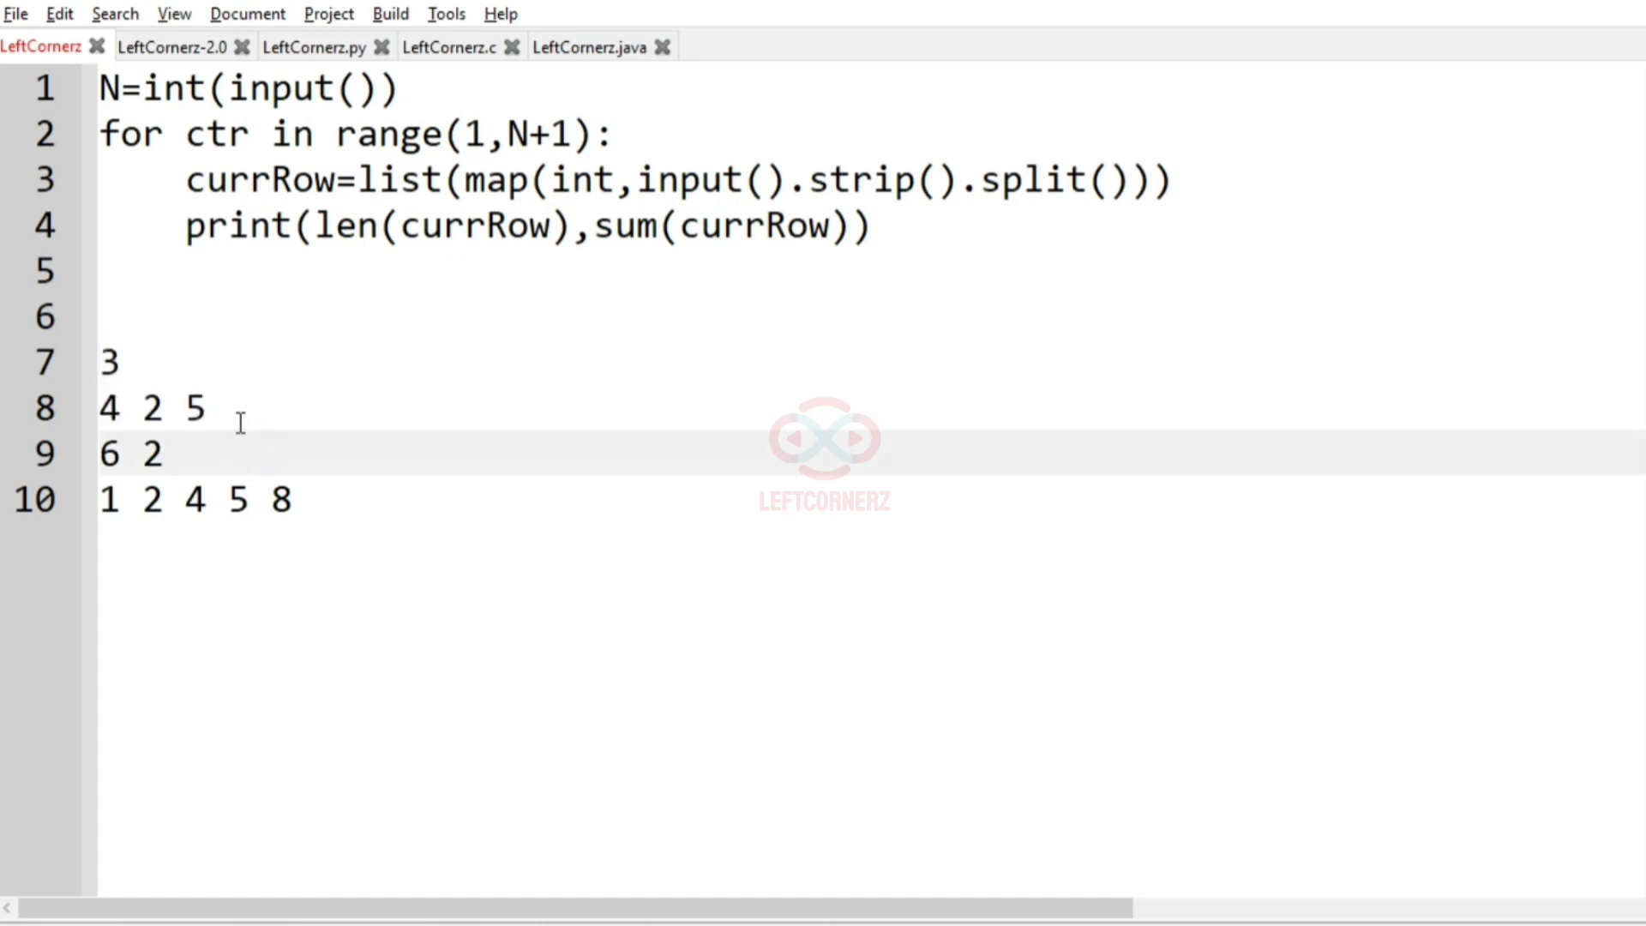
{"action": "double_click", "coordinate": [108, 407]}
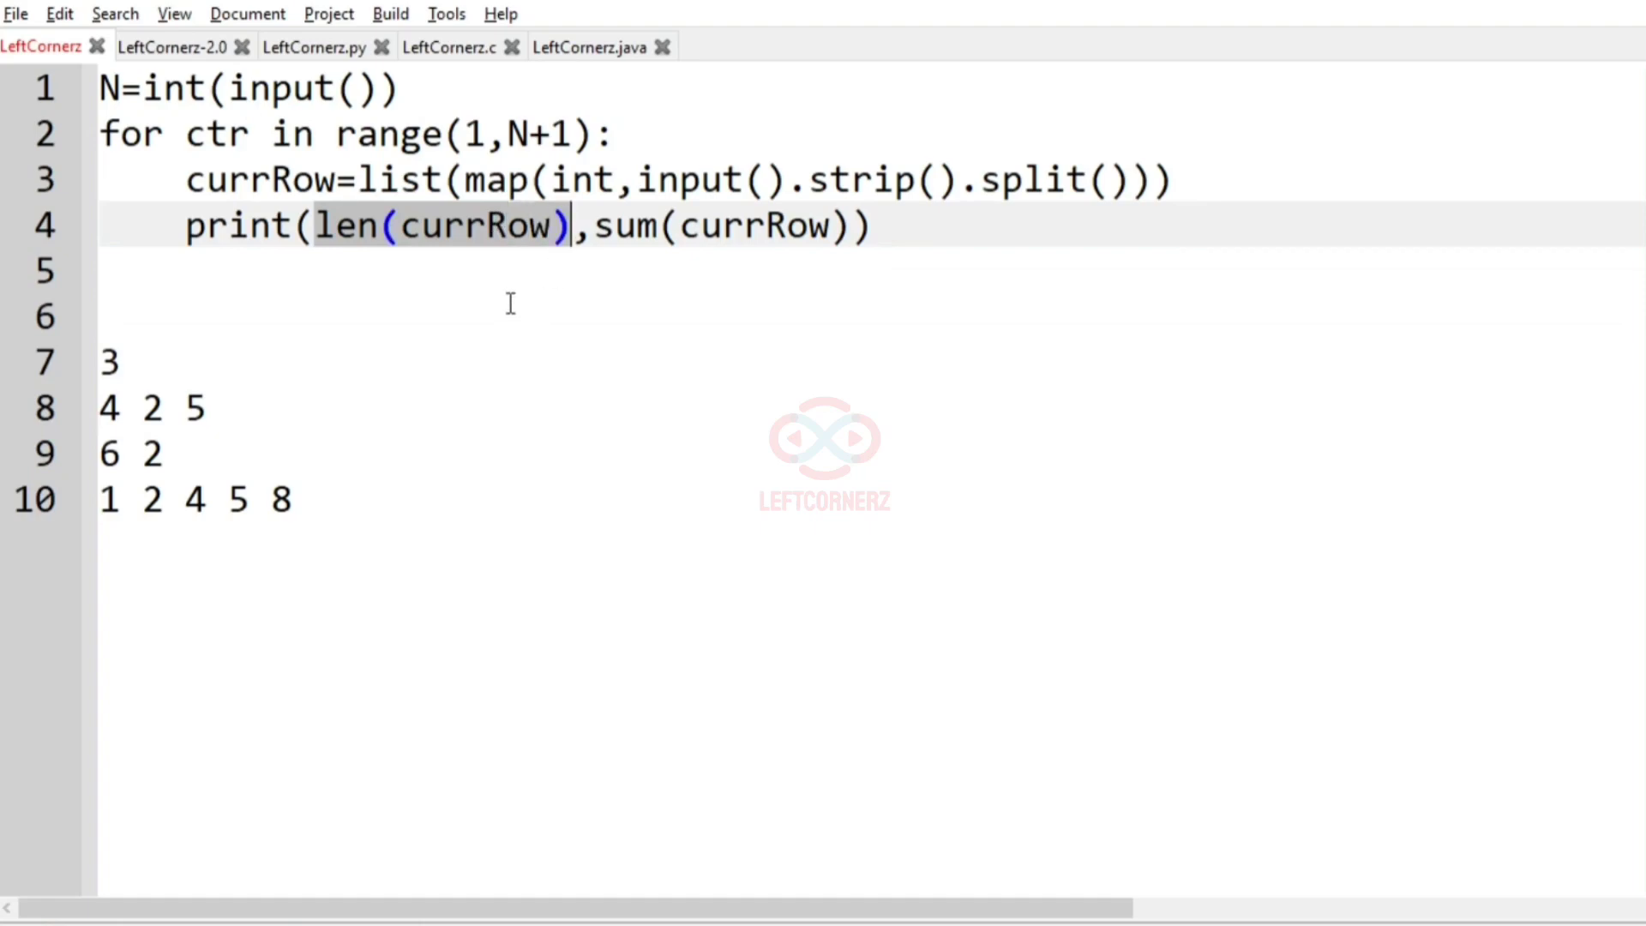
{"action": "mouse_move", "coordinate": [425, 259]}
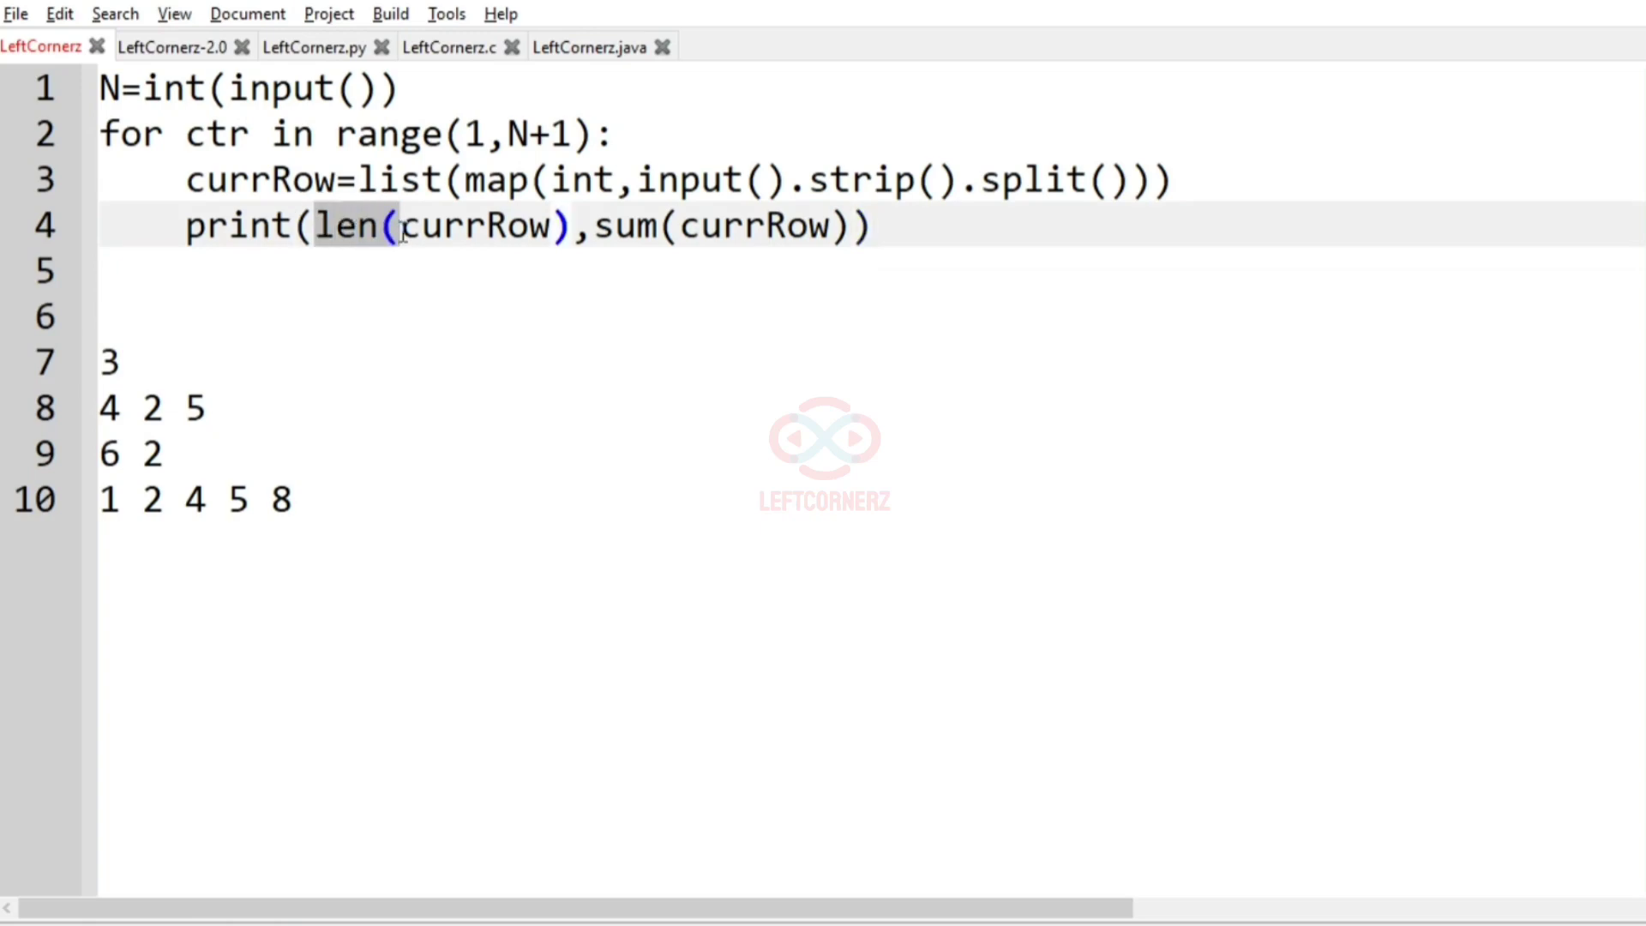
{"action": "left_click", "coordinate": [597, 225]}
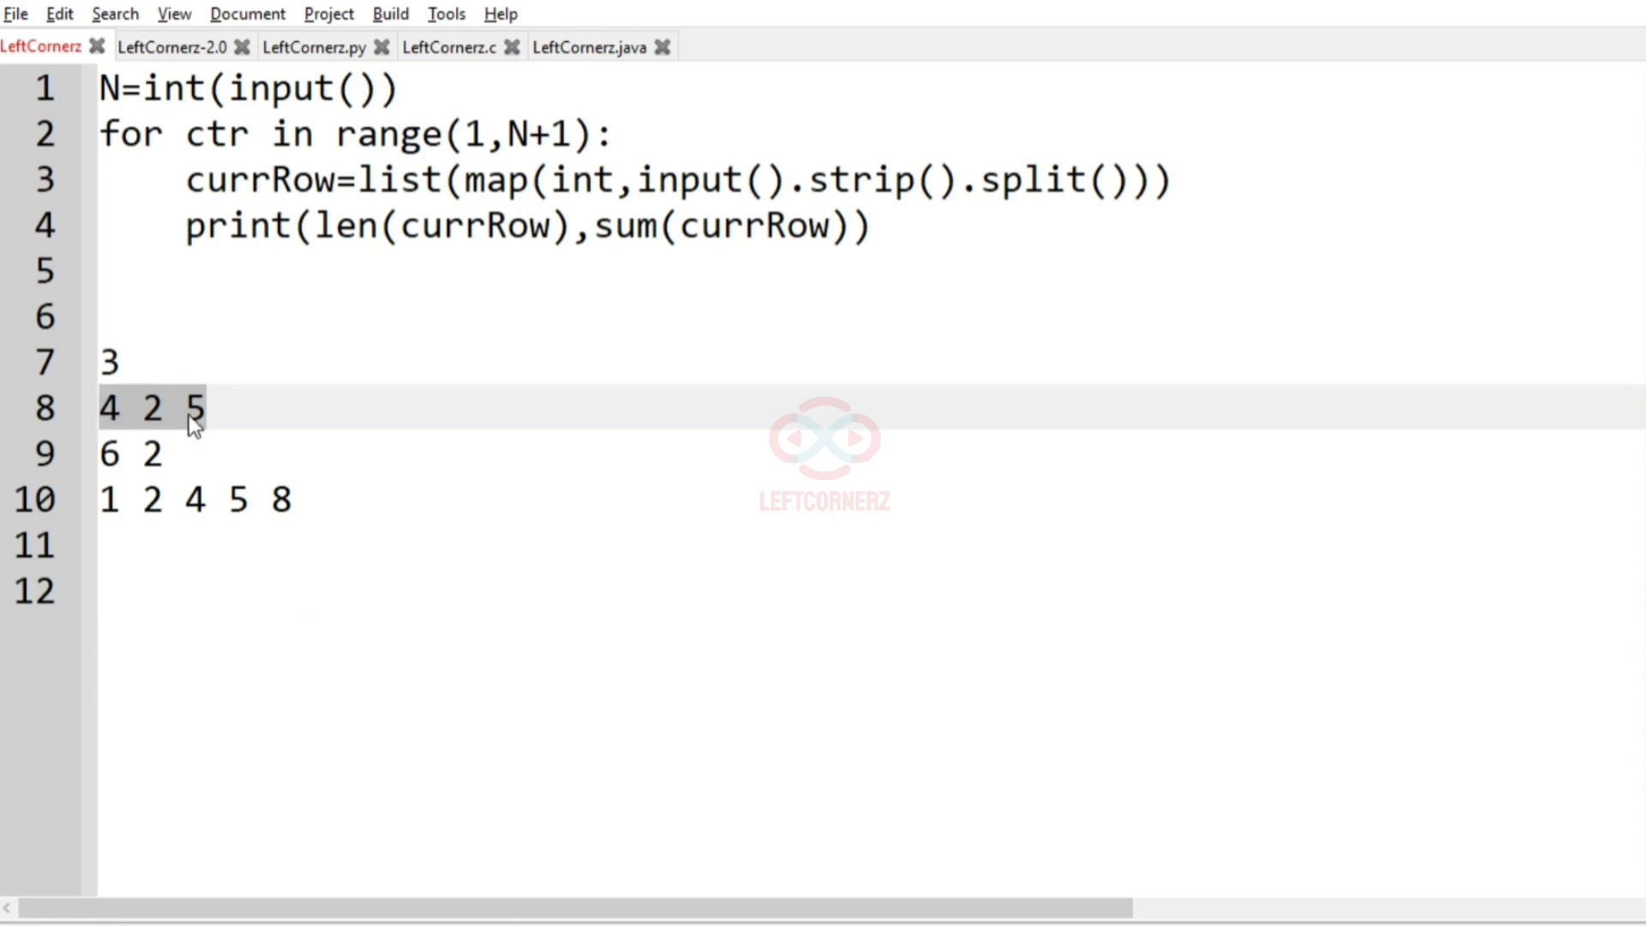
- Type the expected outputs 3 11, 2 8 and 5 20 under the sample rows
{"action": "type", "text": "3 11"}
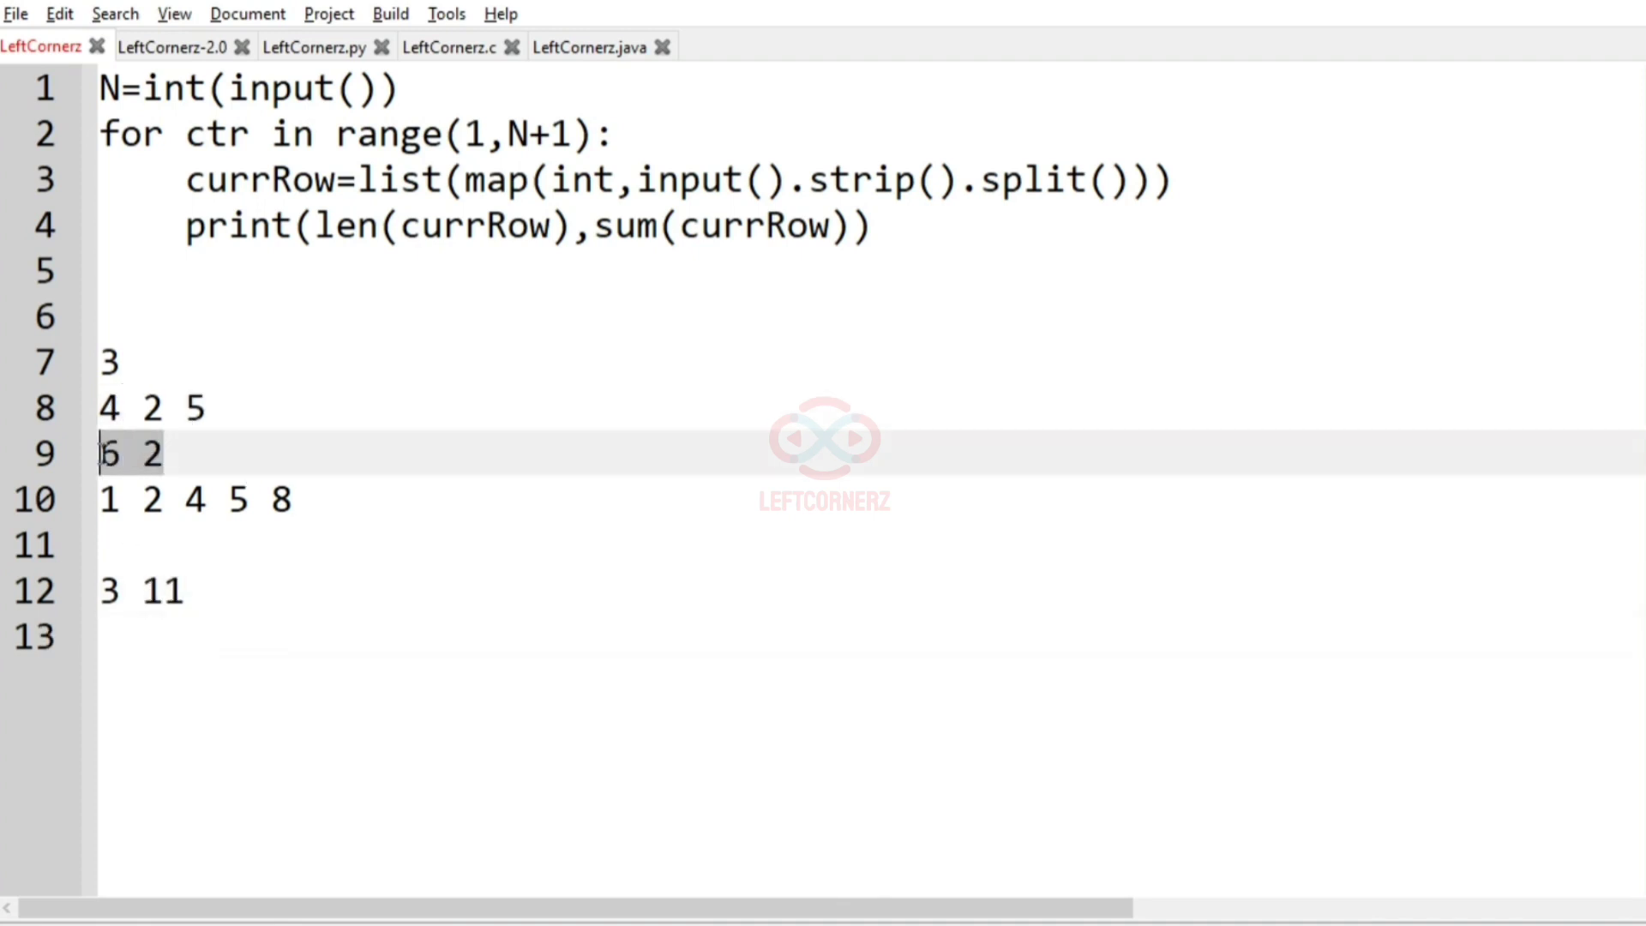
{"action": "type", "text": "2"}
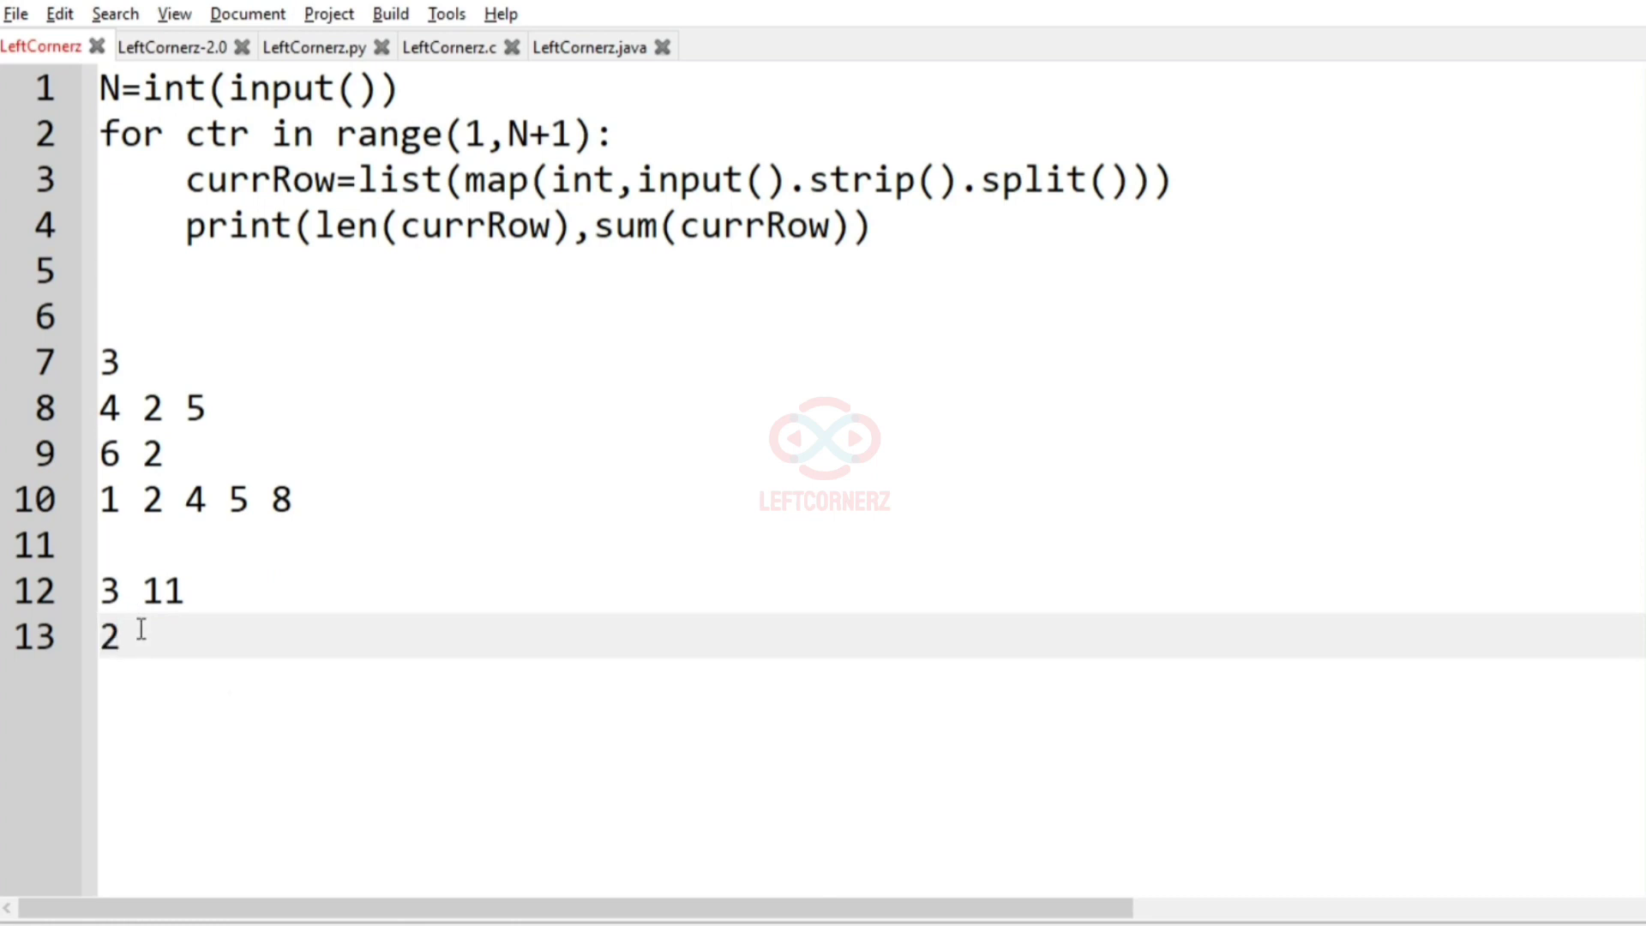
{"action": "type", "text": "8"}
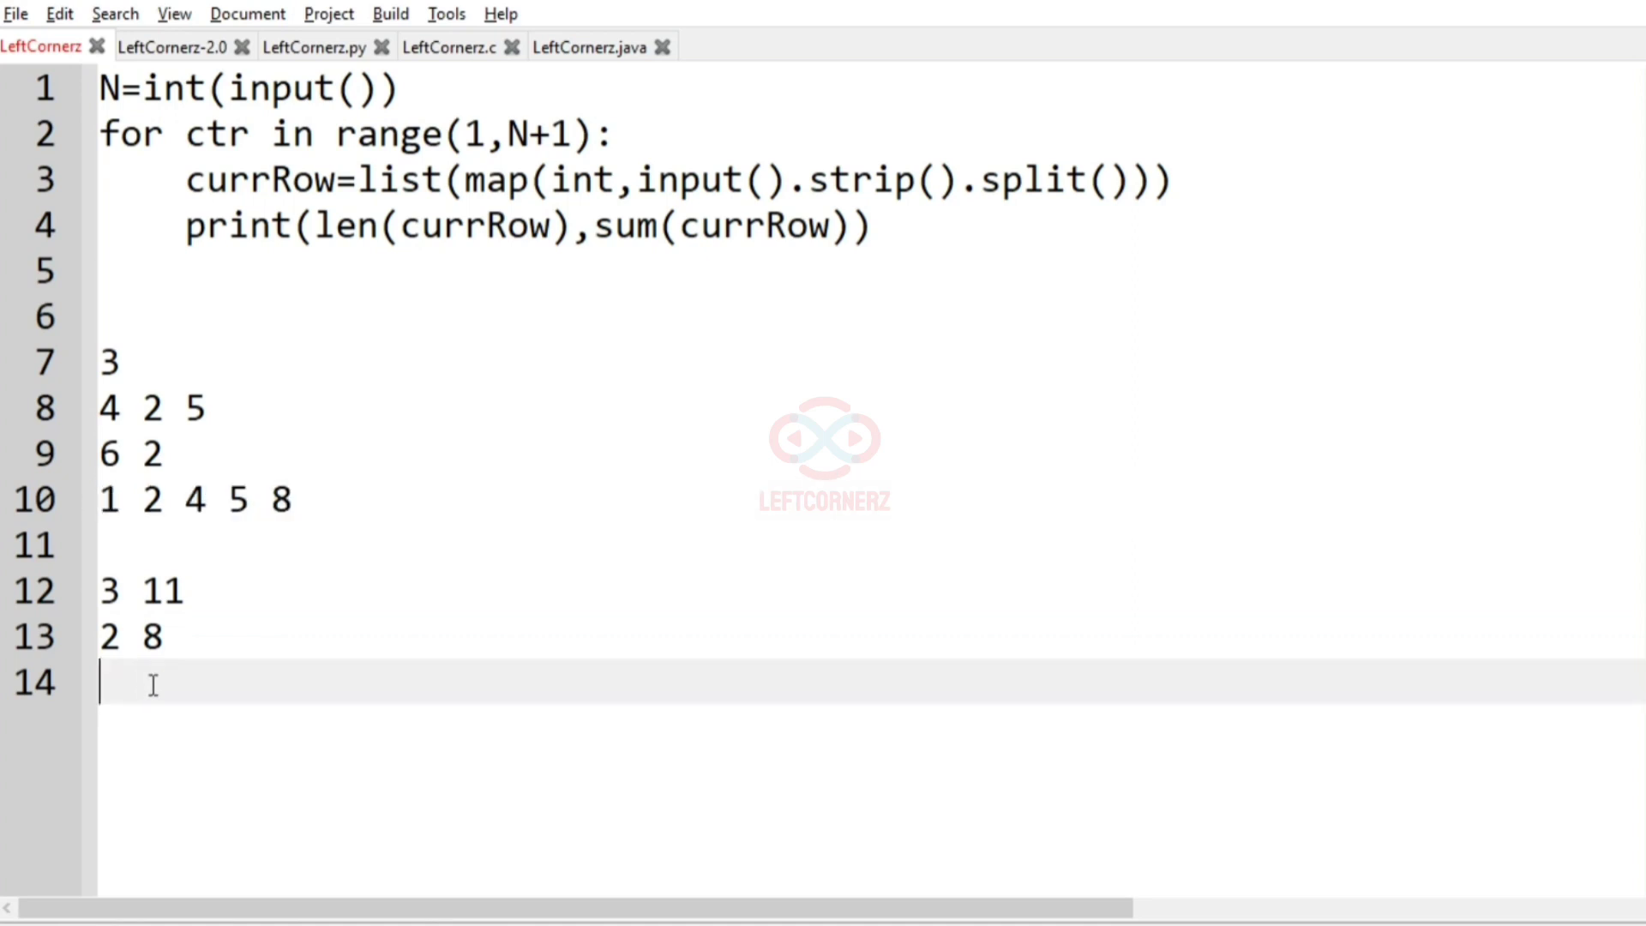
{"action": "type", "text": "5"}
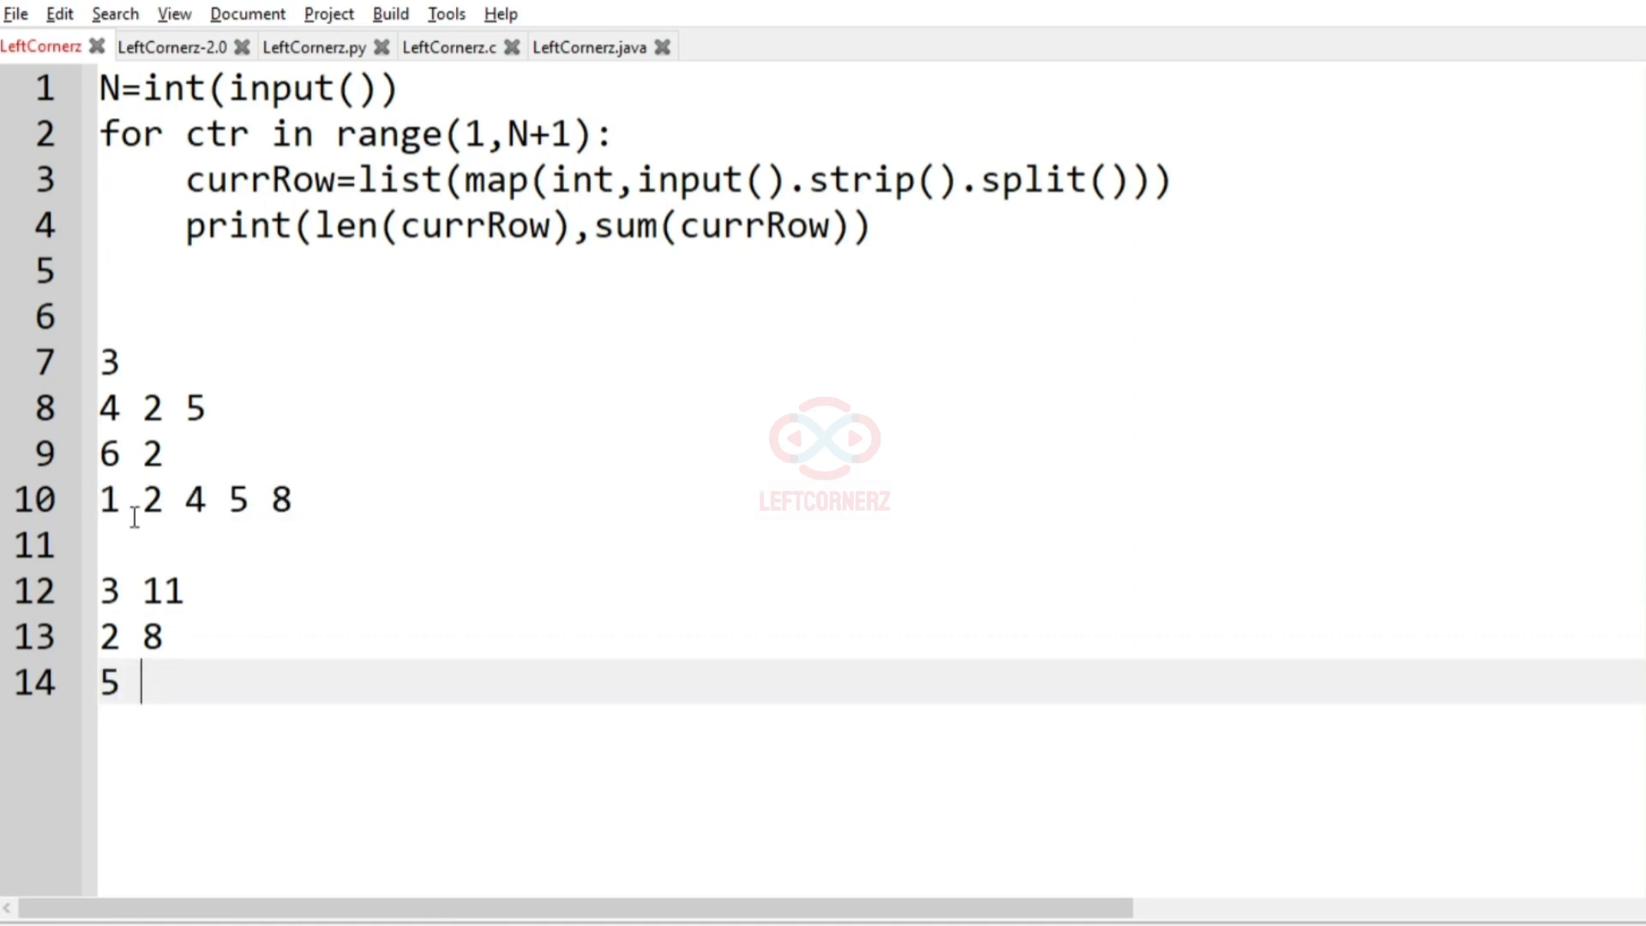
{"action": "double_click", "coordinate": [153, 499]}
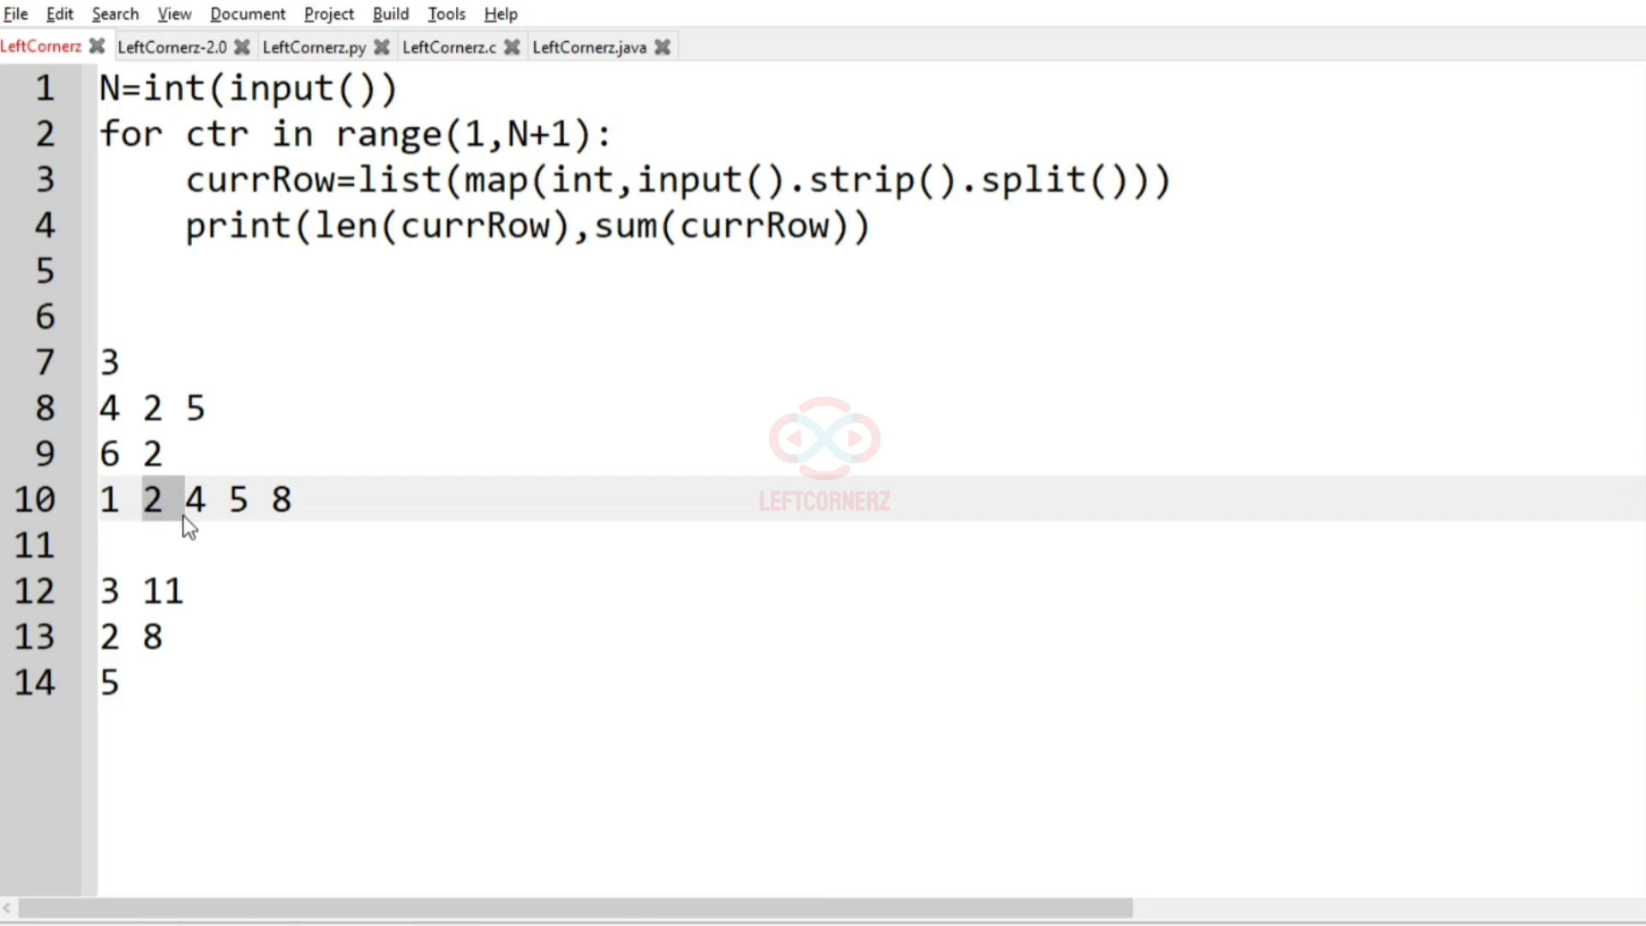
{"action": "left_click", "coordinate": [210, 499]}
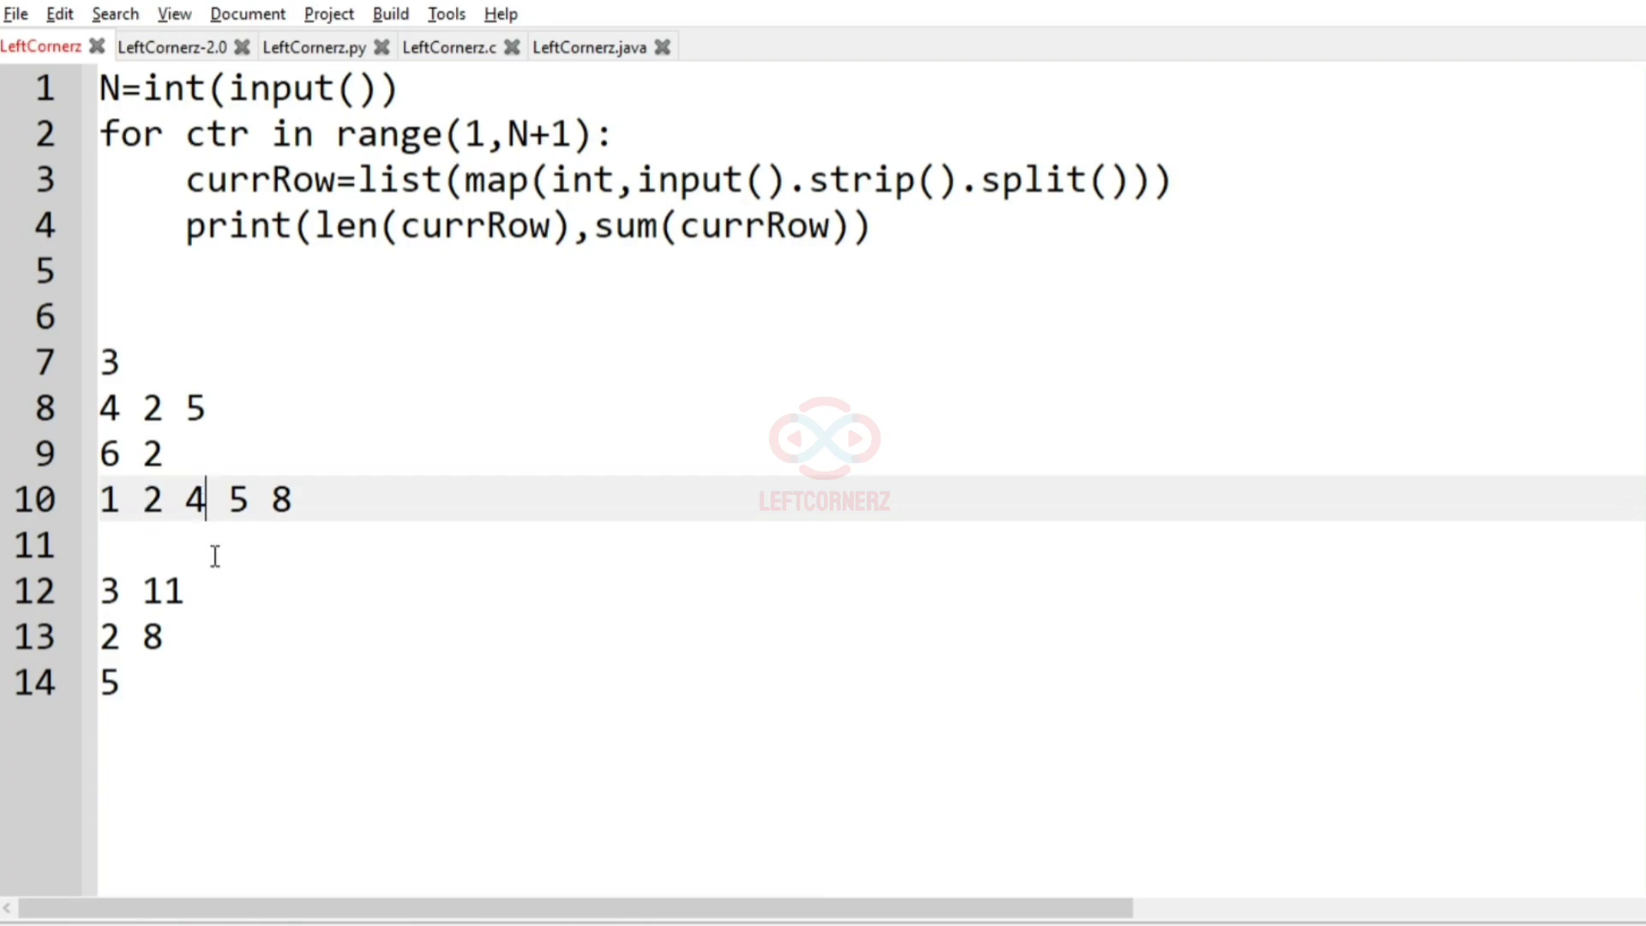
{"action": "mouse_move", "coordinate": [250, 499]}
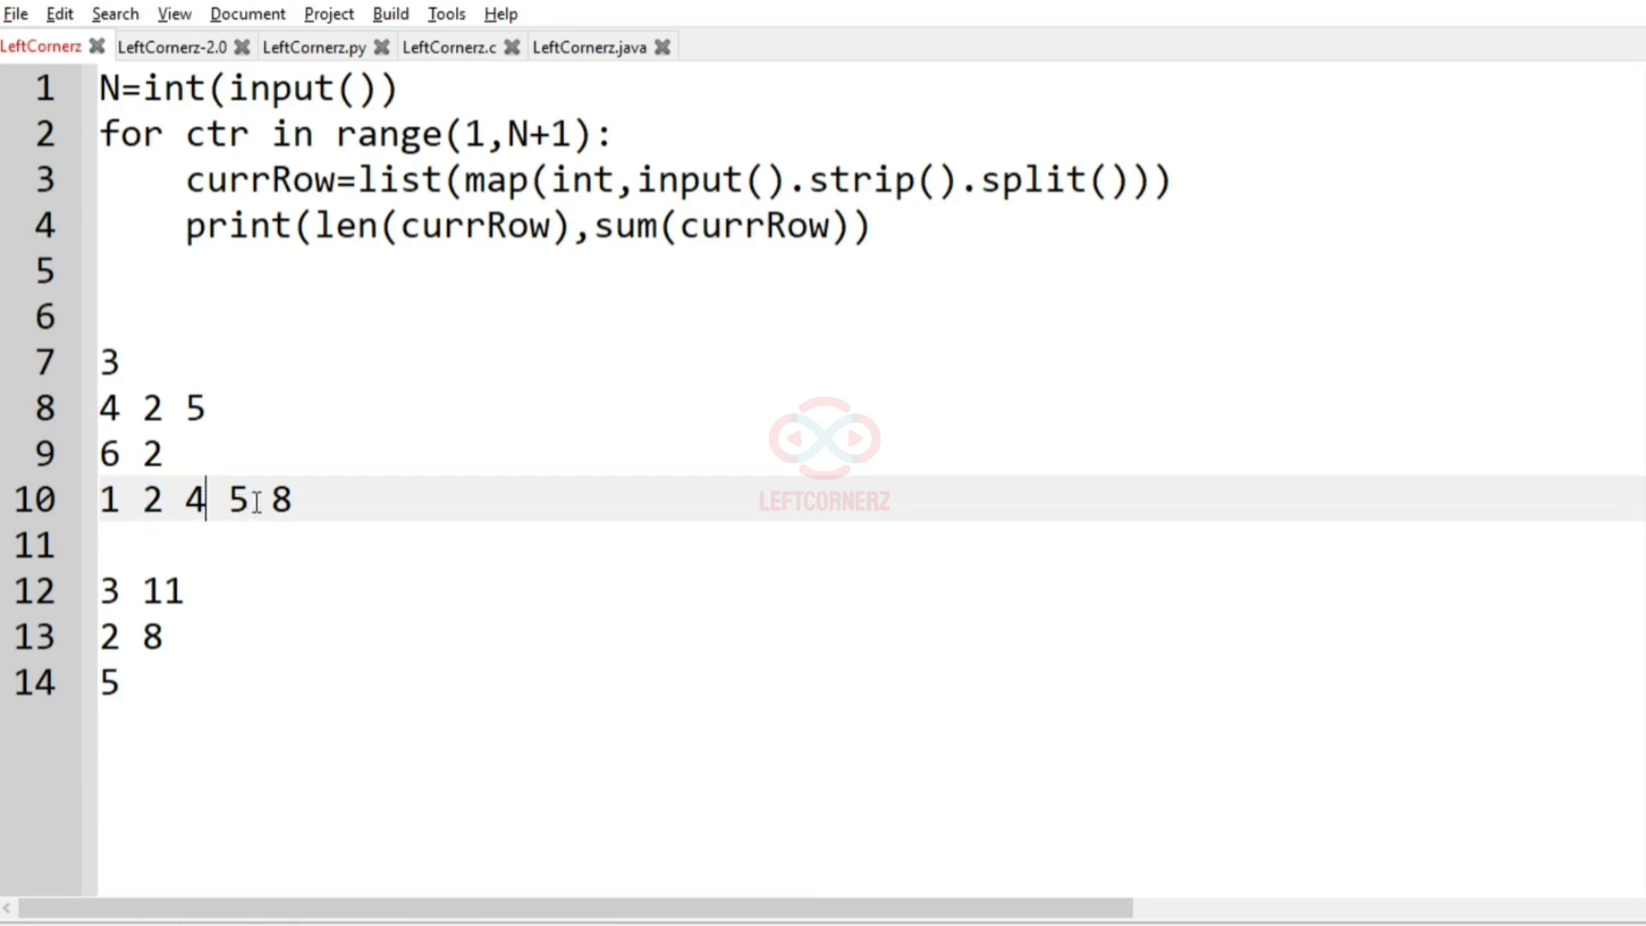
{"action": "type", "text": "2"}
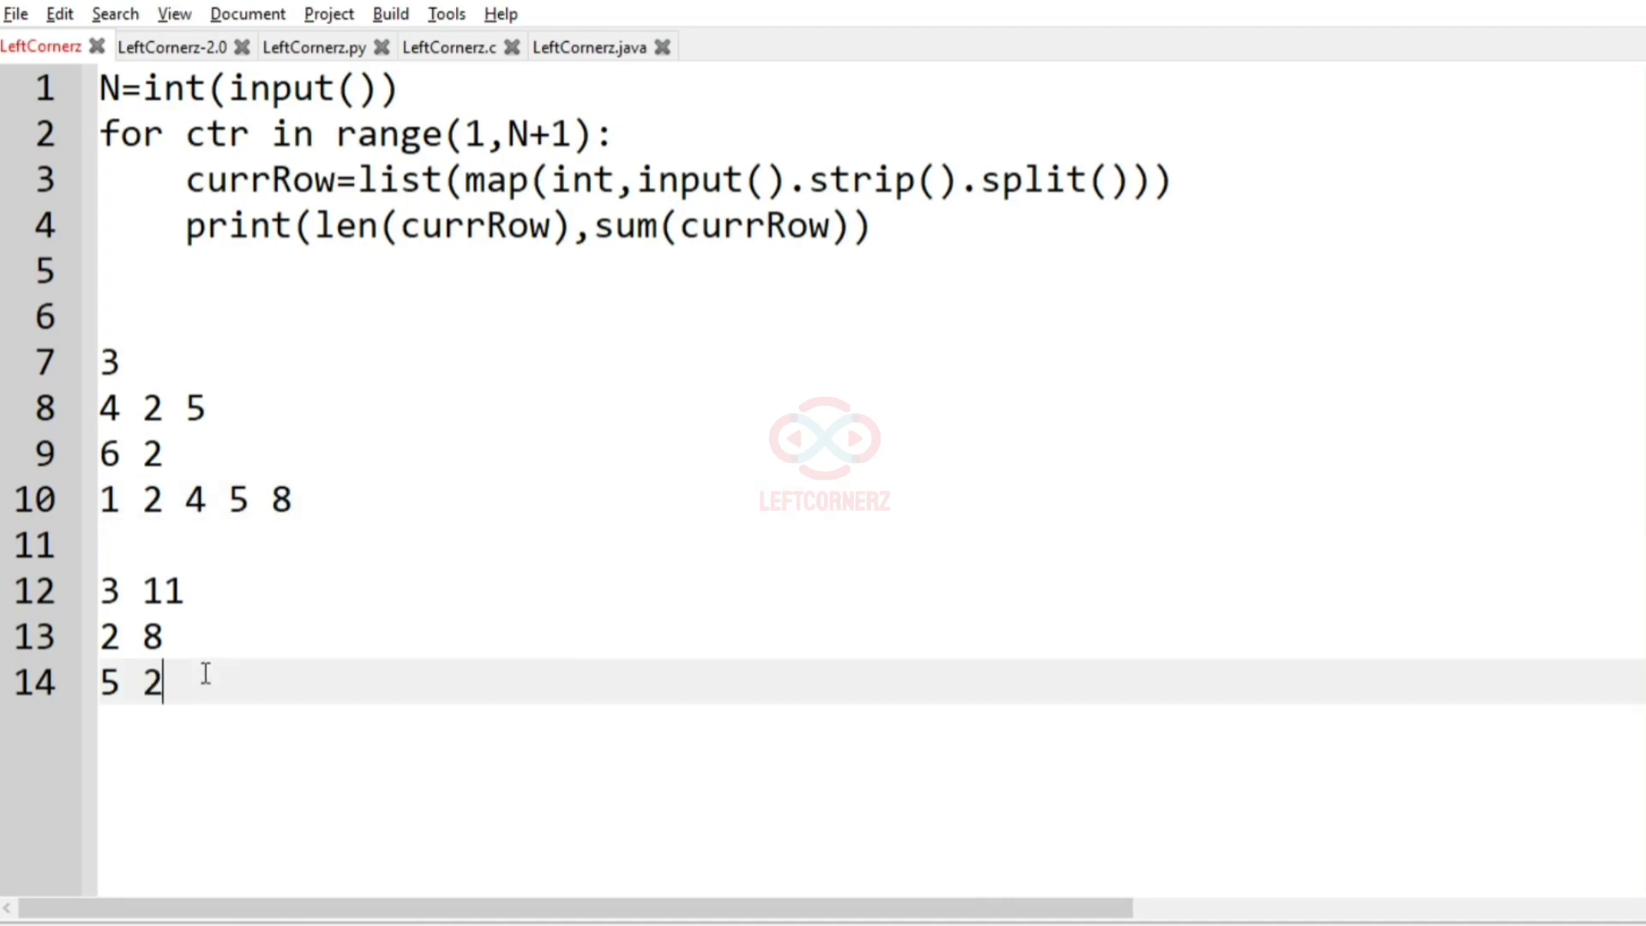
{"action": "type", "text": "0"}
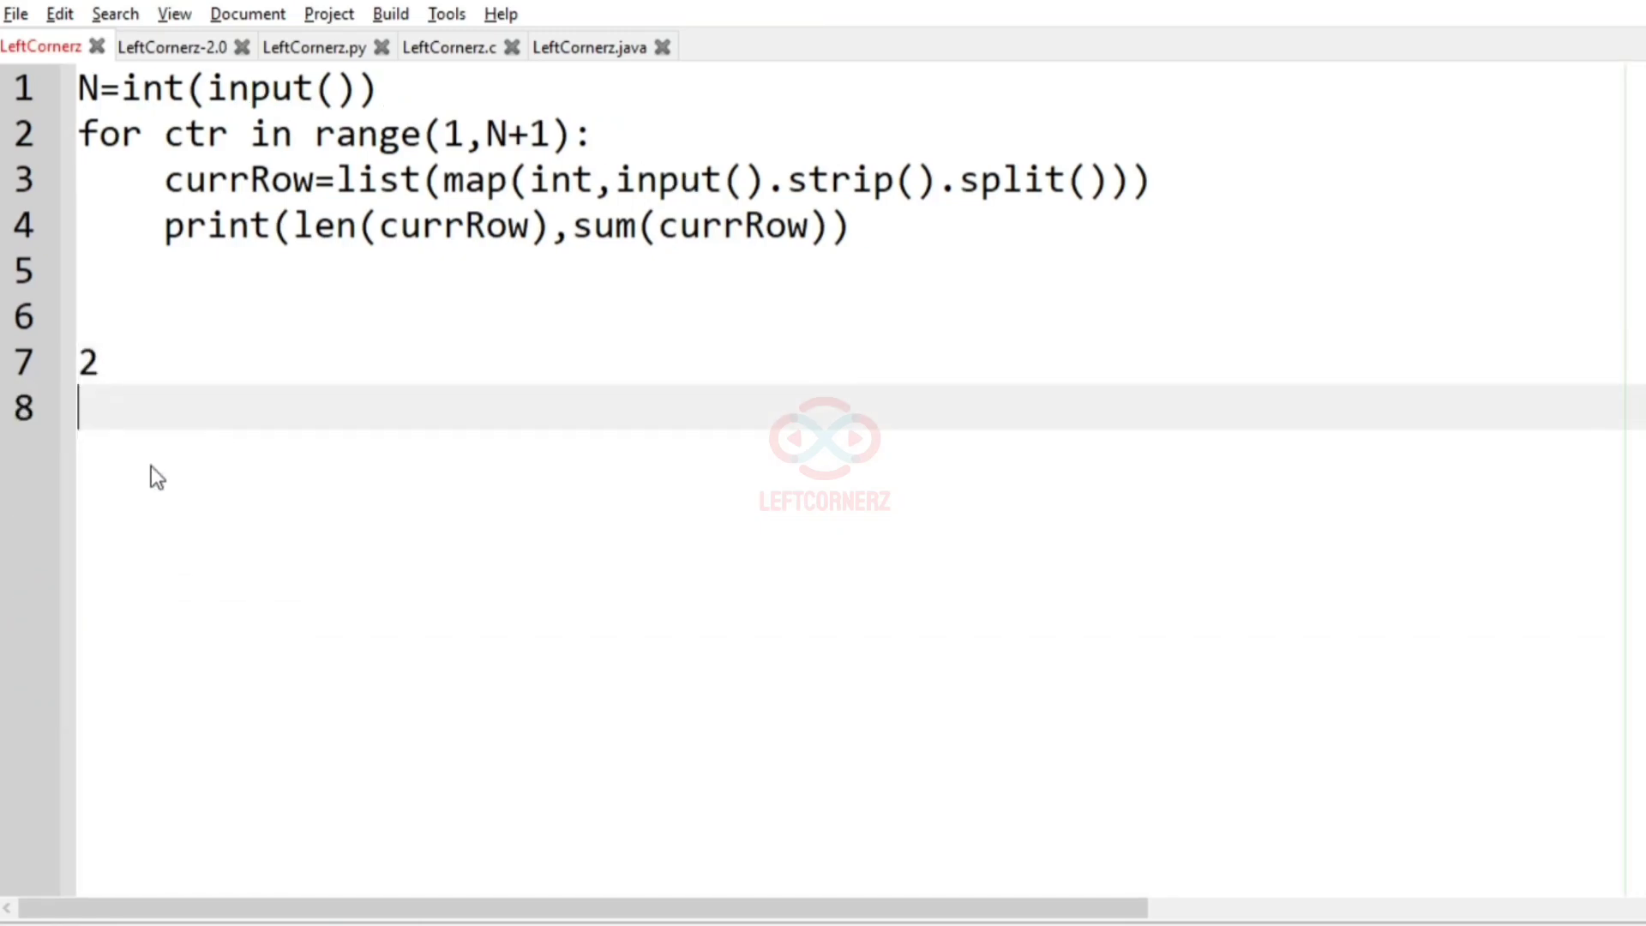
- Write test case 2 with rows 1 2 5 and 2, outputs 3 8 and 1 2
{"action": "type", "text": "1 2 5"}
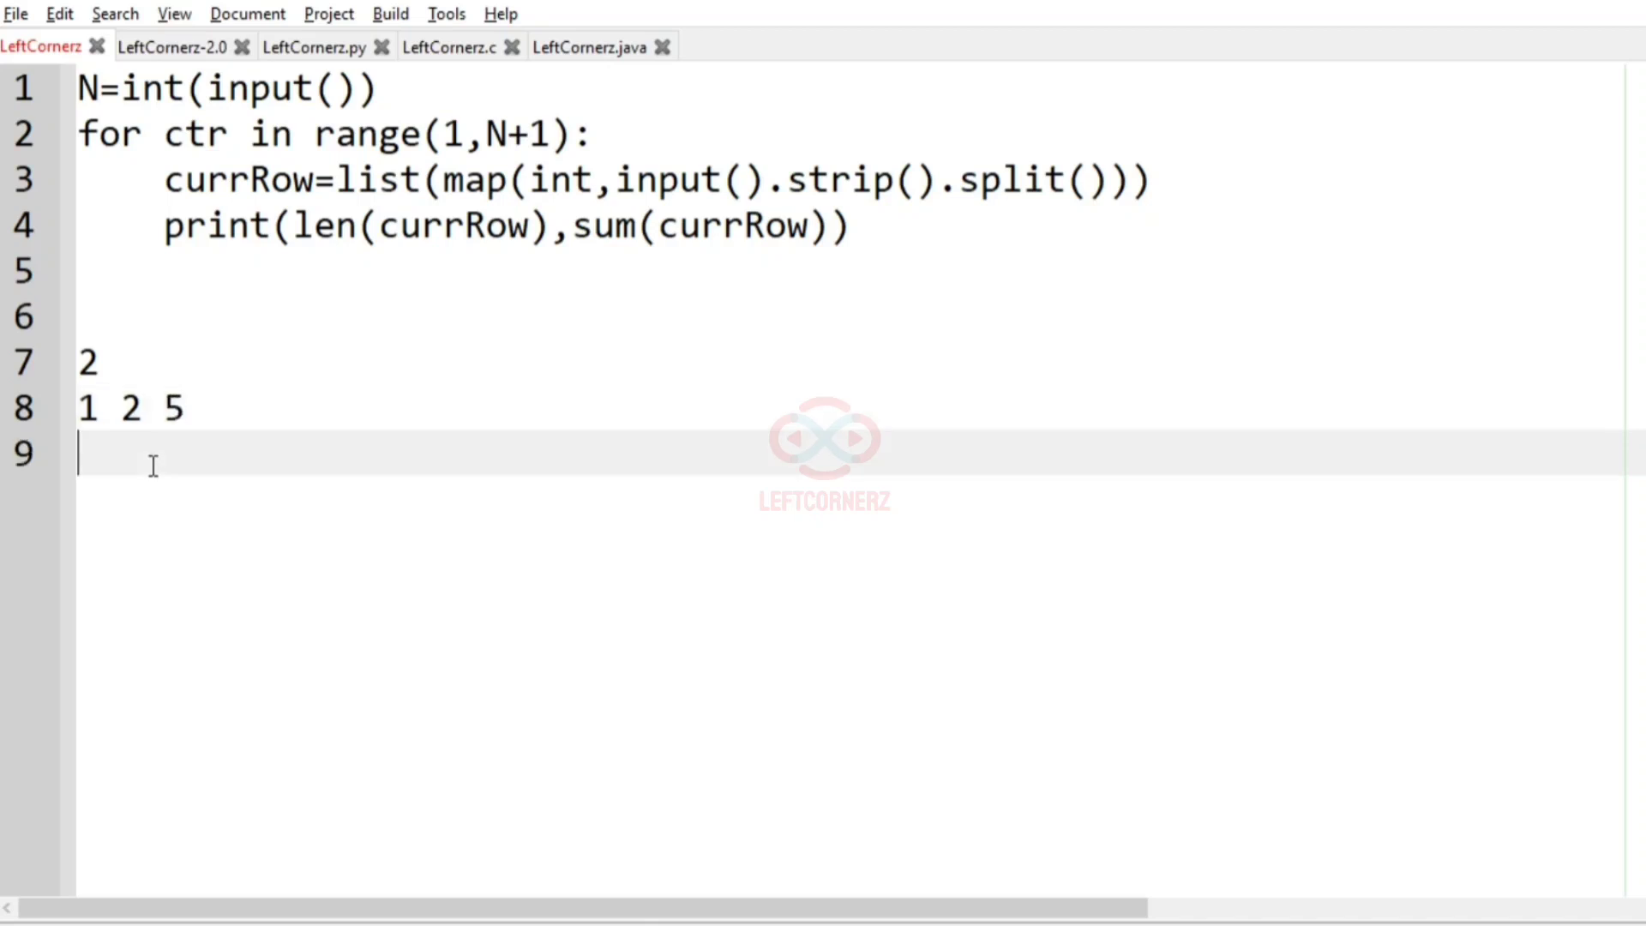
{"action": "type", "text": "2"}
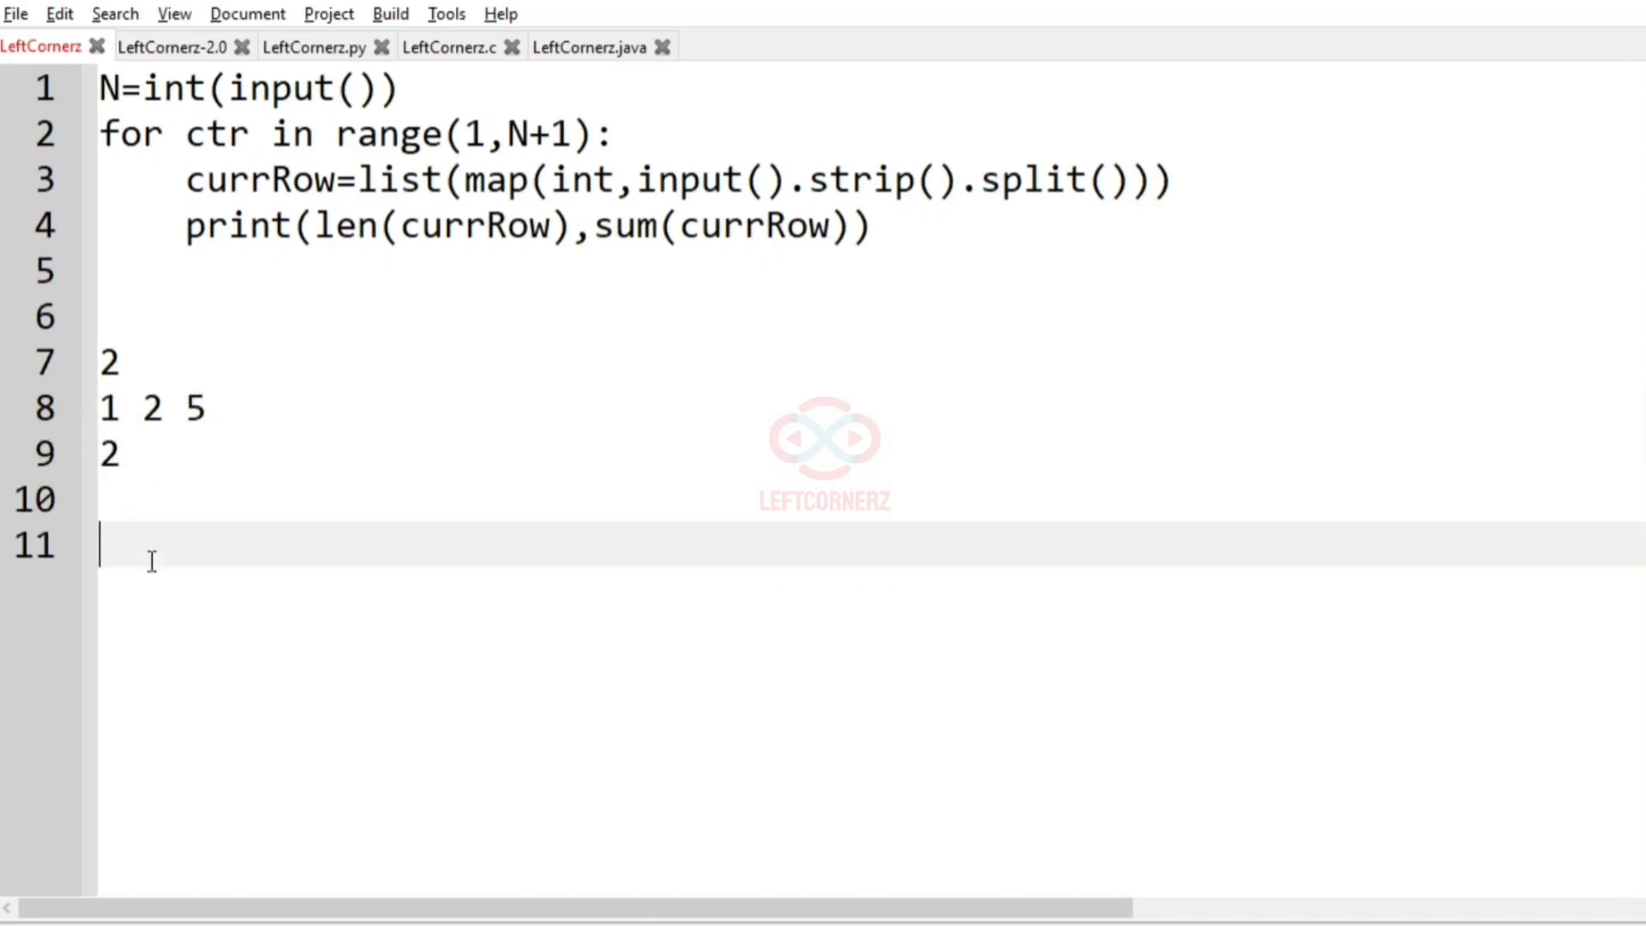
{"action": "type", "text": "3"}
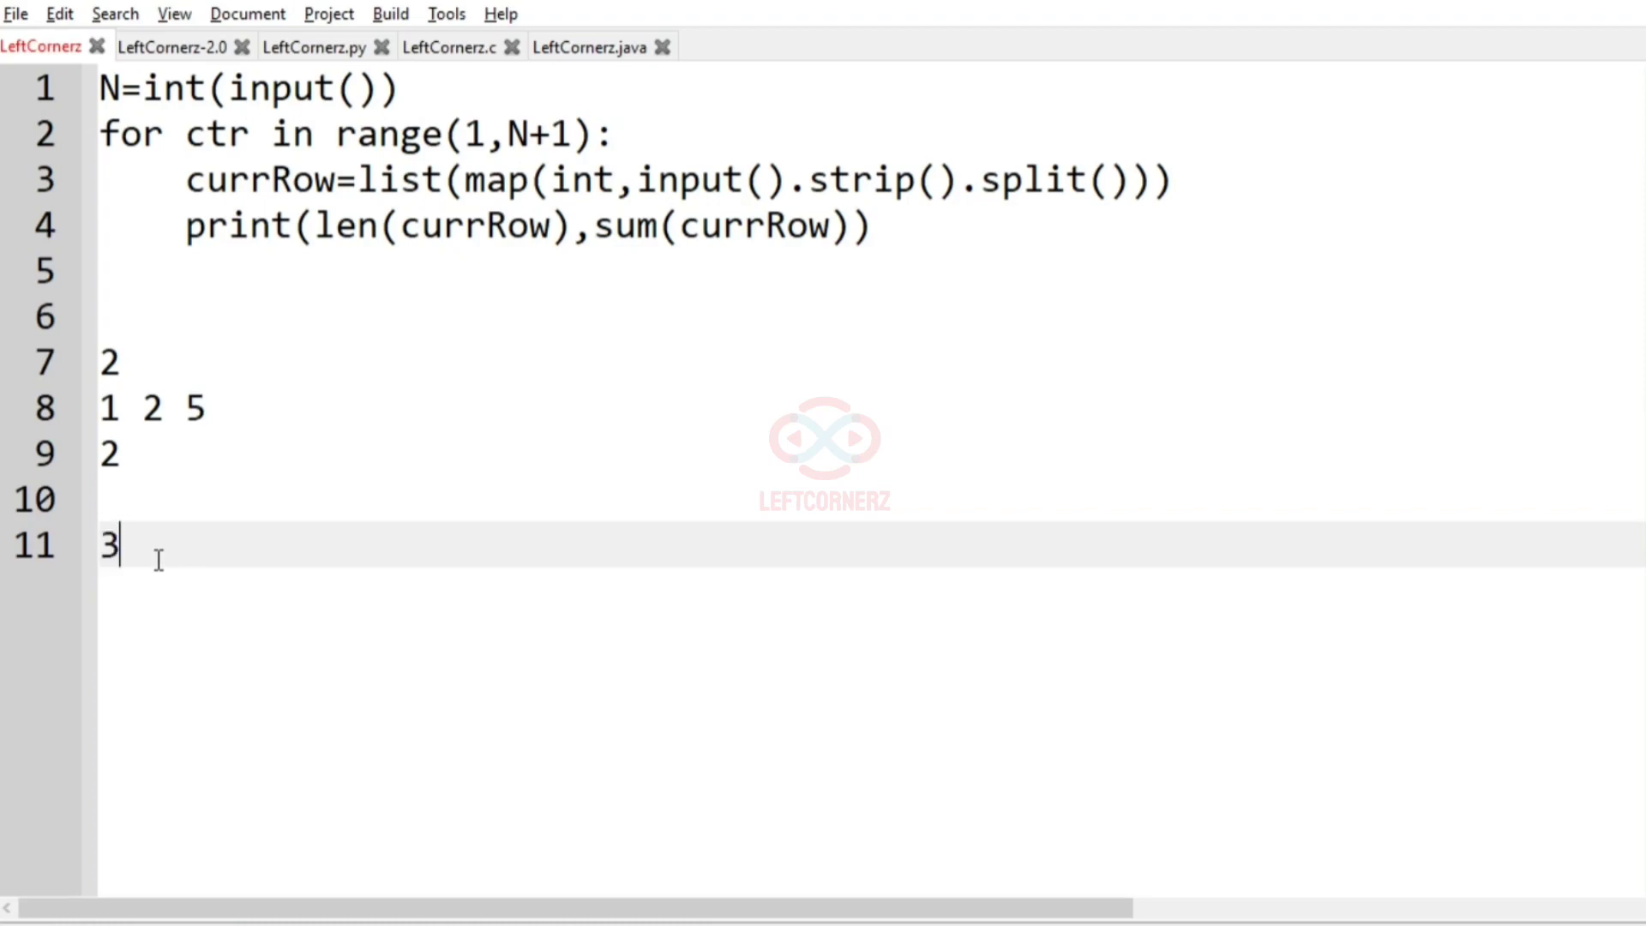
{"action": "type", "text": "8"}
{"action": "type", "text": "1 2"}
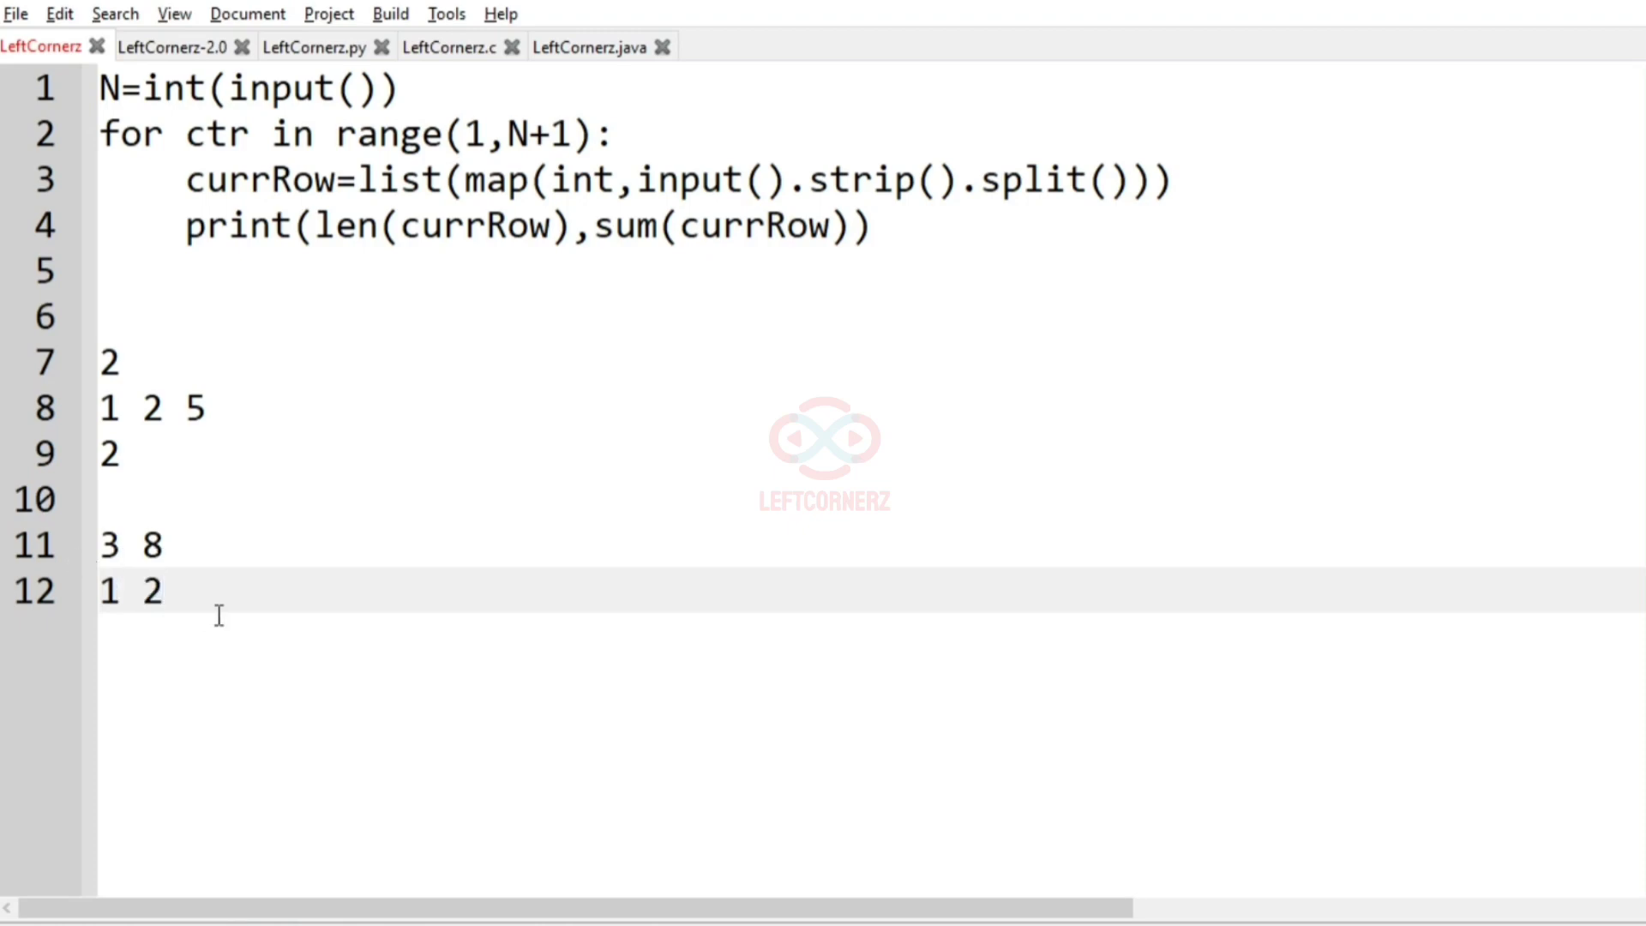
{"action": "mouse_move", "coordinate": [301, 609]}
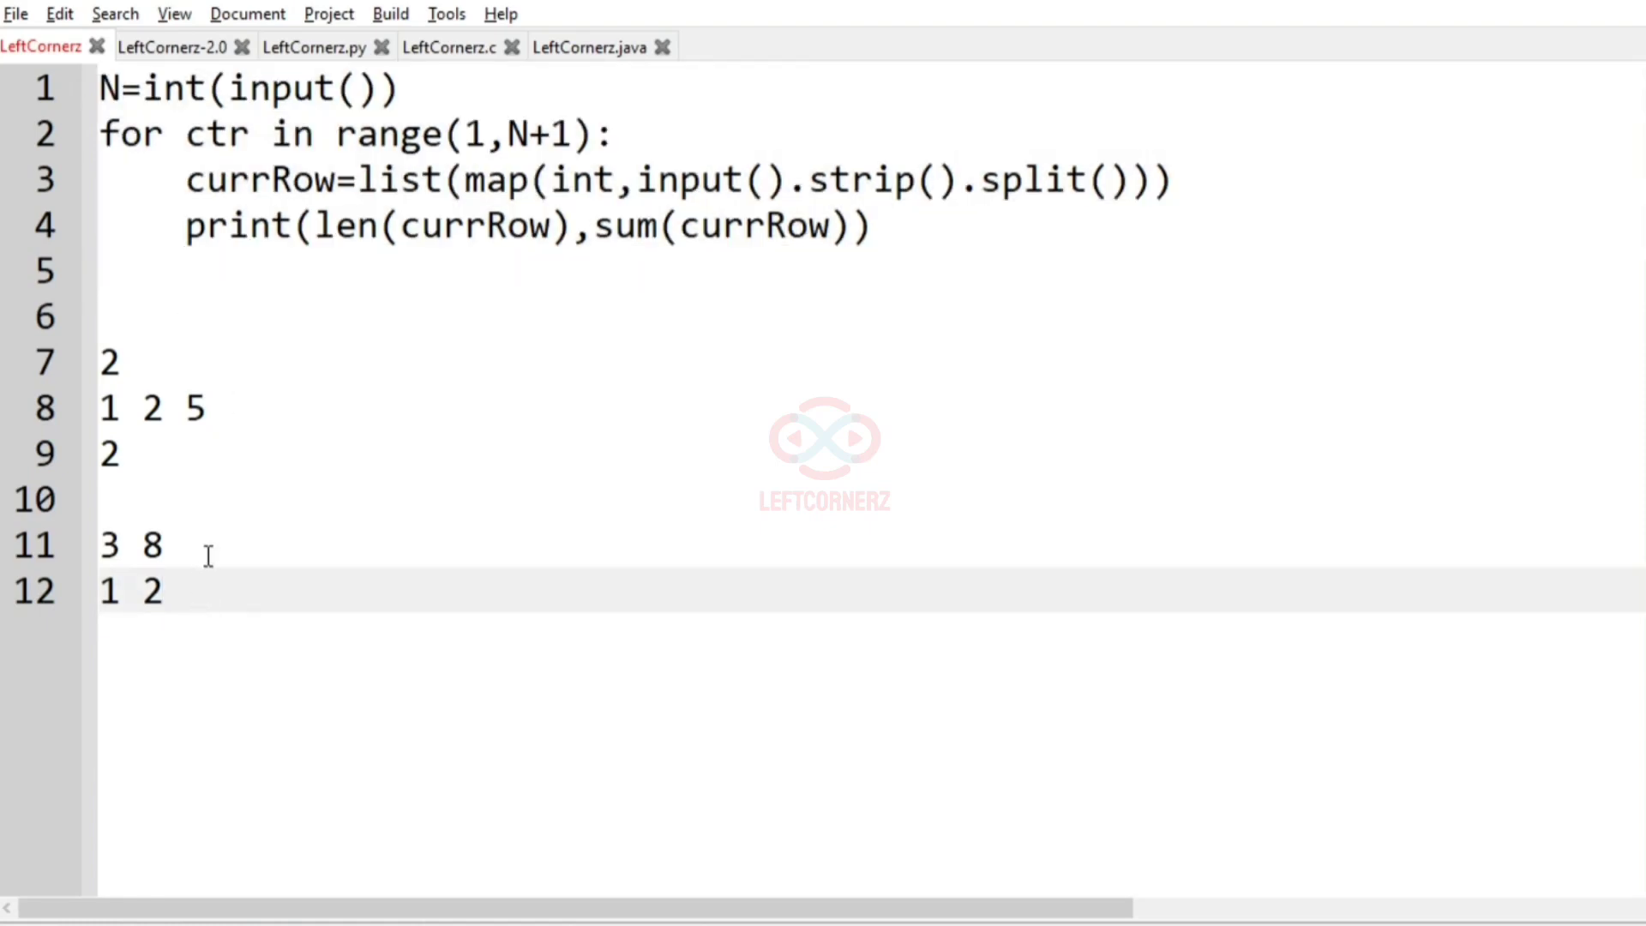
{"action": "left_click", "coordinate": [168, 45]}
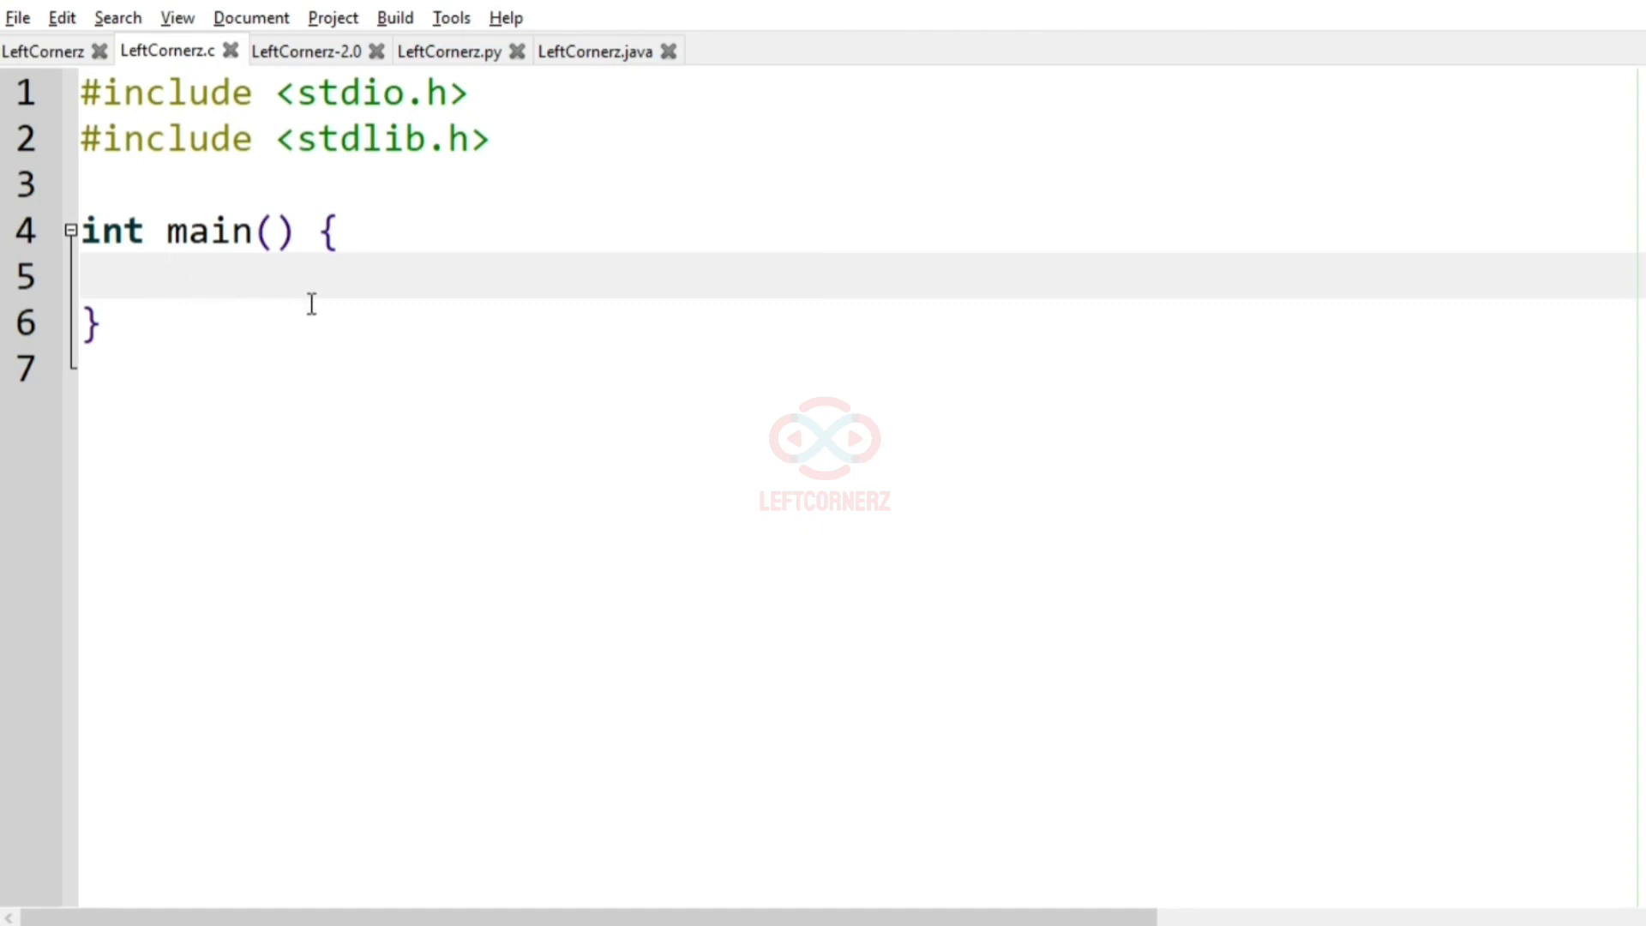
- Declare int N and read it with scanf("%d\n",&N)
{"action": "type", "text": "int N;"}
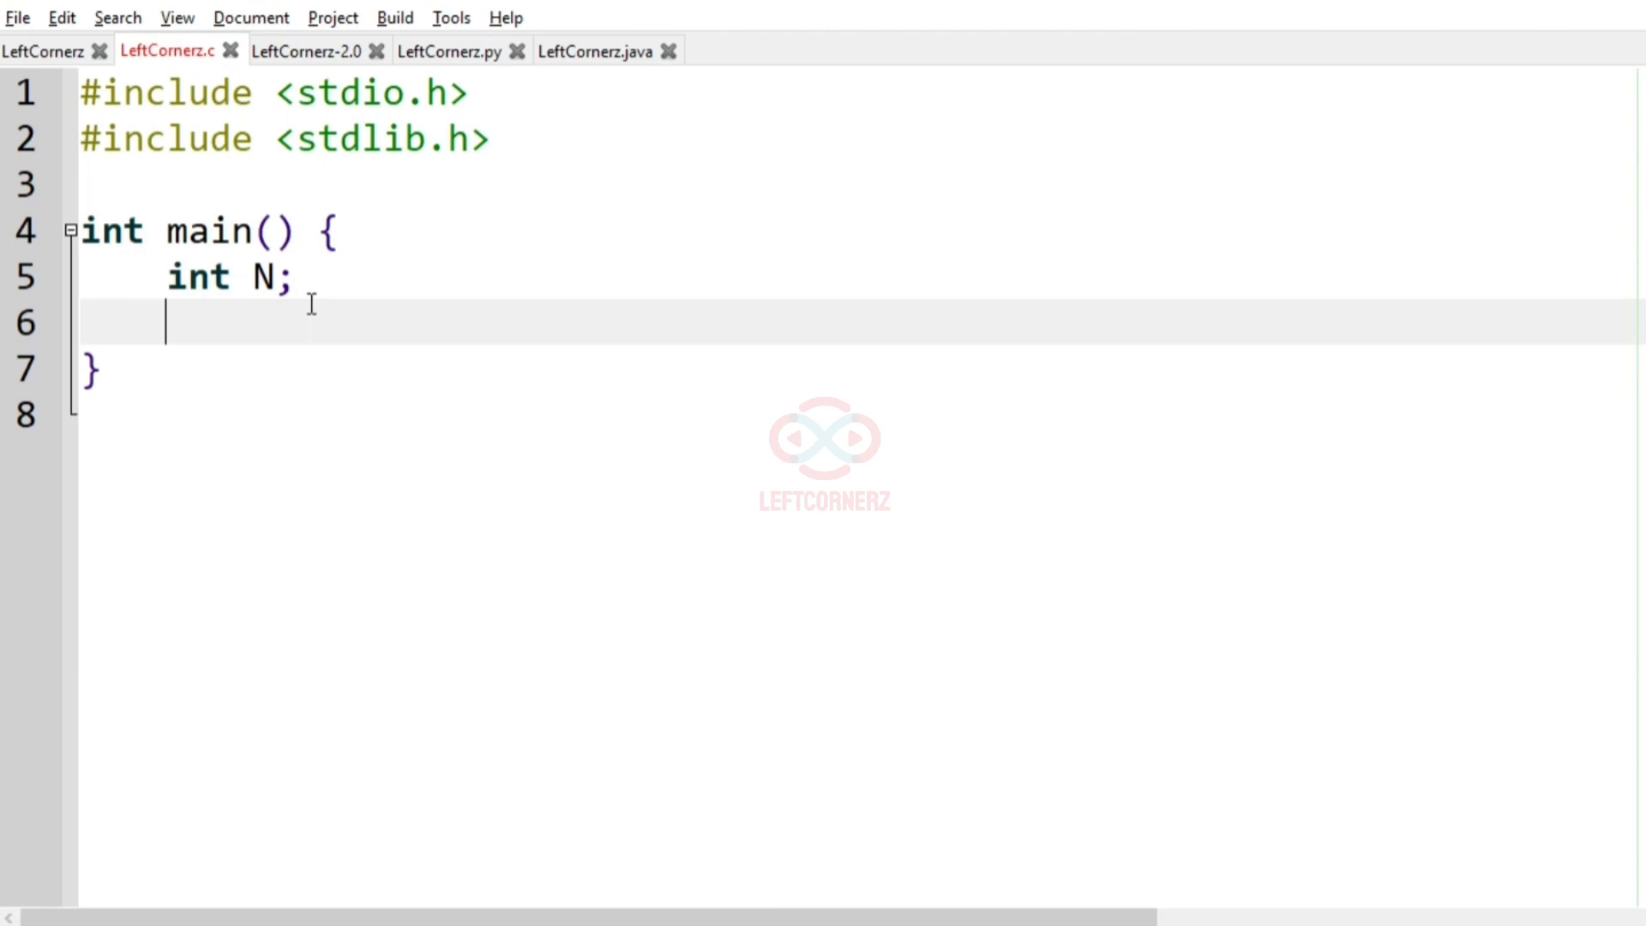
{"action": "type", "text": "scanf(\"\")"}
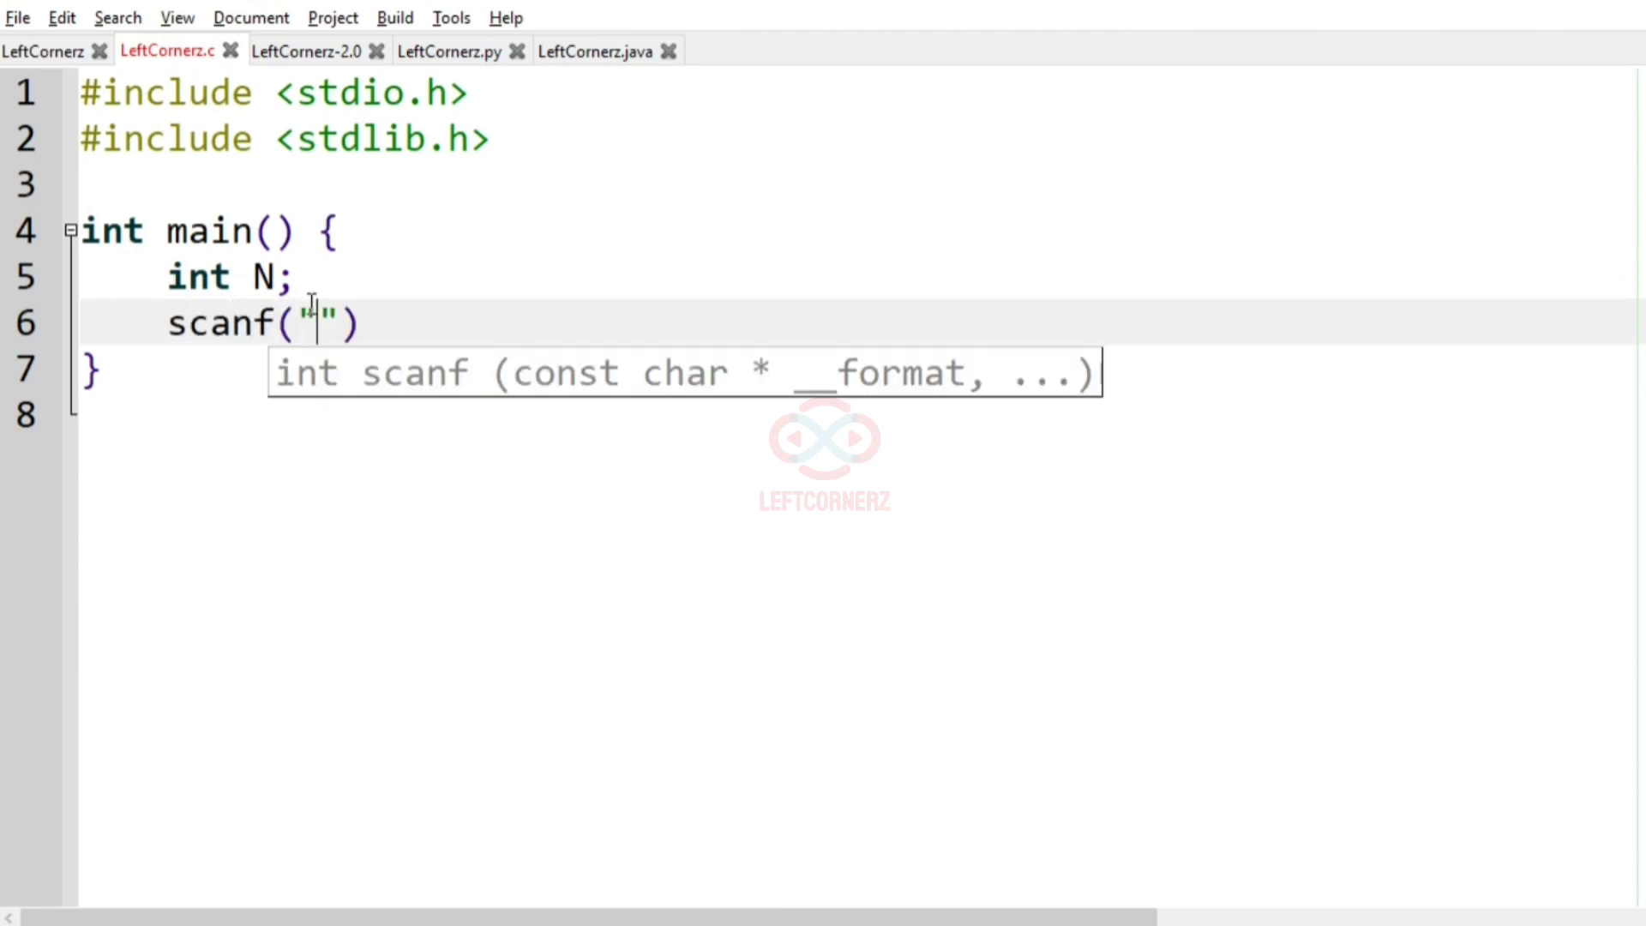
{"action": "type", "text": "%d"}
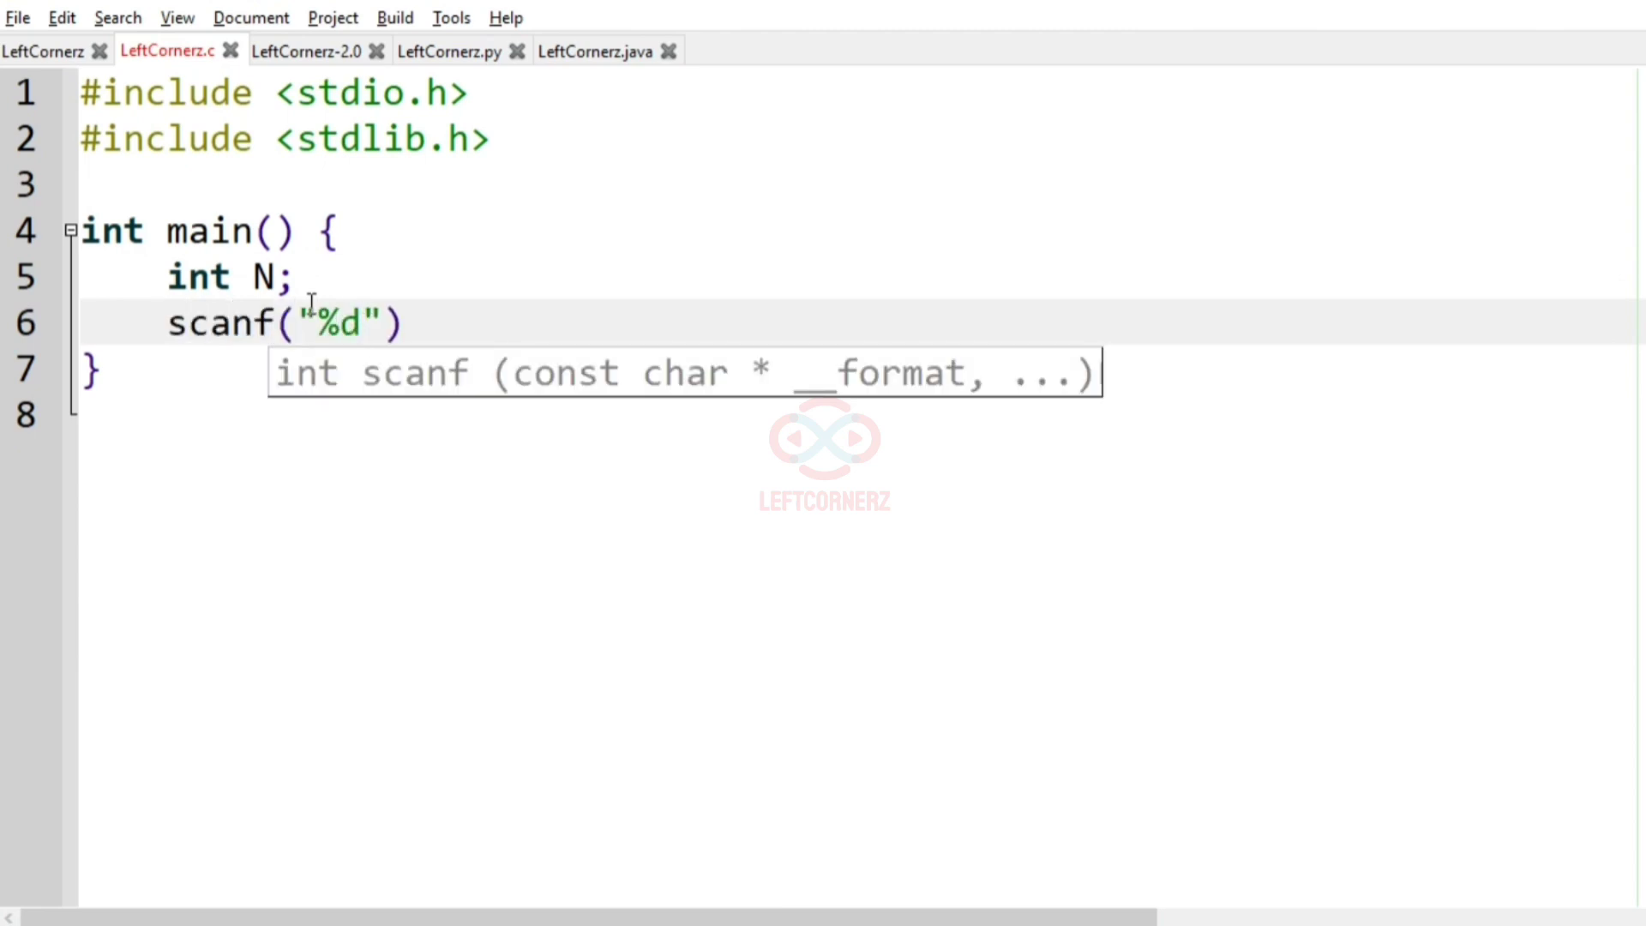
{"action": "type", "text": "\\n"}
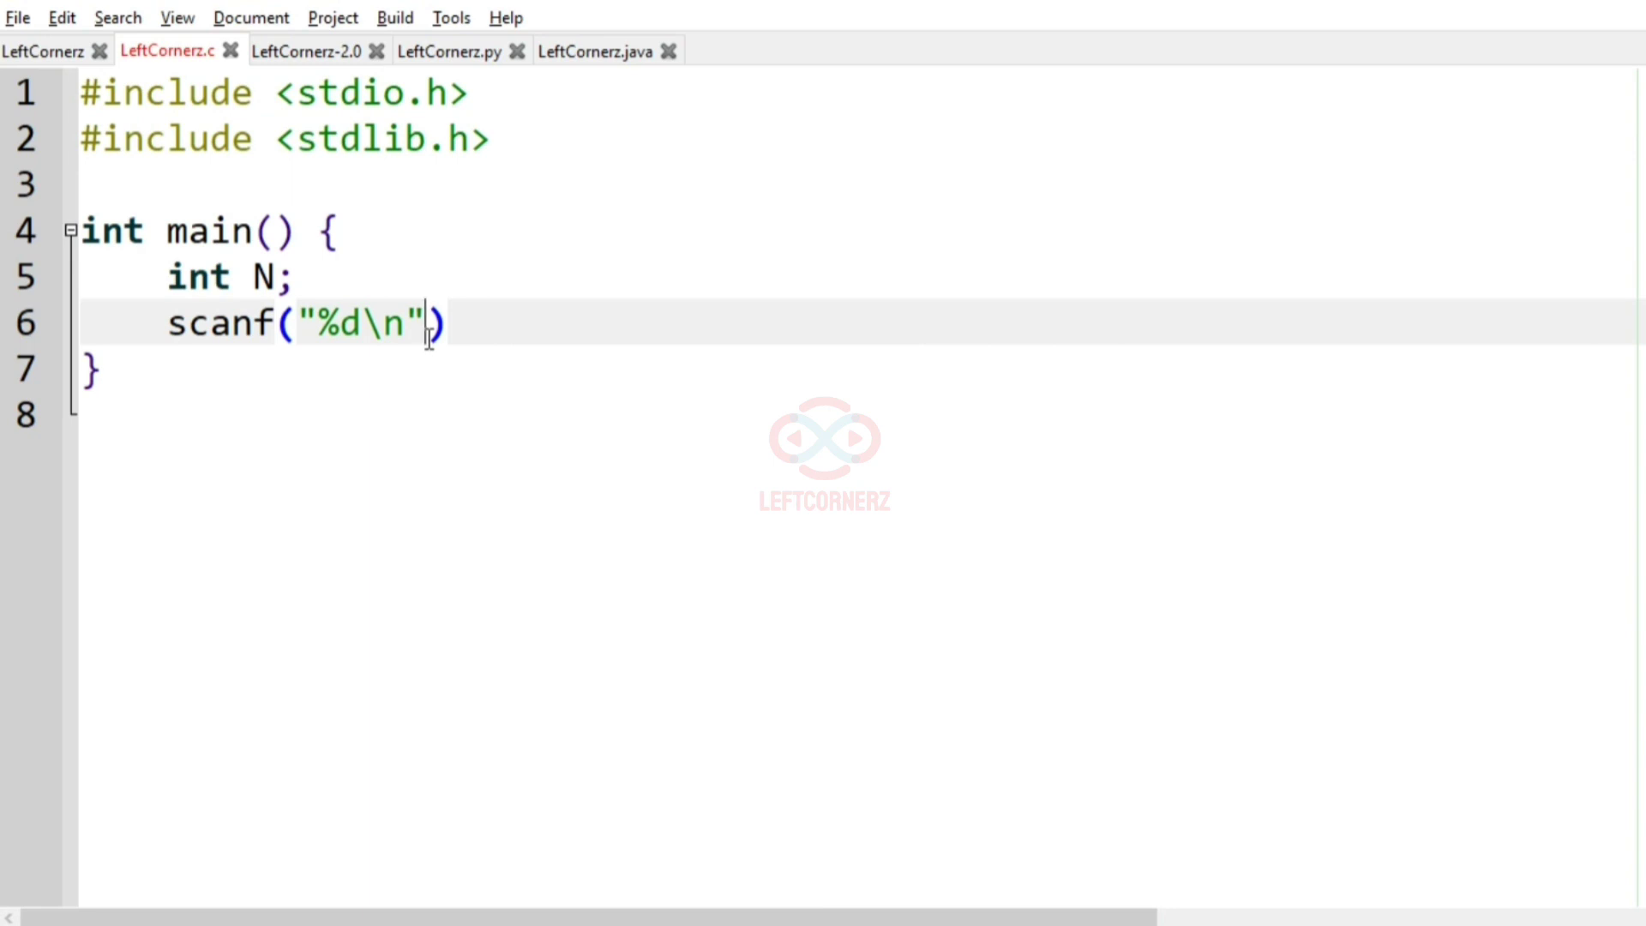
{"action": "type", "text": ", &N"}
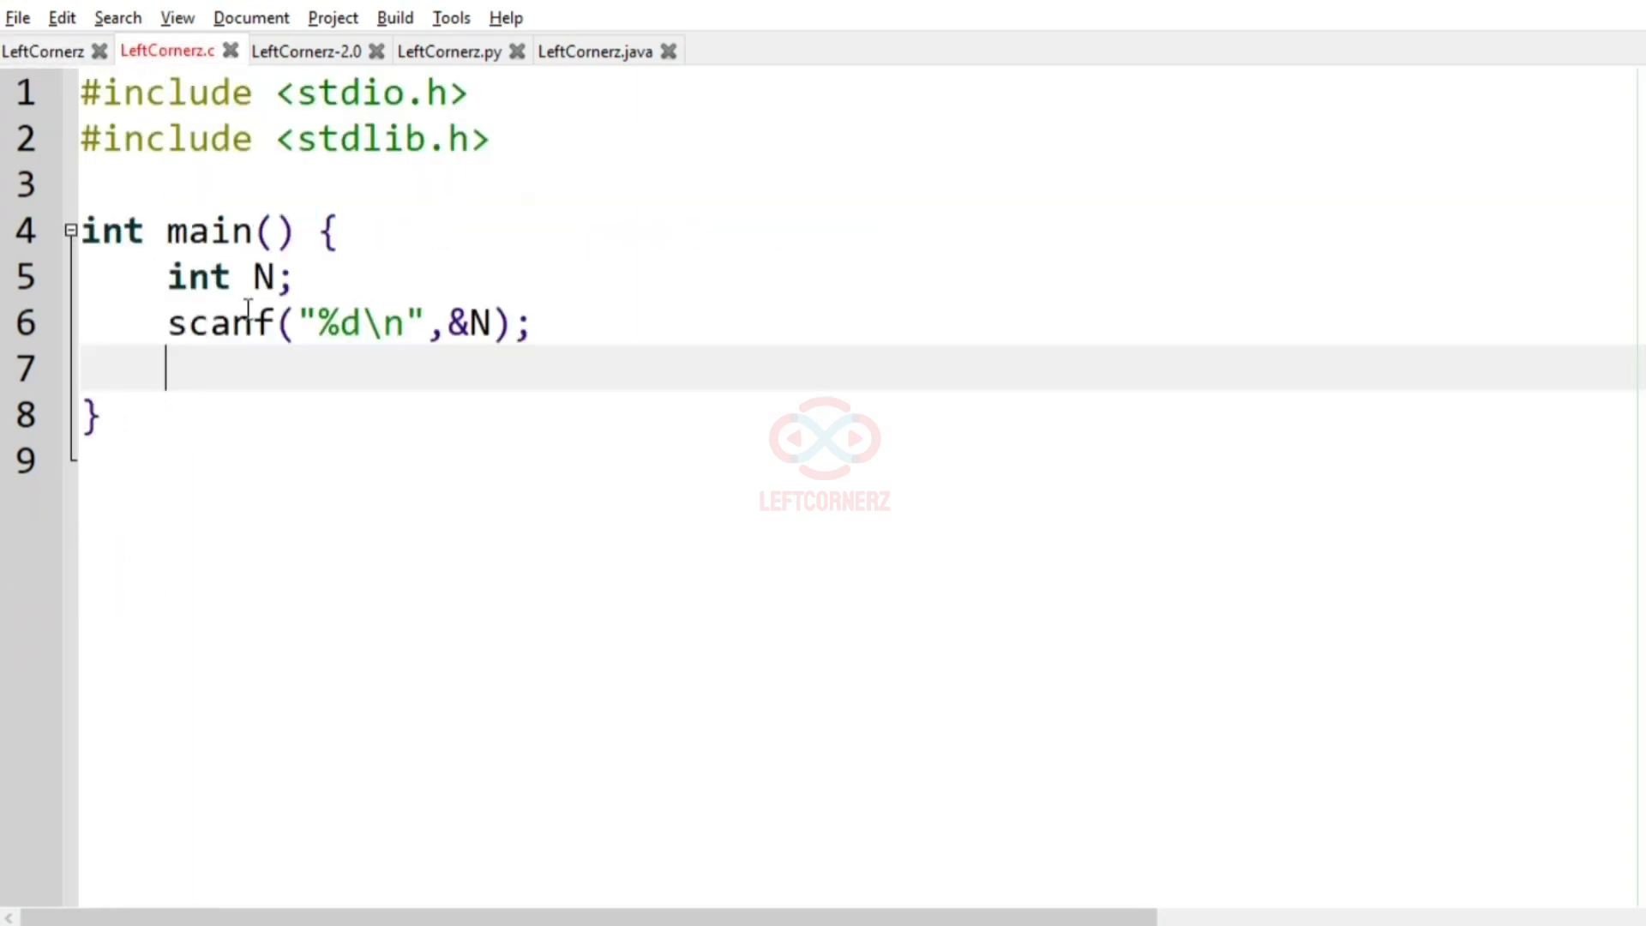
- Add a for loop running ctr from 1 to N
{"action": "type", "text": "for("}
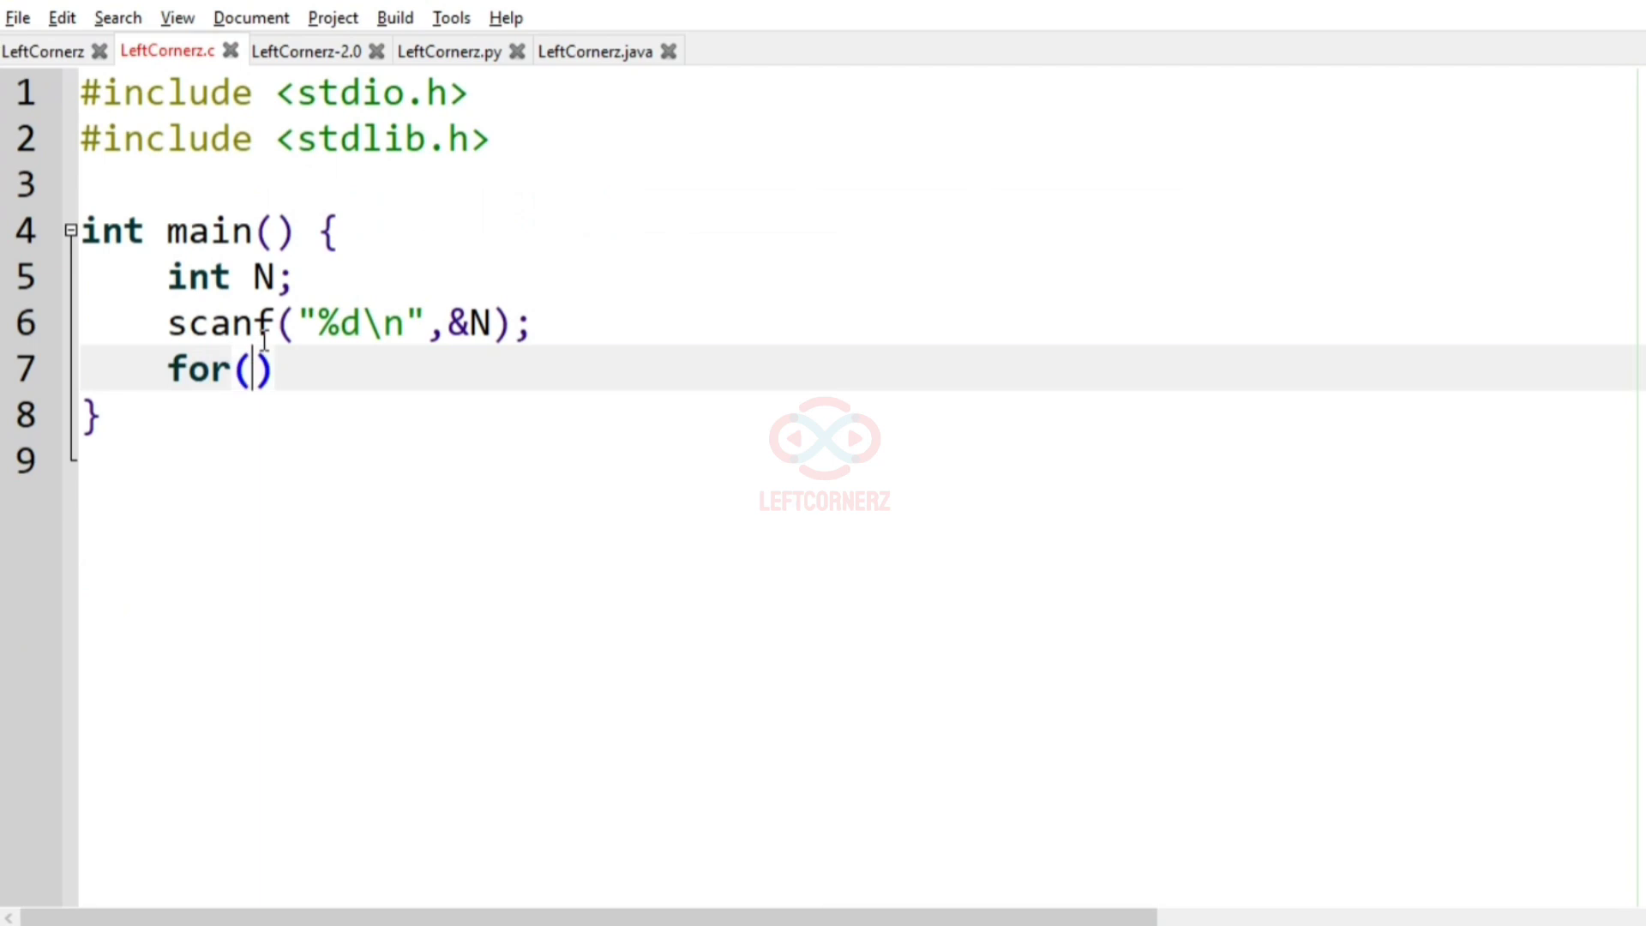
{"action": "type", "text": "int ctr=1"}
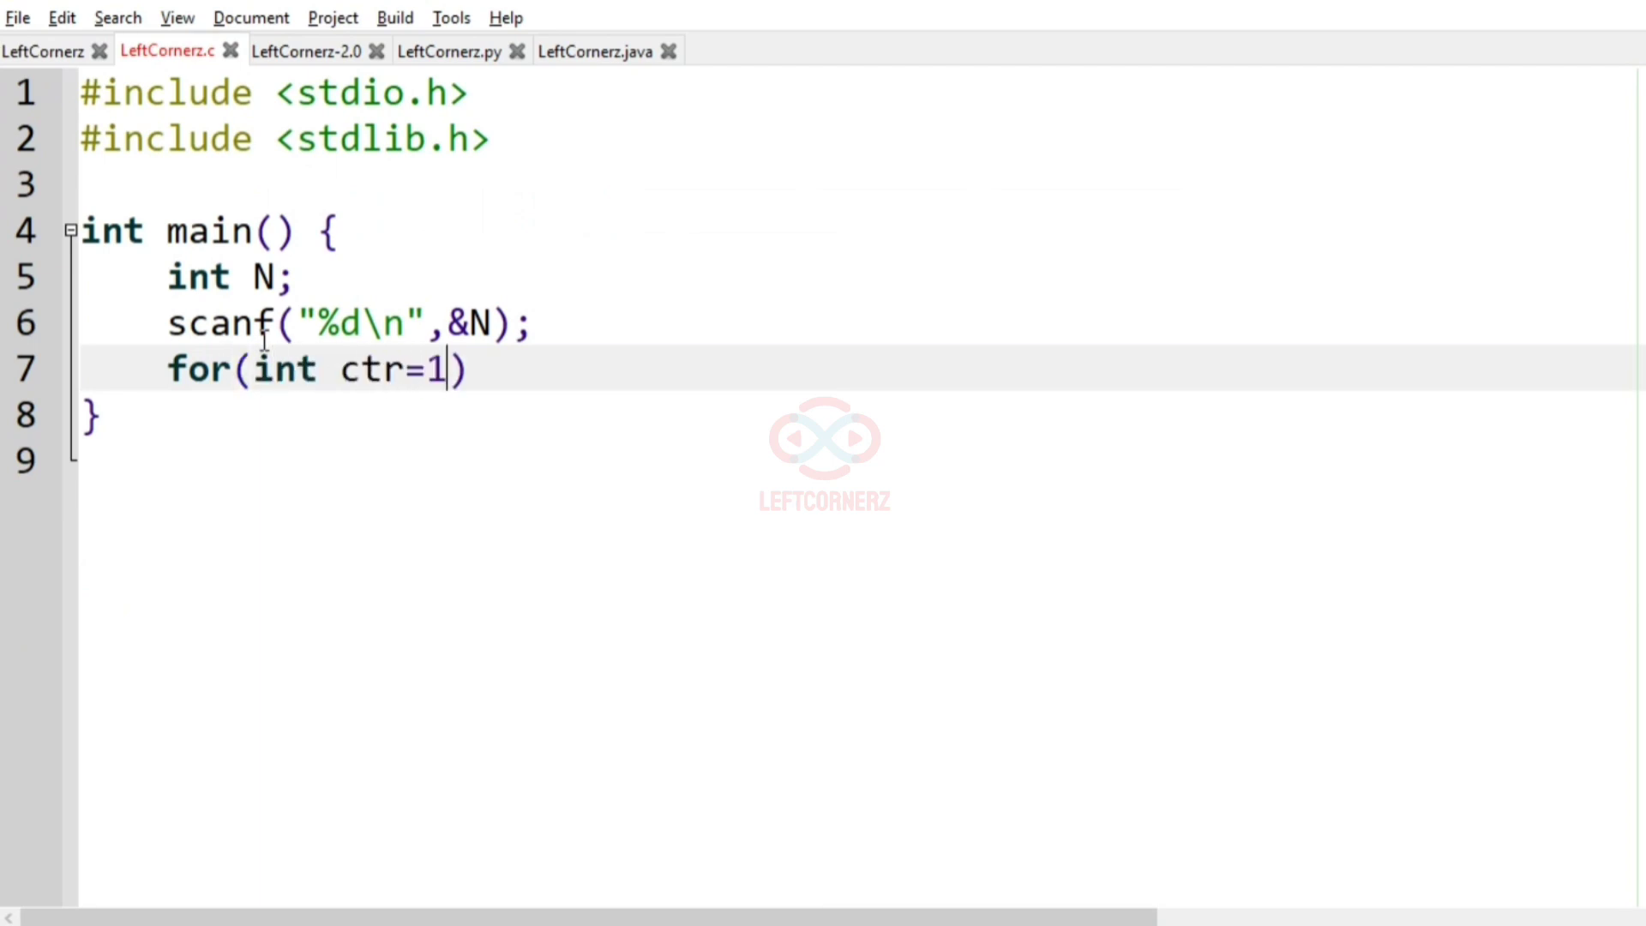
{"action": "type", "text": ";ctr<"}
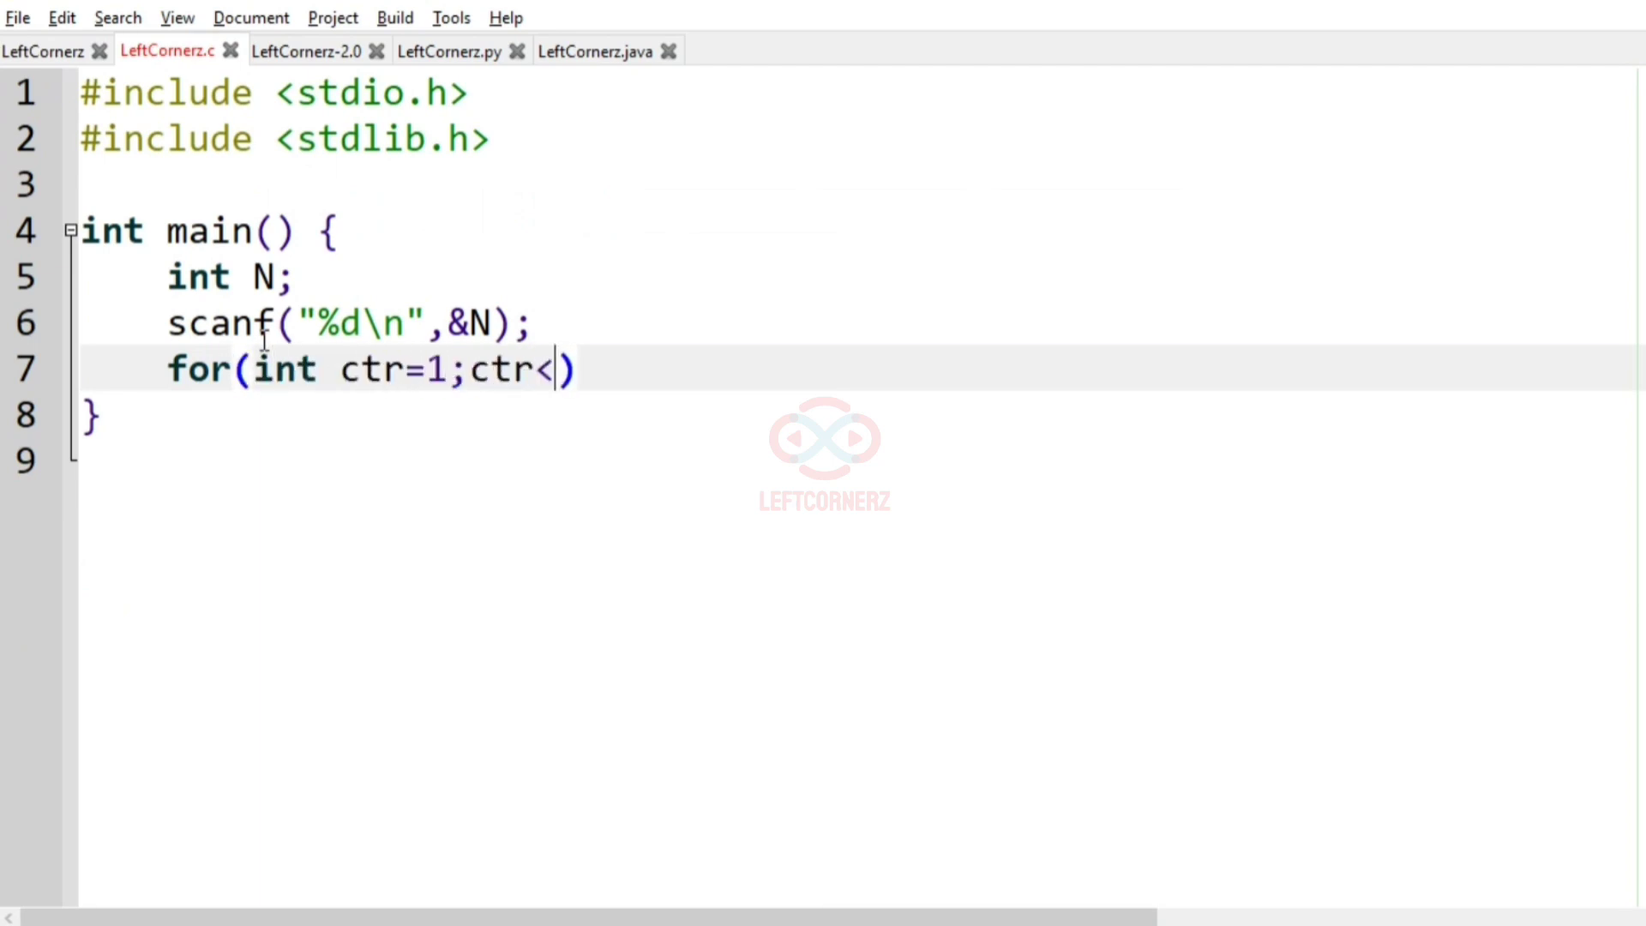
{"action": "type", "text": "=N;cr"}
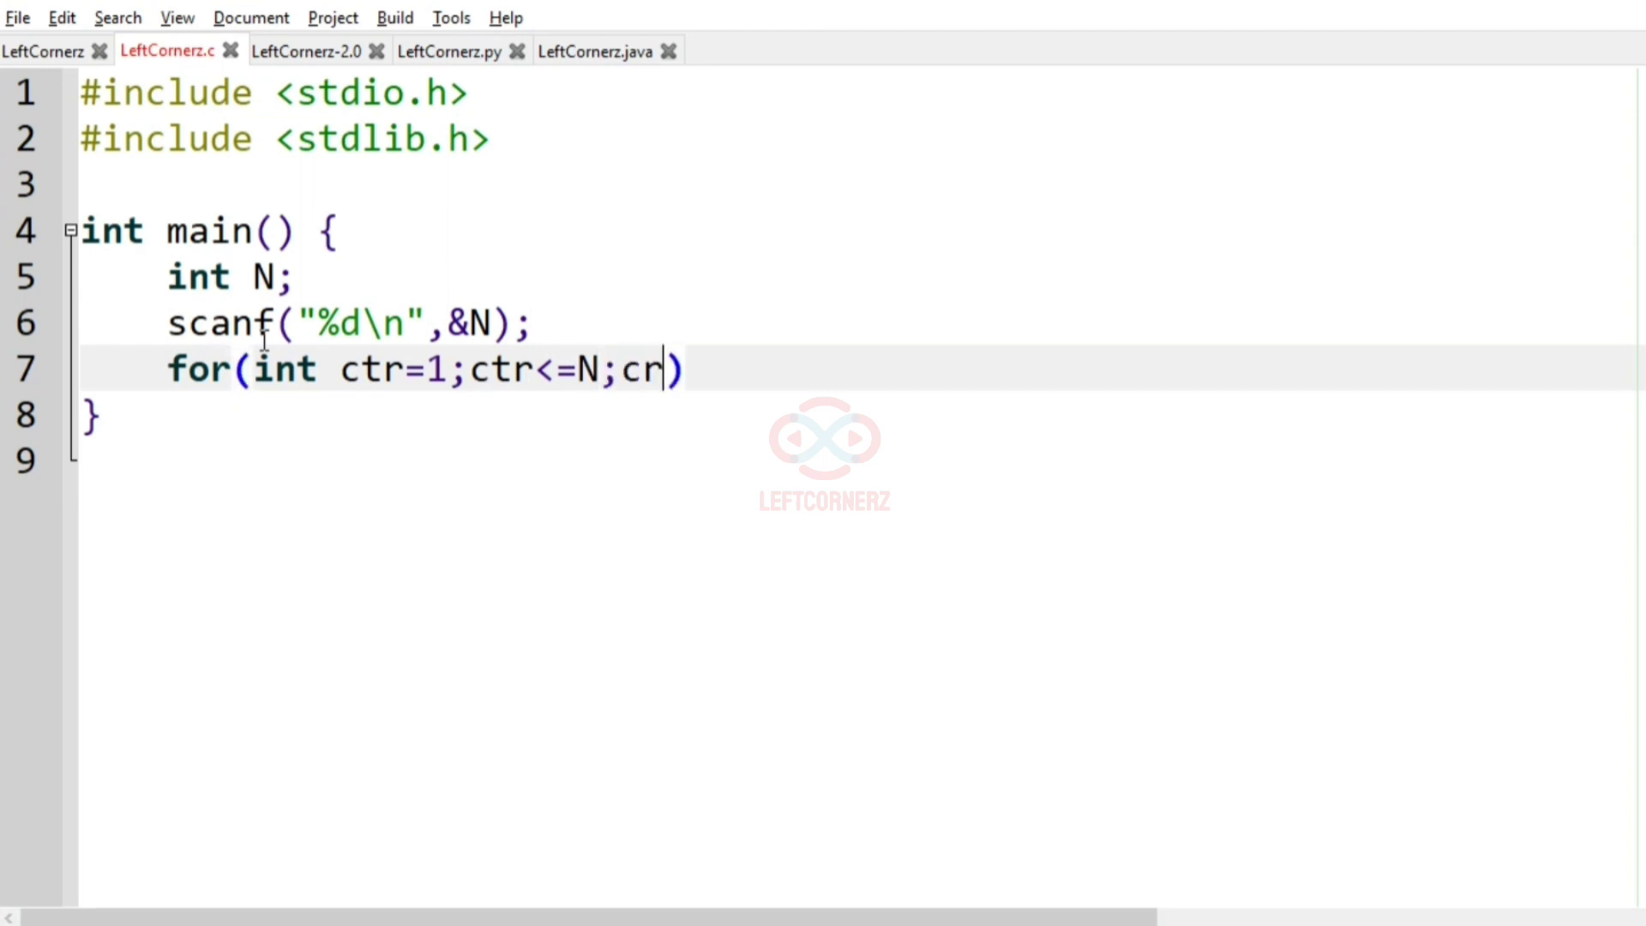
{"action": "type", "text": "t"}
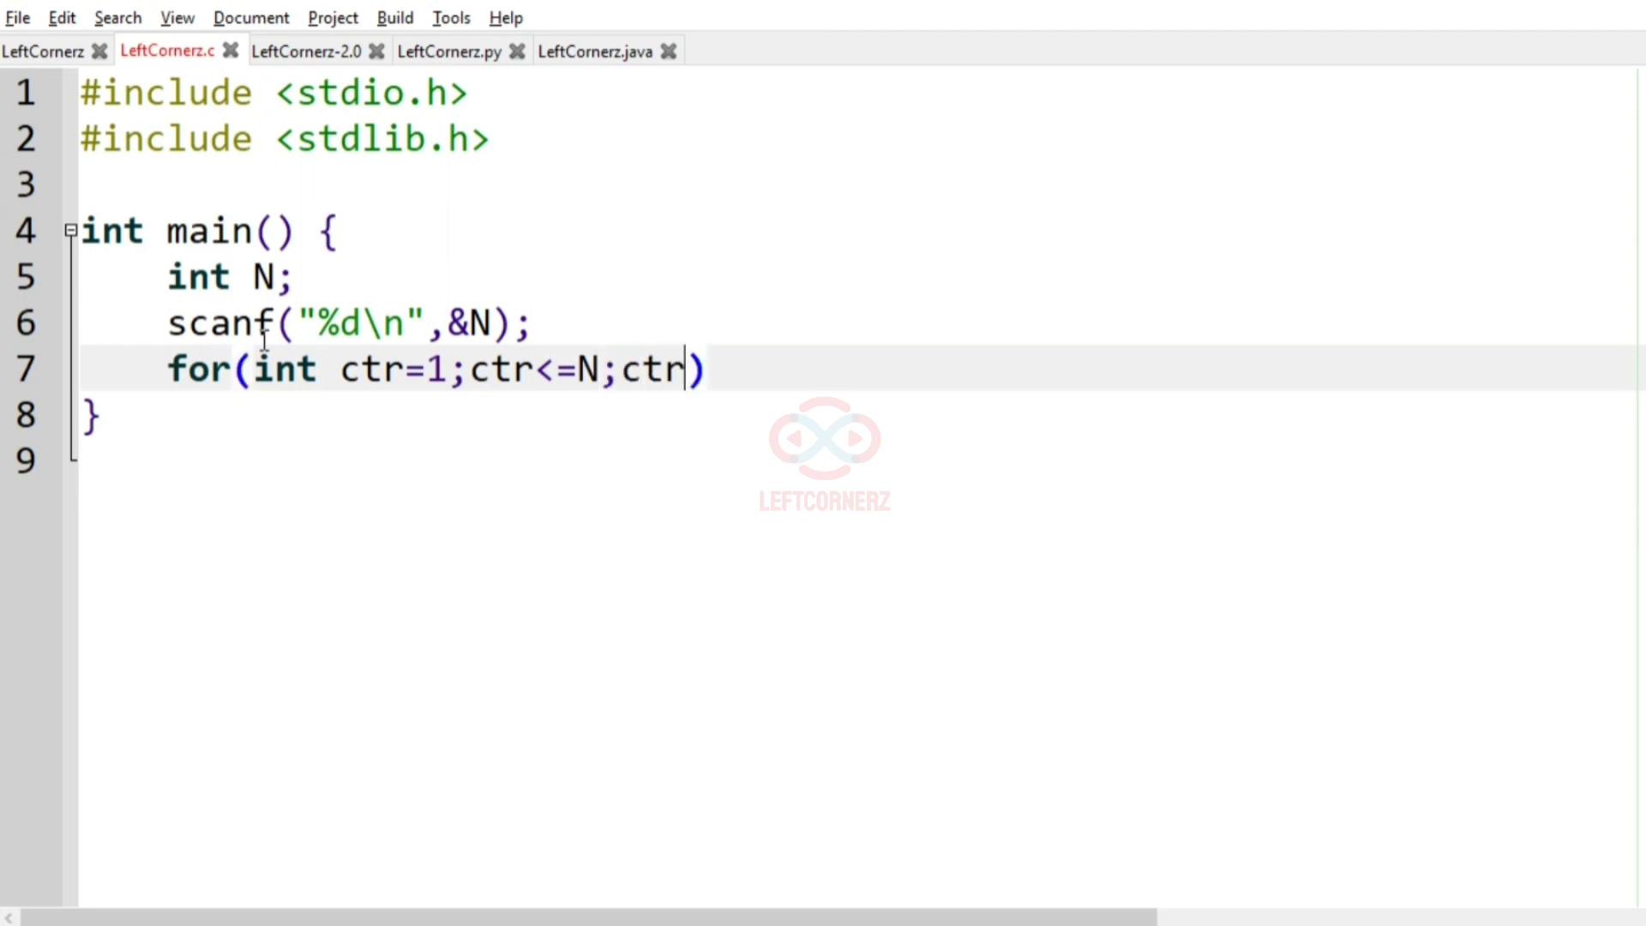
{"action": "type", "text": "++){"}
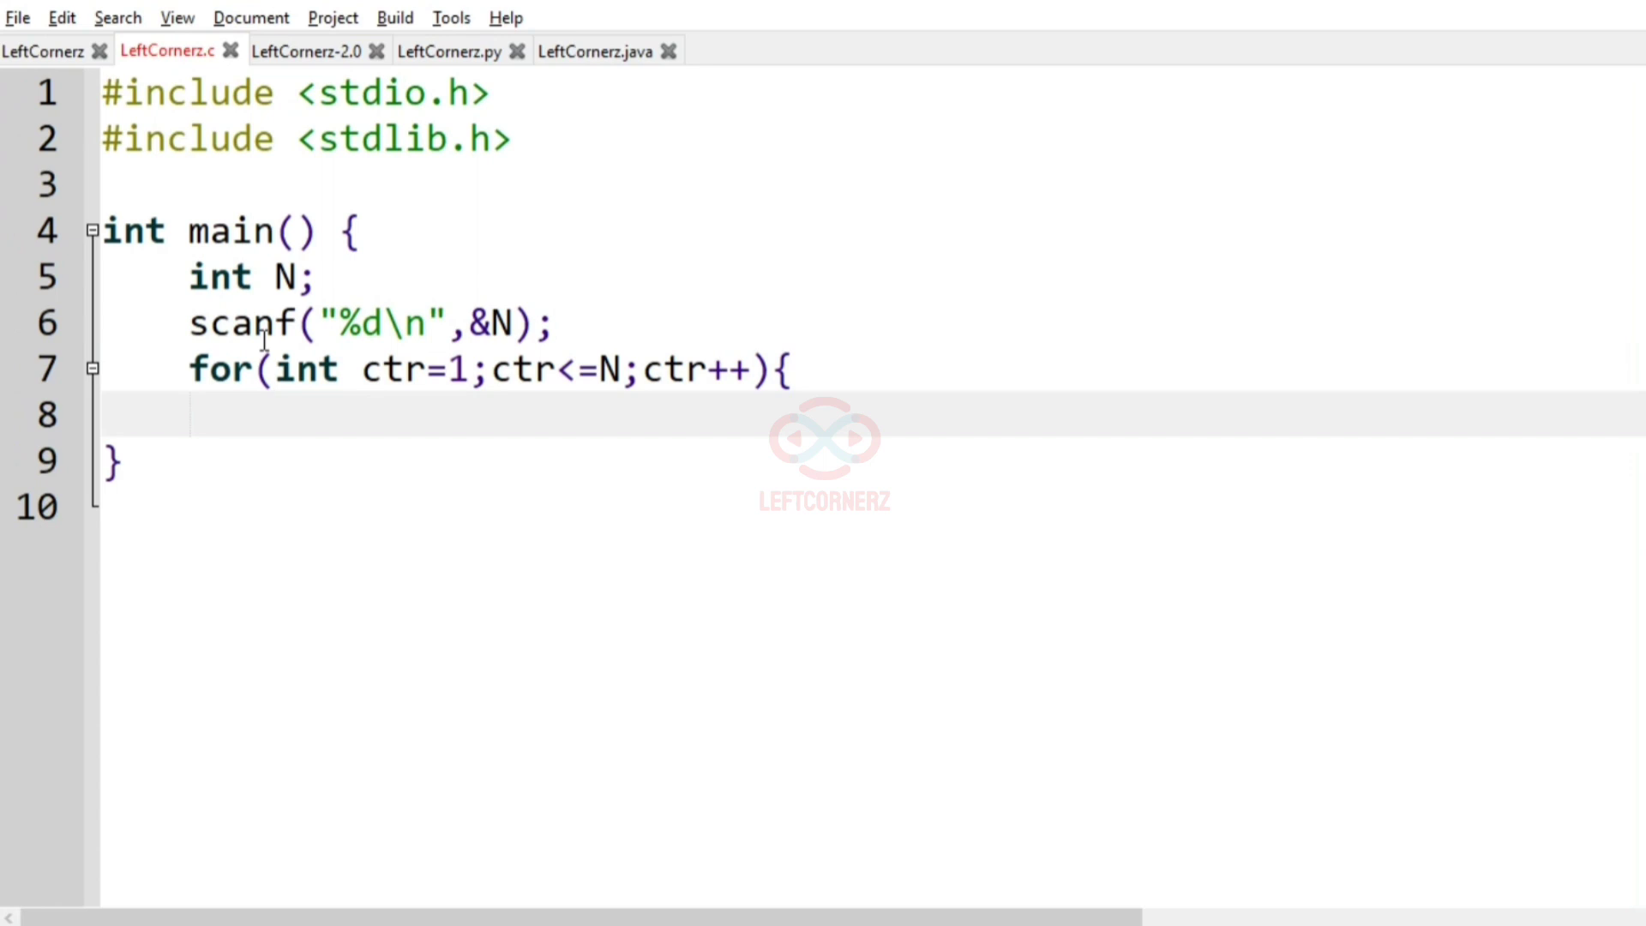
{"action": "type", "text": "}"}
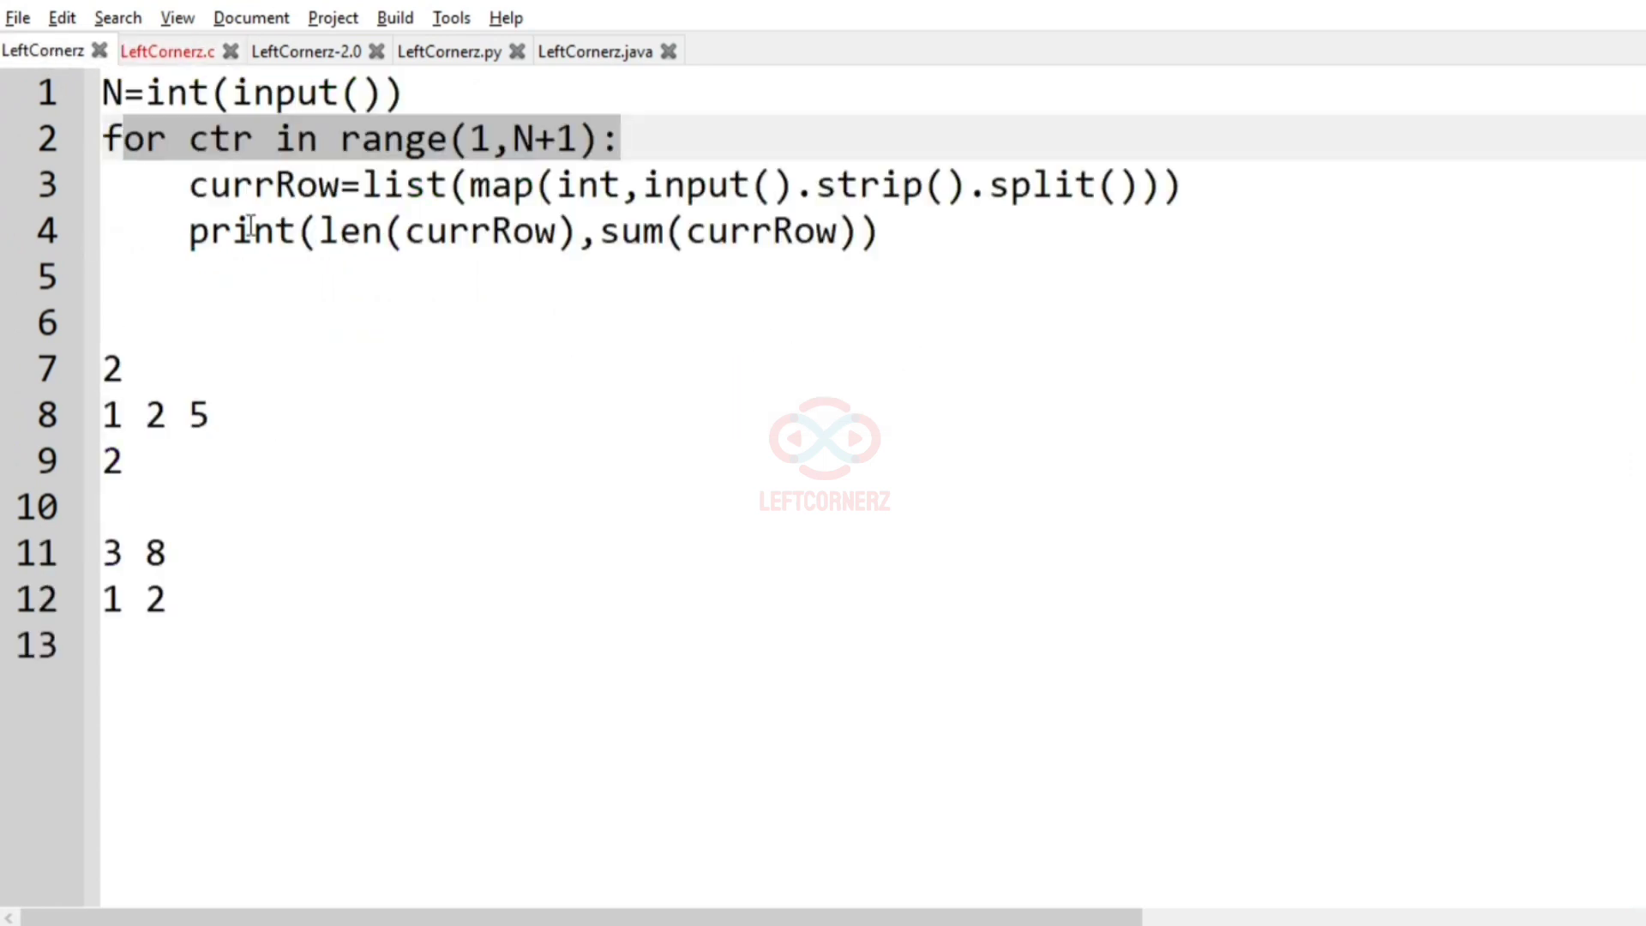
- Declare int sum=0, len=0, num and char ch inside the for loop
{"action": "left_click", "coordinate": [194, 185]}
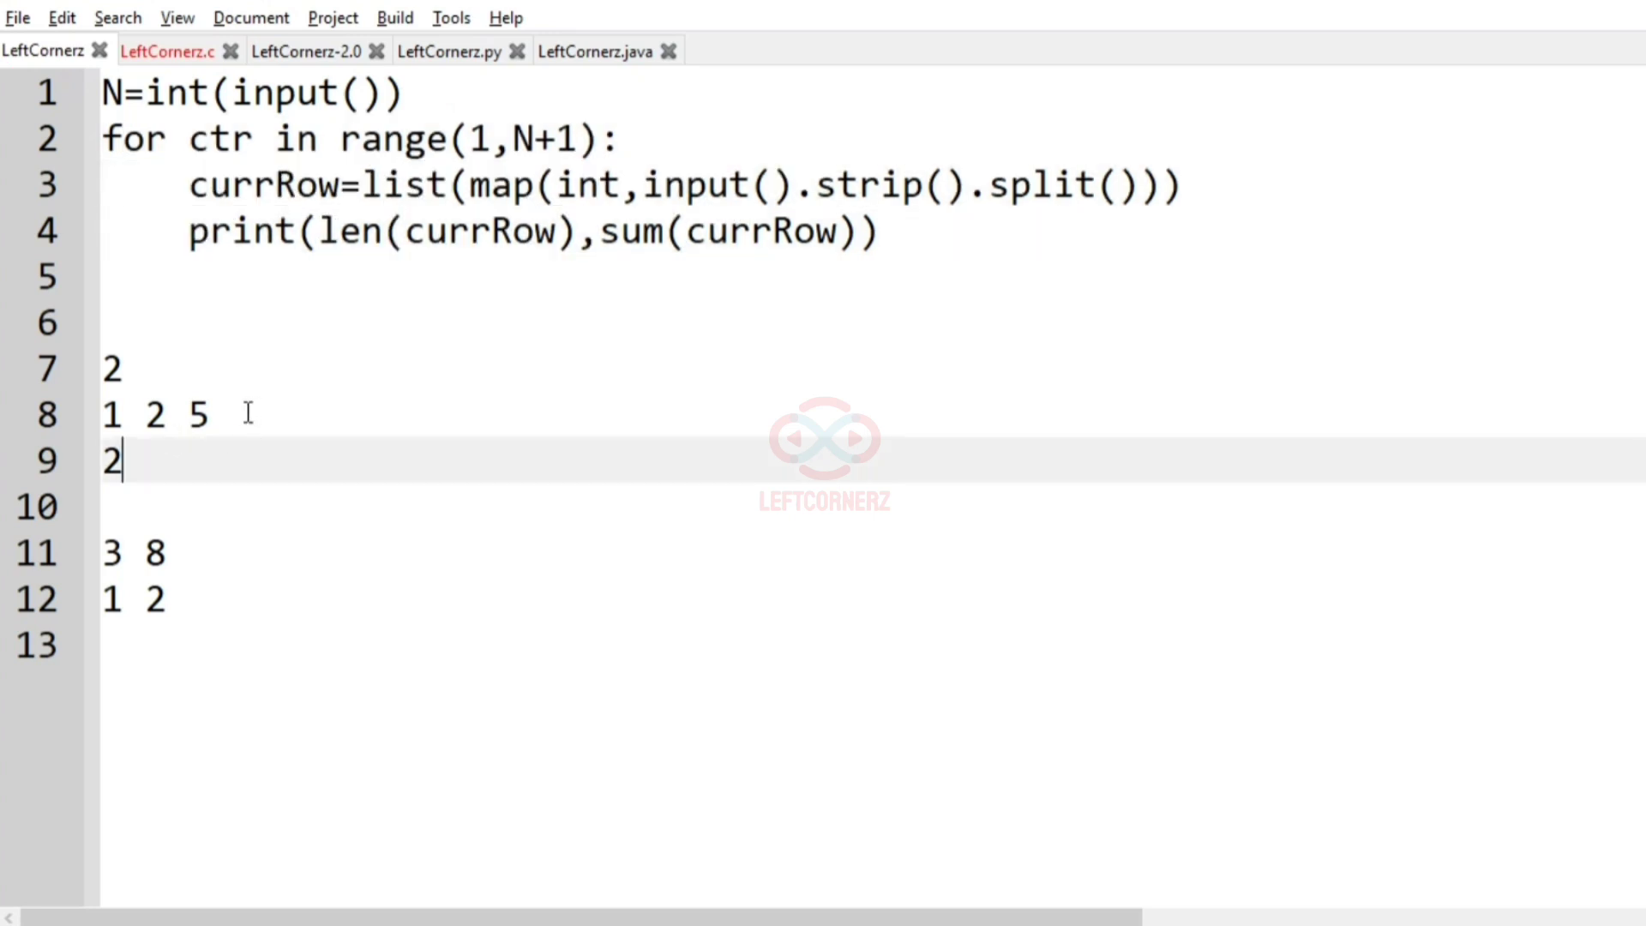
{"action": "left_click", "coordinate": [167, 51]}
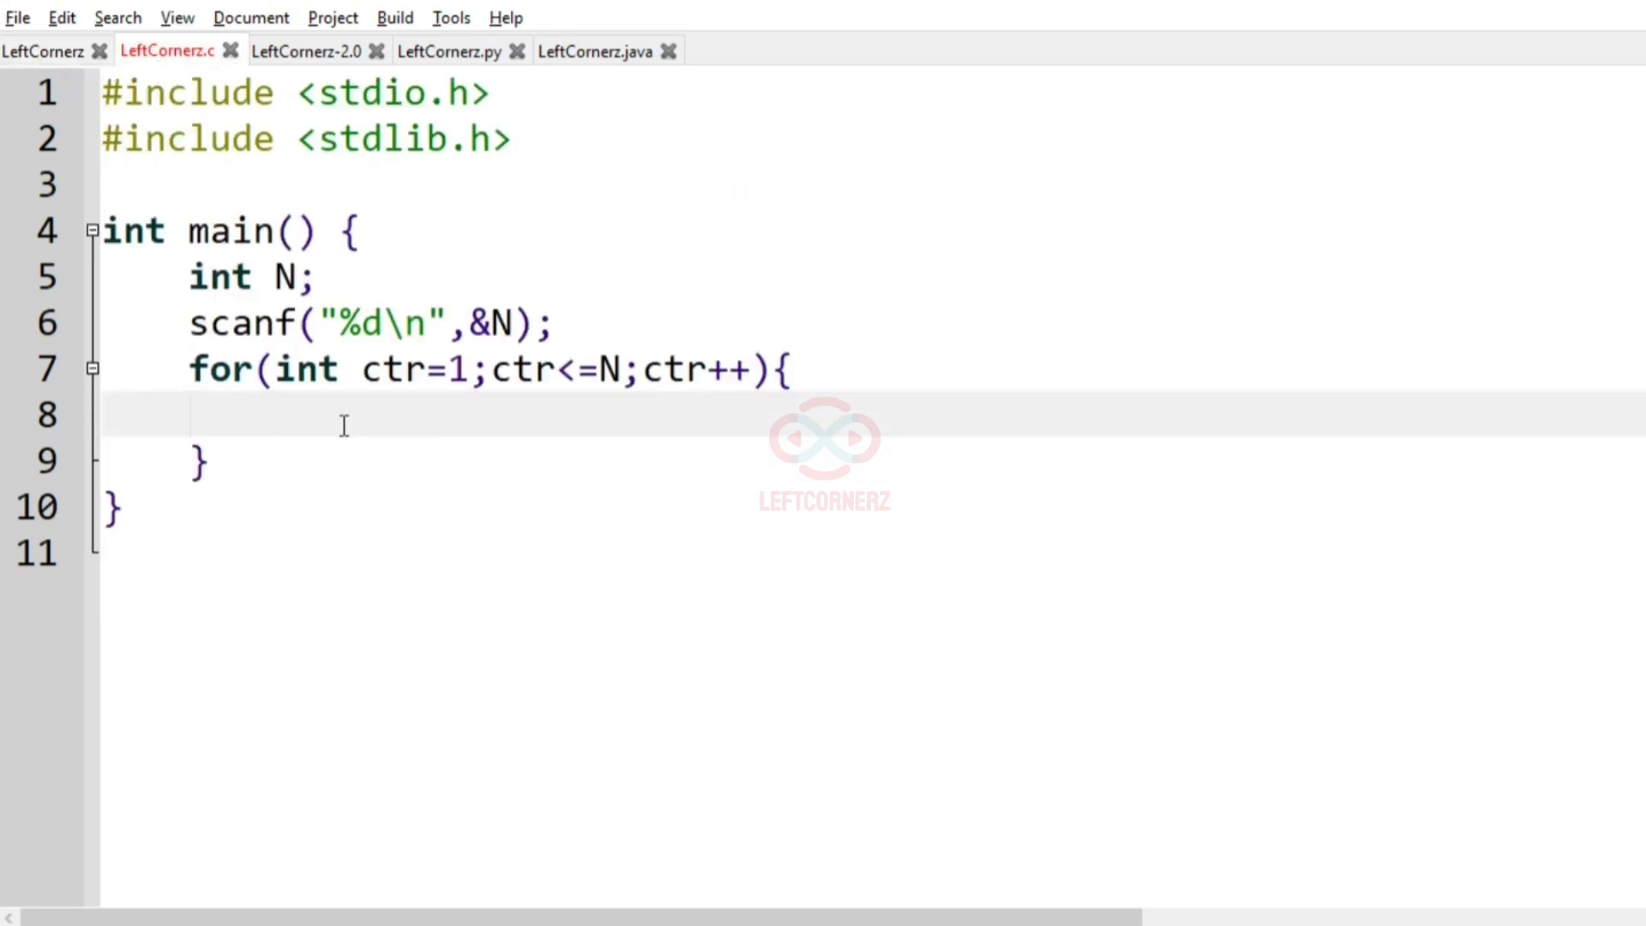
{"action": "type", "text": "int"}
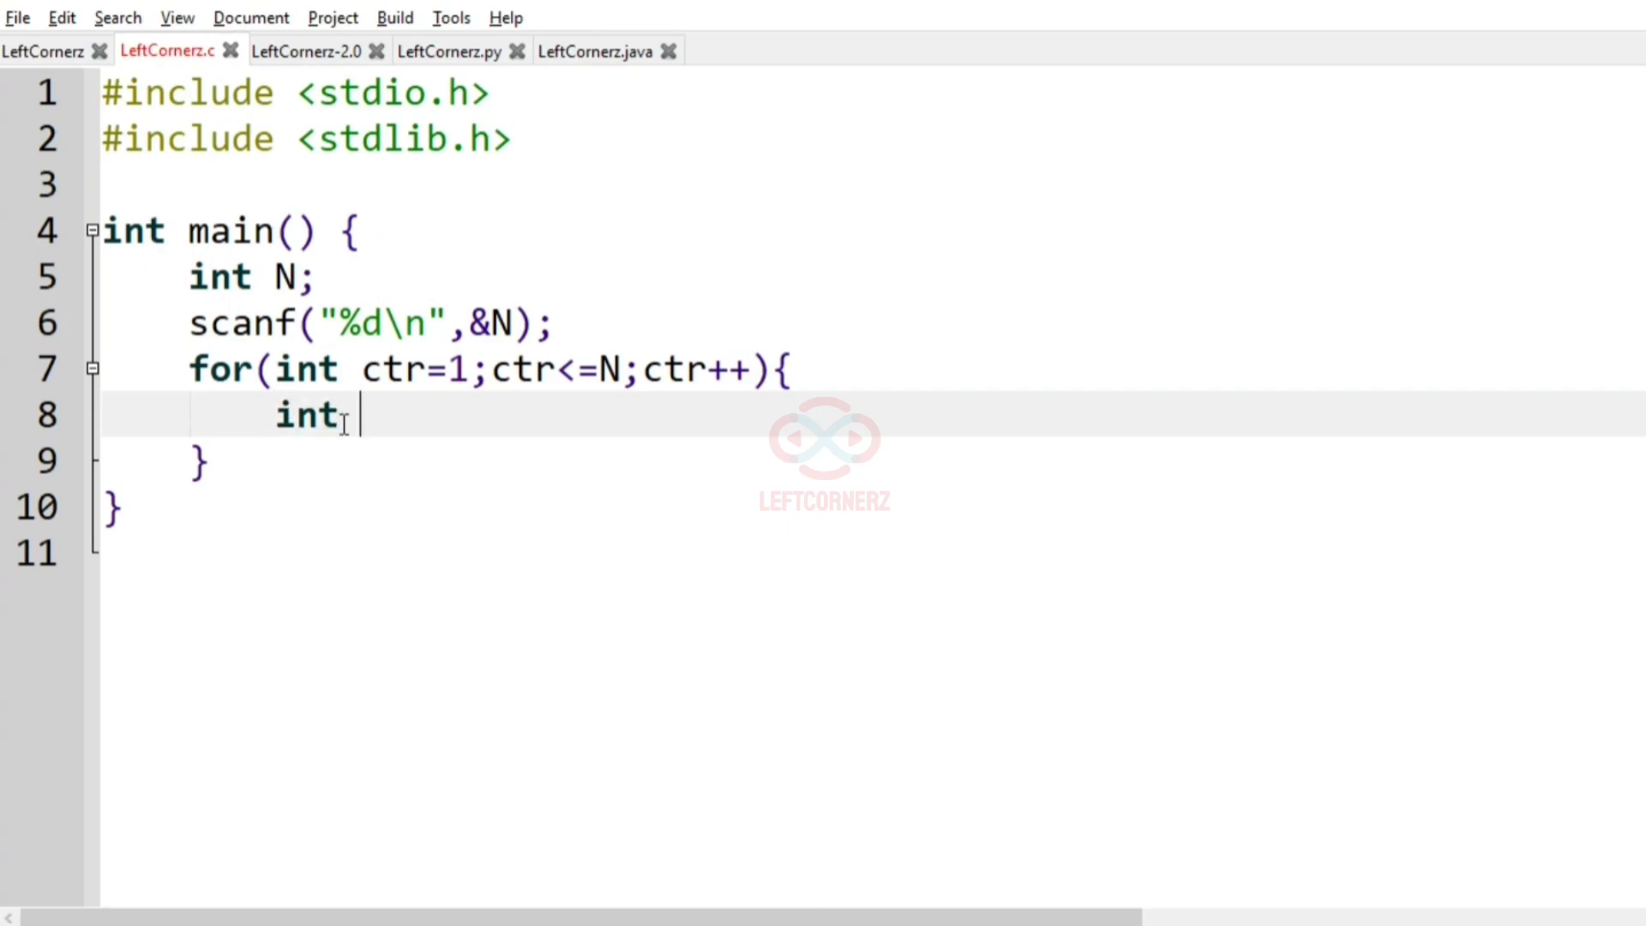
{"action": "type", "text": "sum=0"}
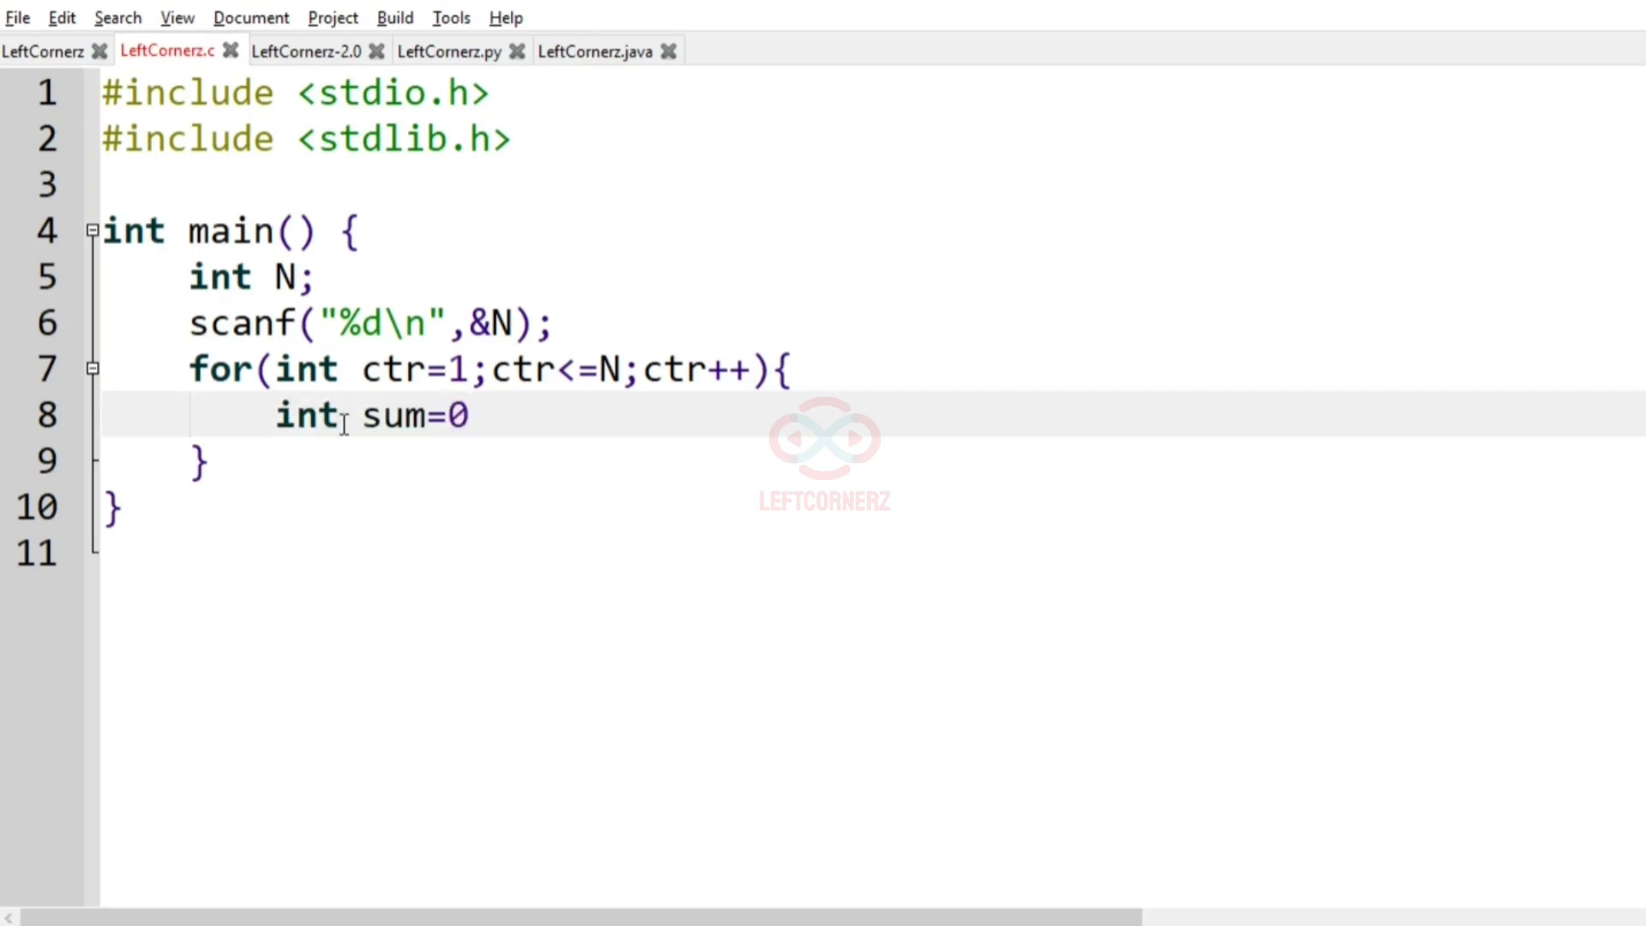
{"action": "type", "text": ","}
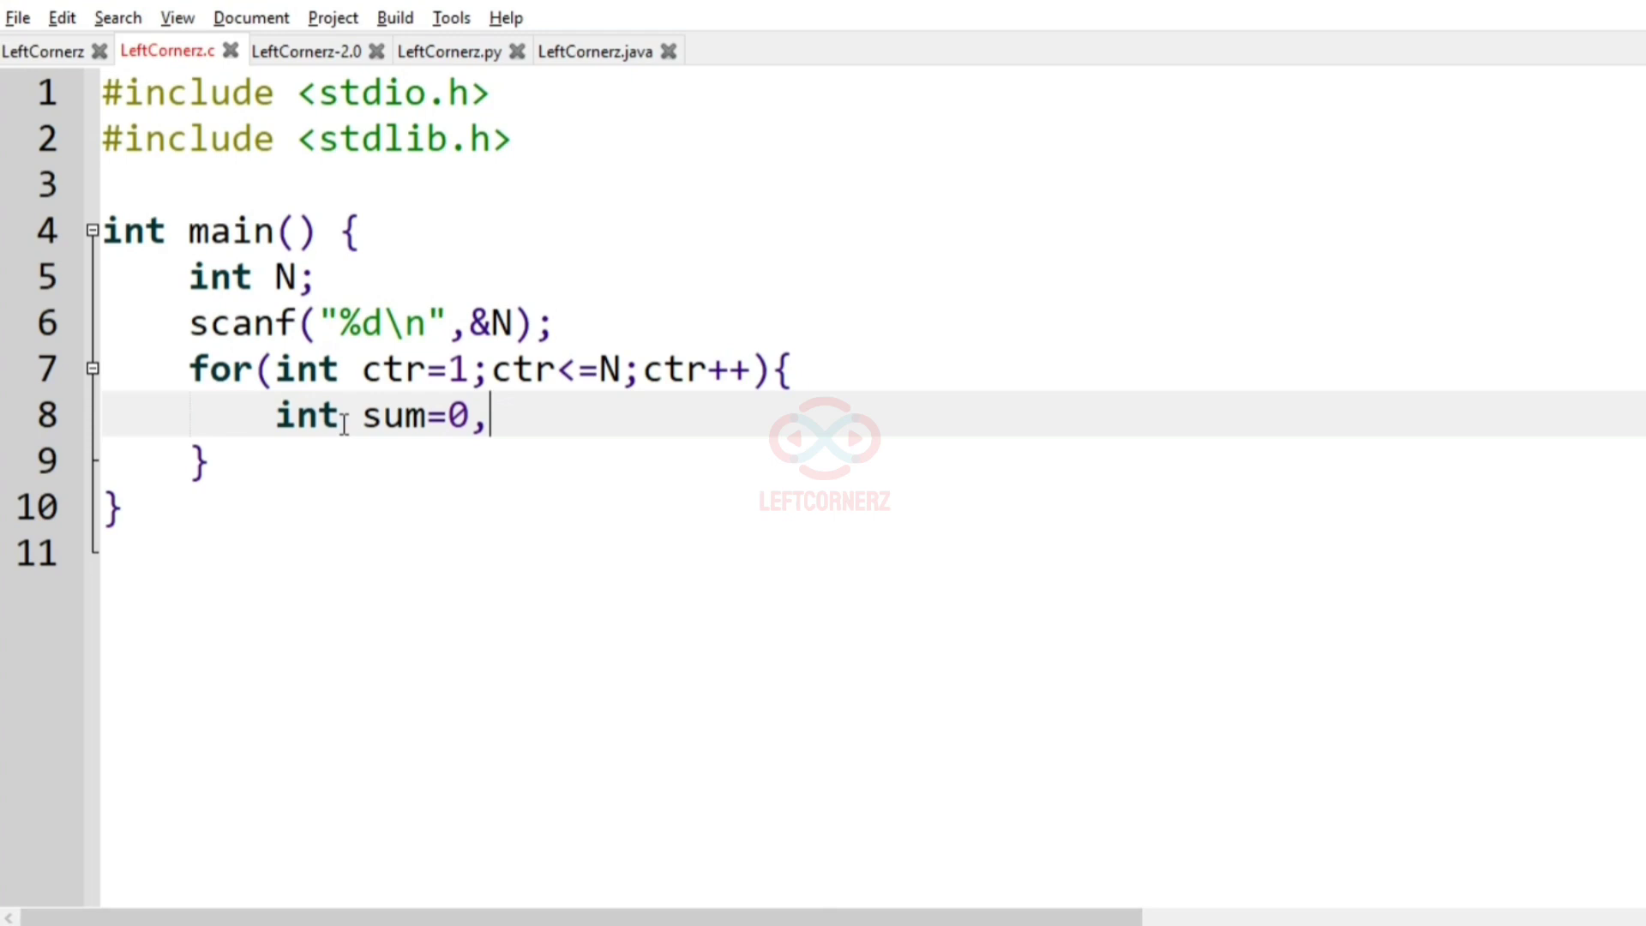
{"action": "type", "text": "len="}
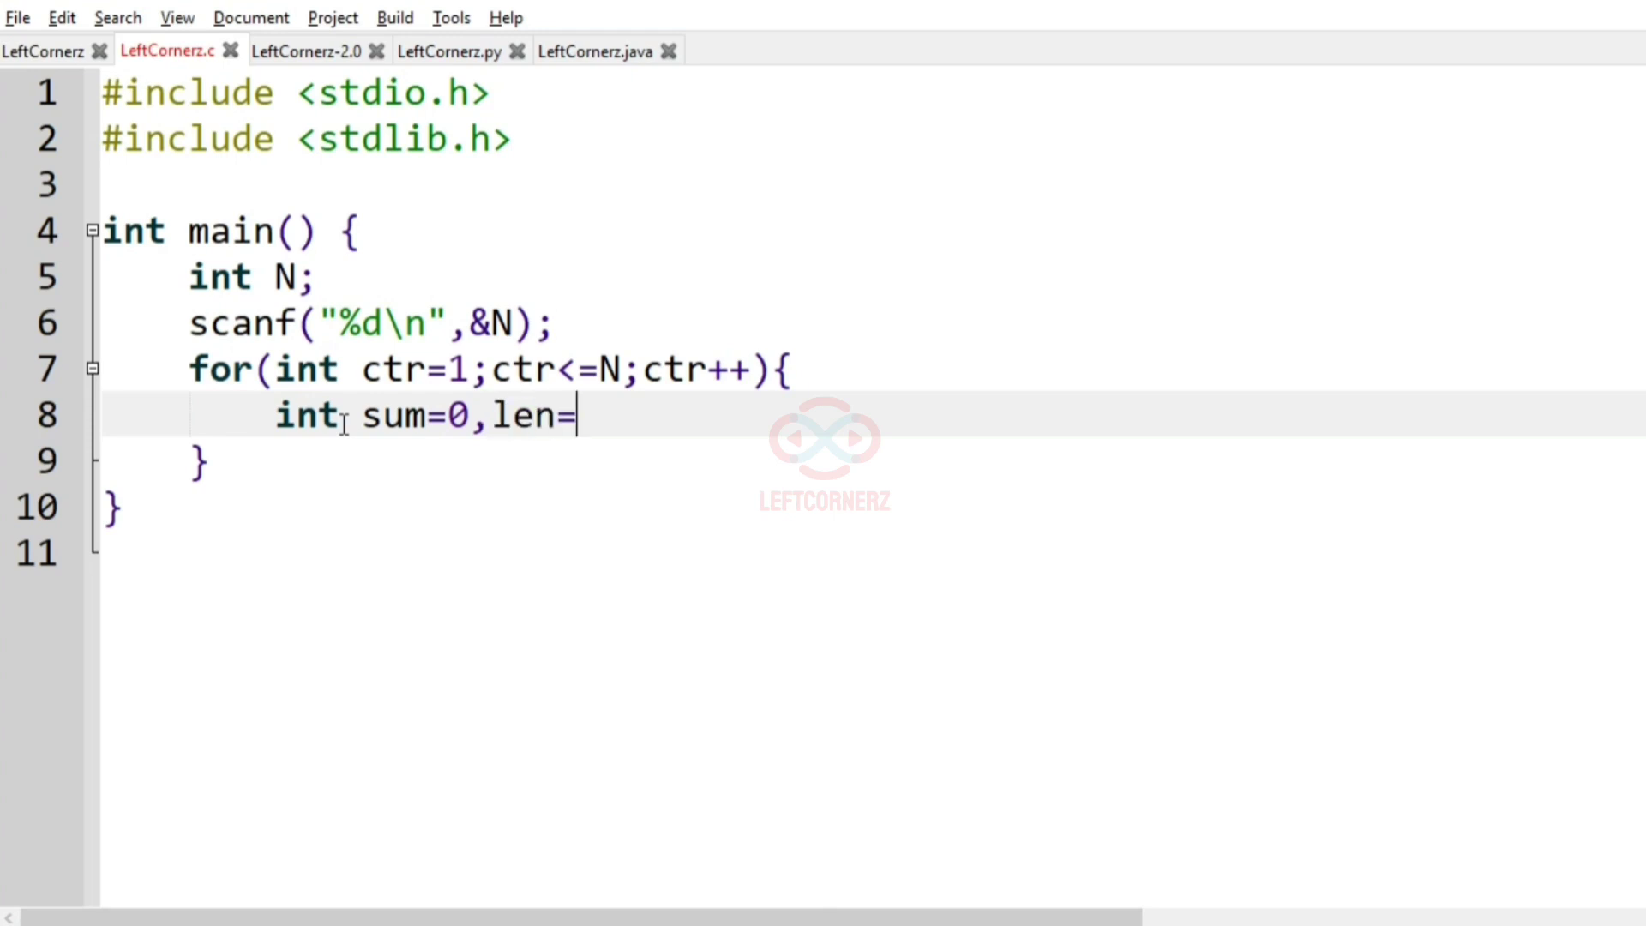
{"action": "type", "text": "0,"}
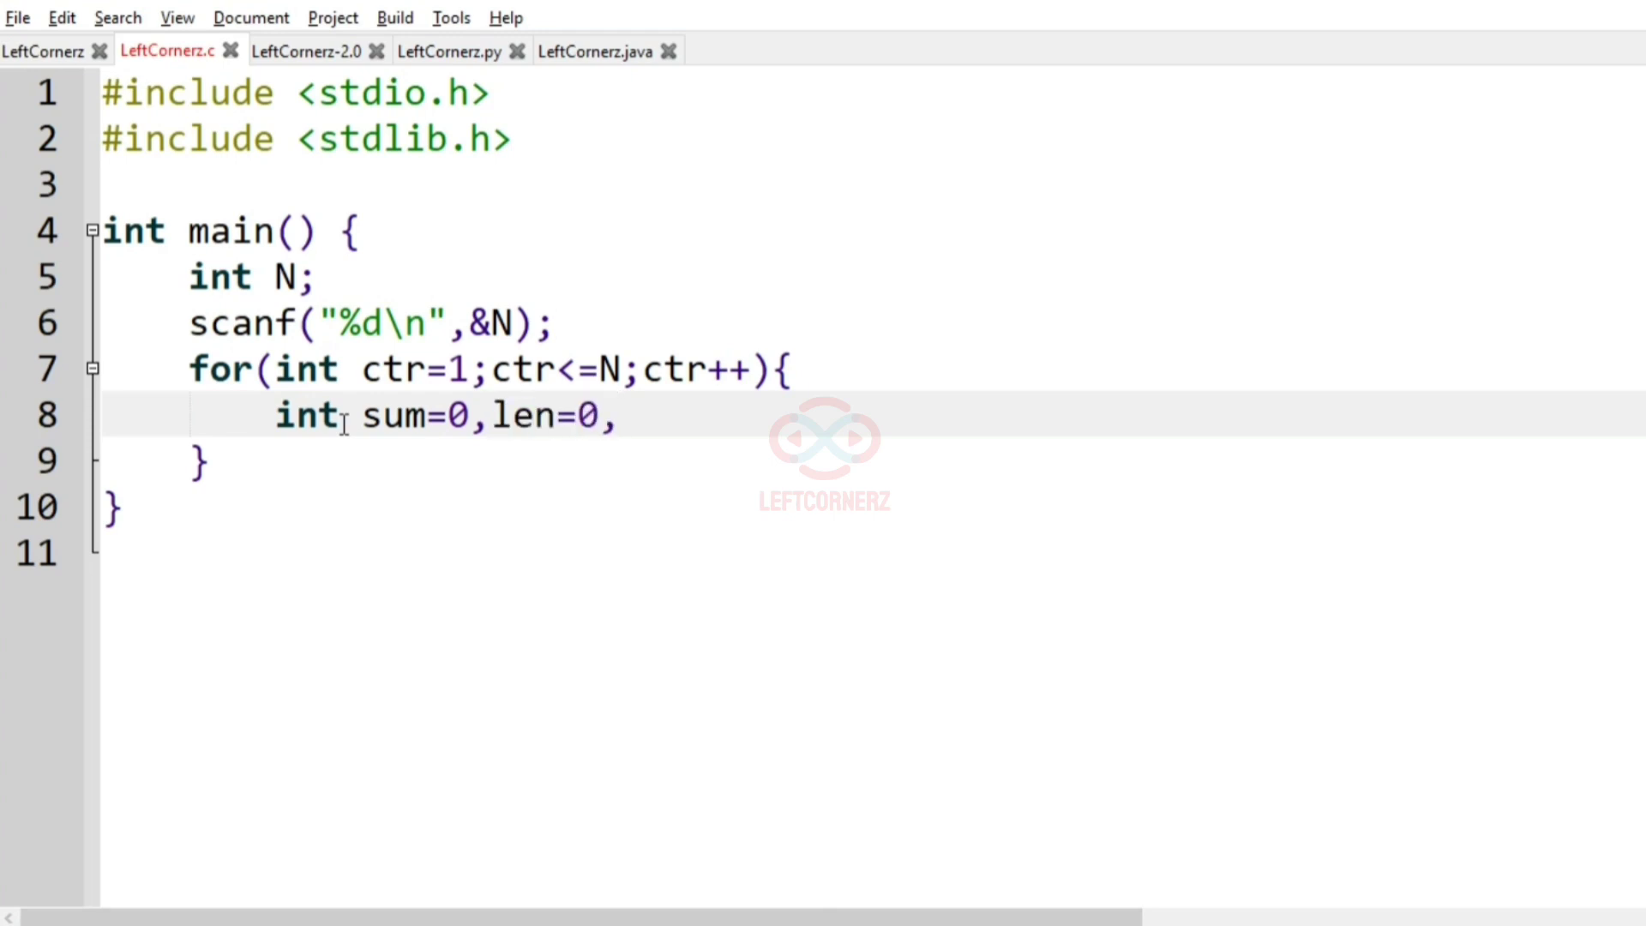
{"action": "type", "text": "nu"}
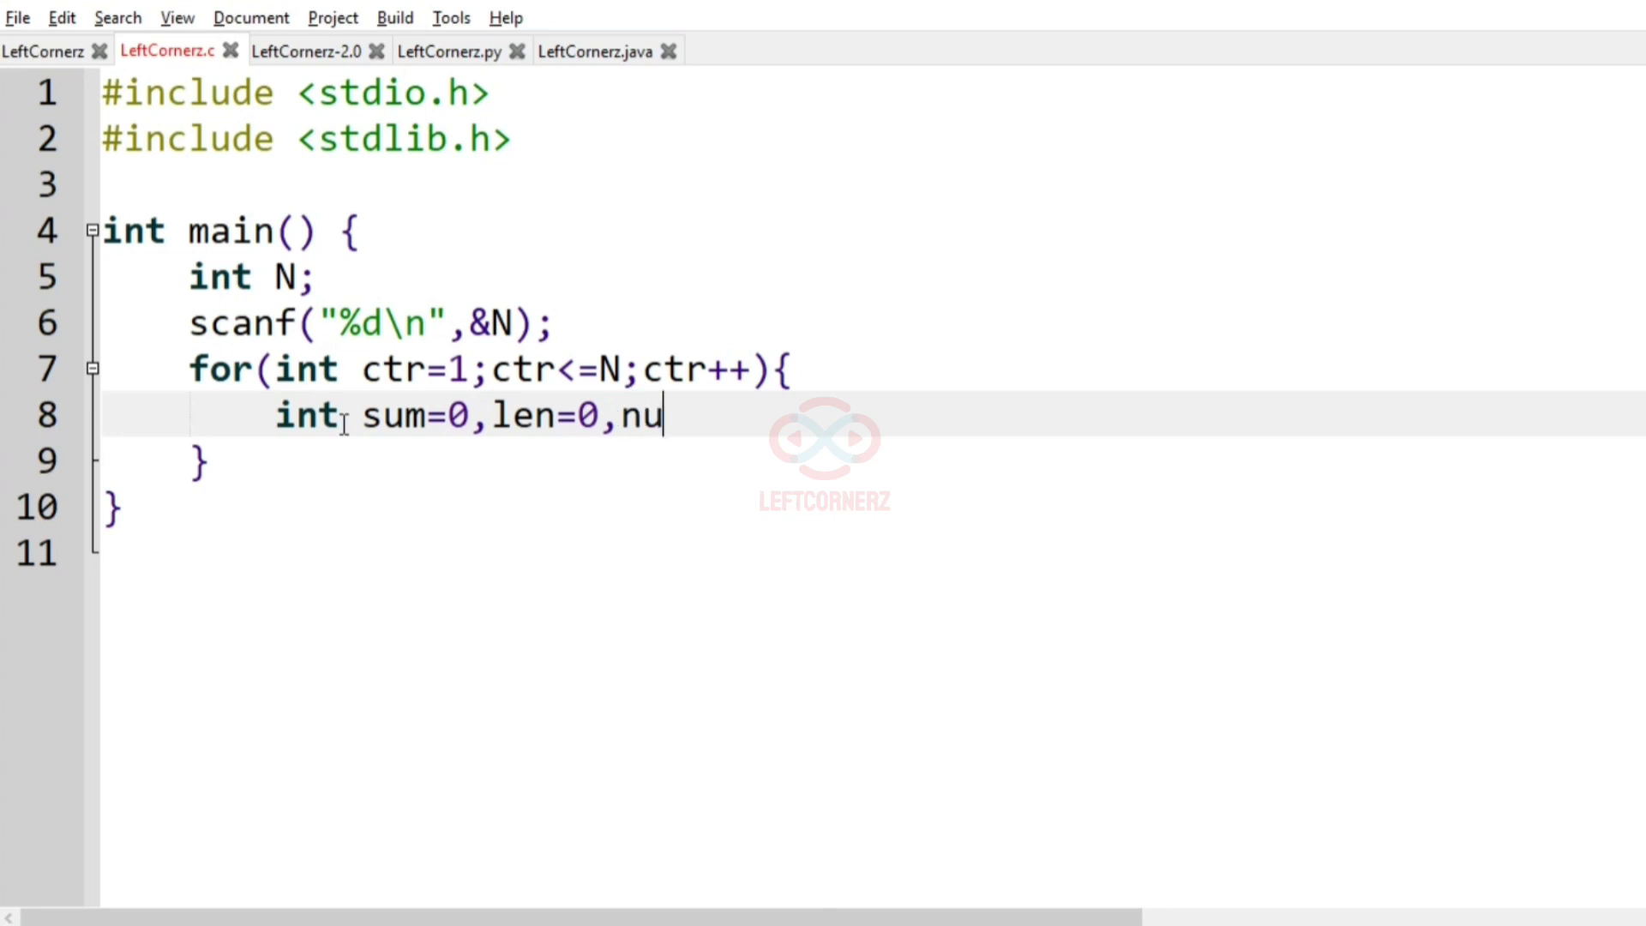
{"action": "type", "text": "m;"}
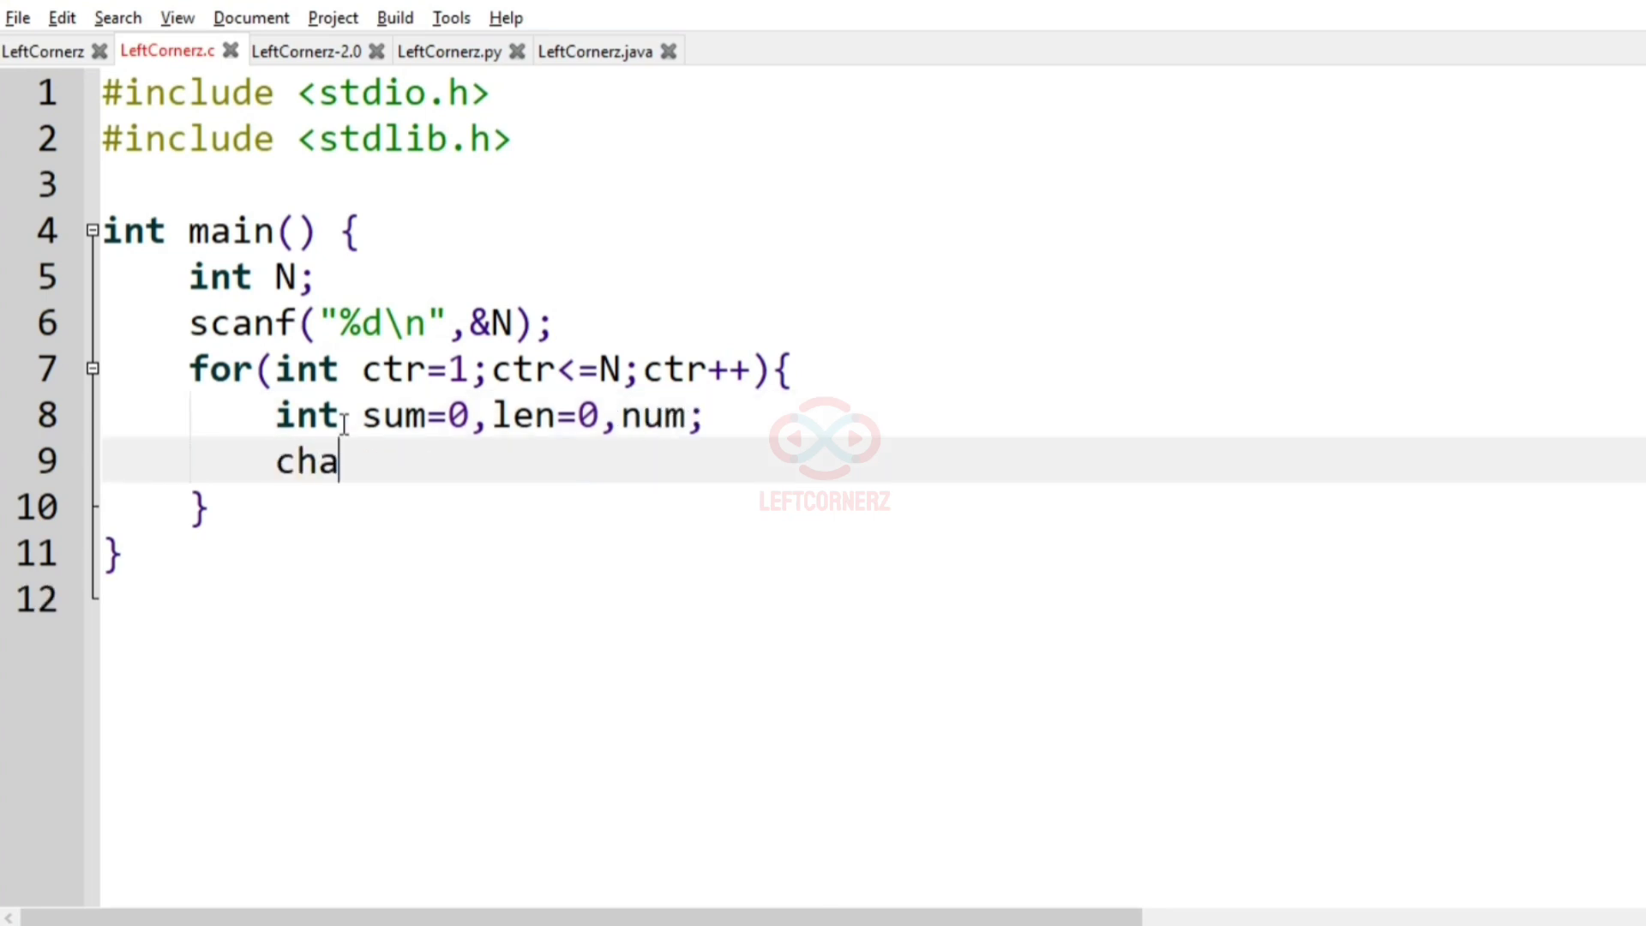
{"action": "type", "text": "r ch;"}
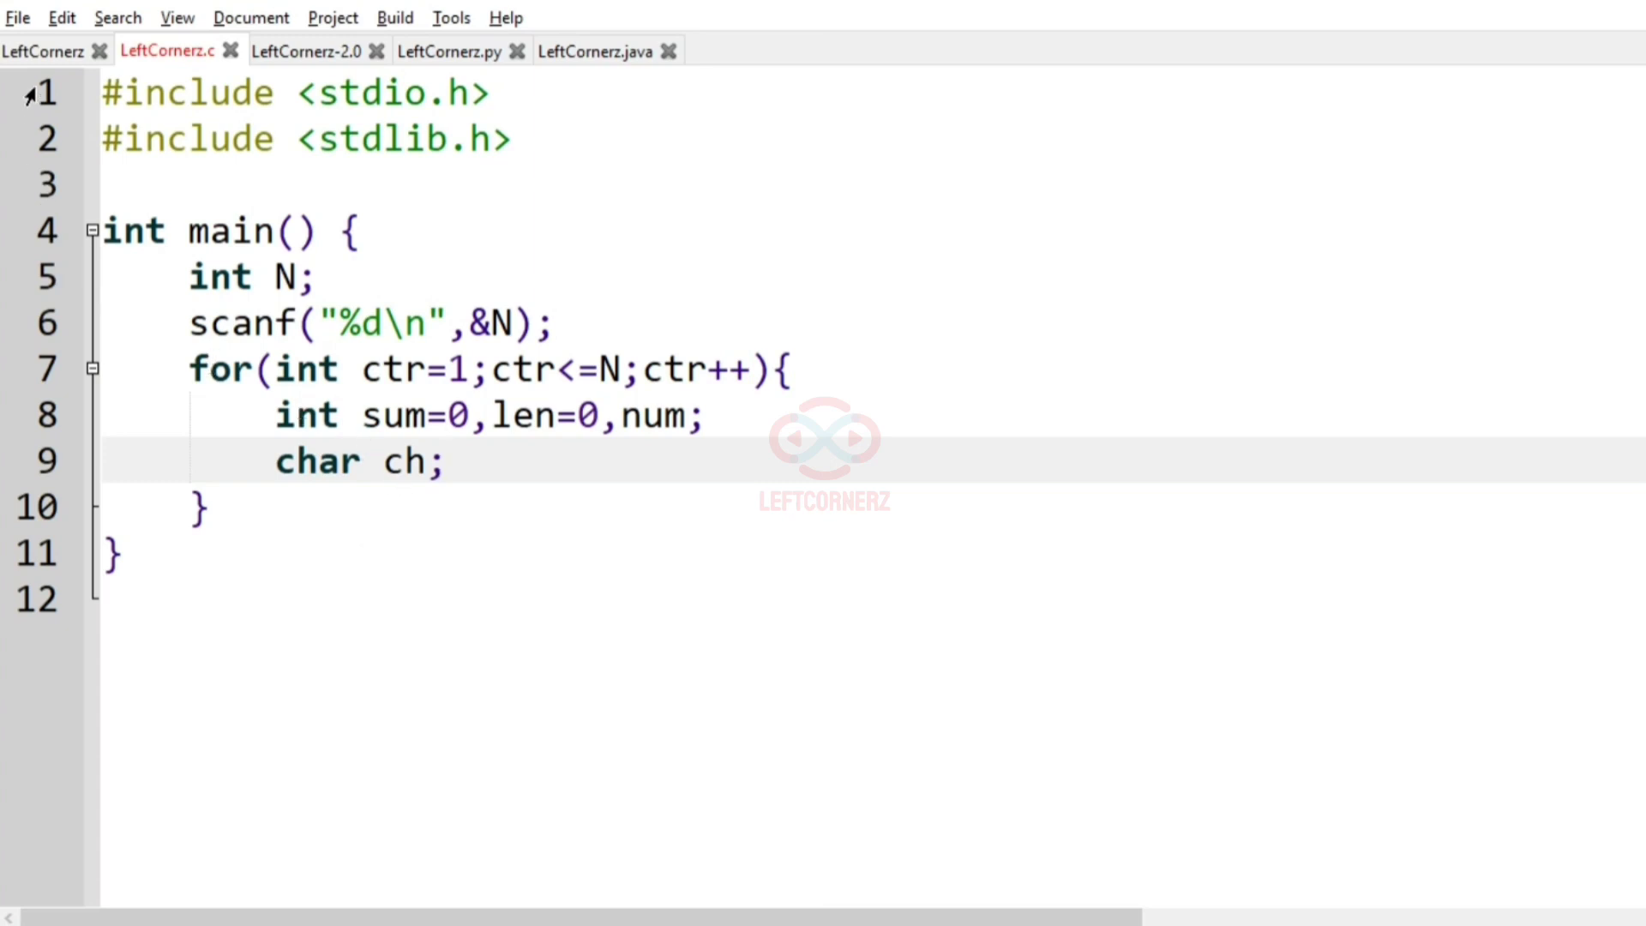
{"action": "left_click", "coordinate": [450, 50]}
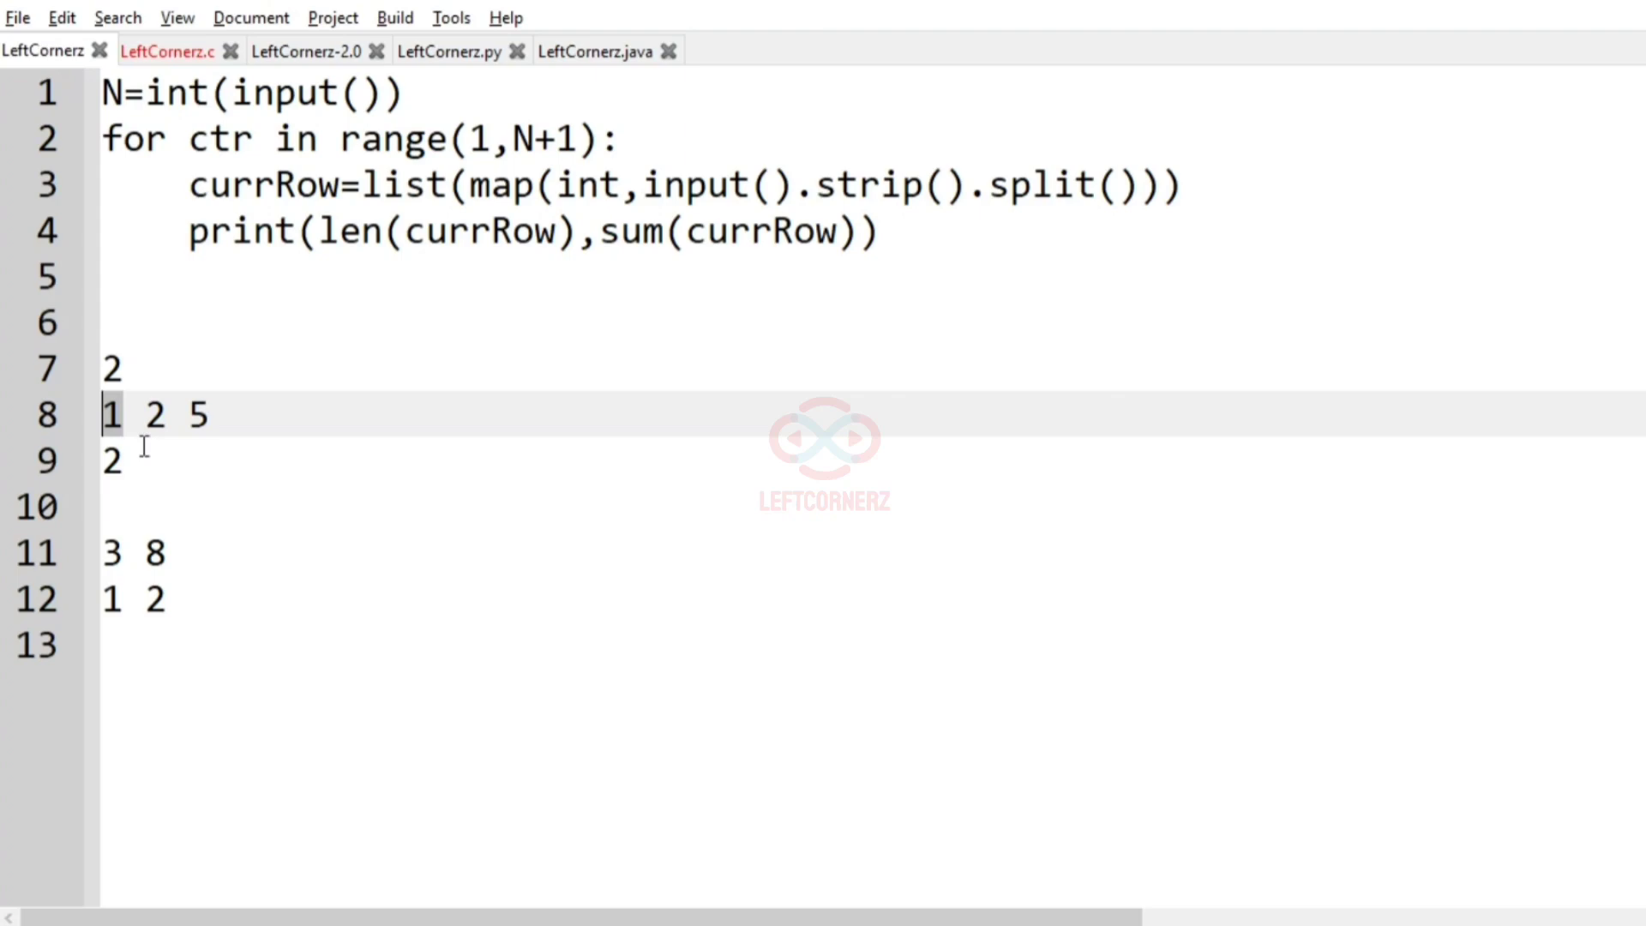
{"action": "mouse_move", "coordinate": [110, 415]}
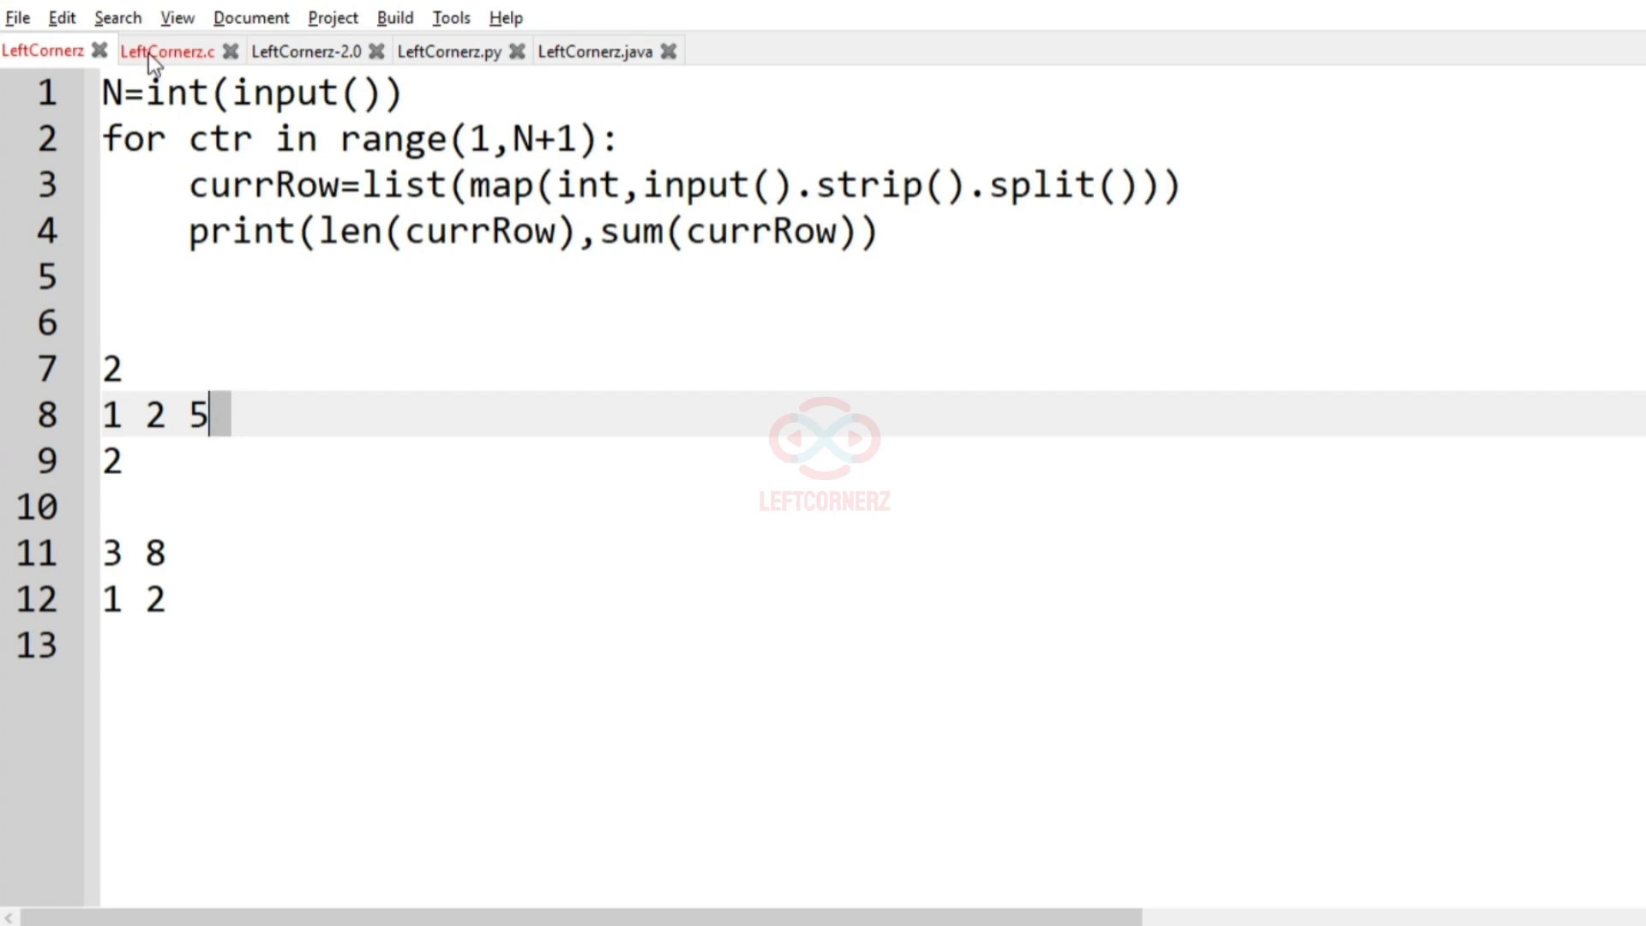
- Return to LeftCornerz.c after reviewing the Python loop and sample rows
{"action": "left_click", "coordinate": [220, 185]}
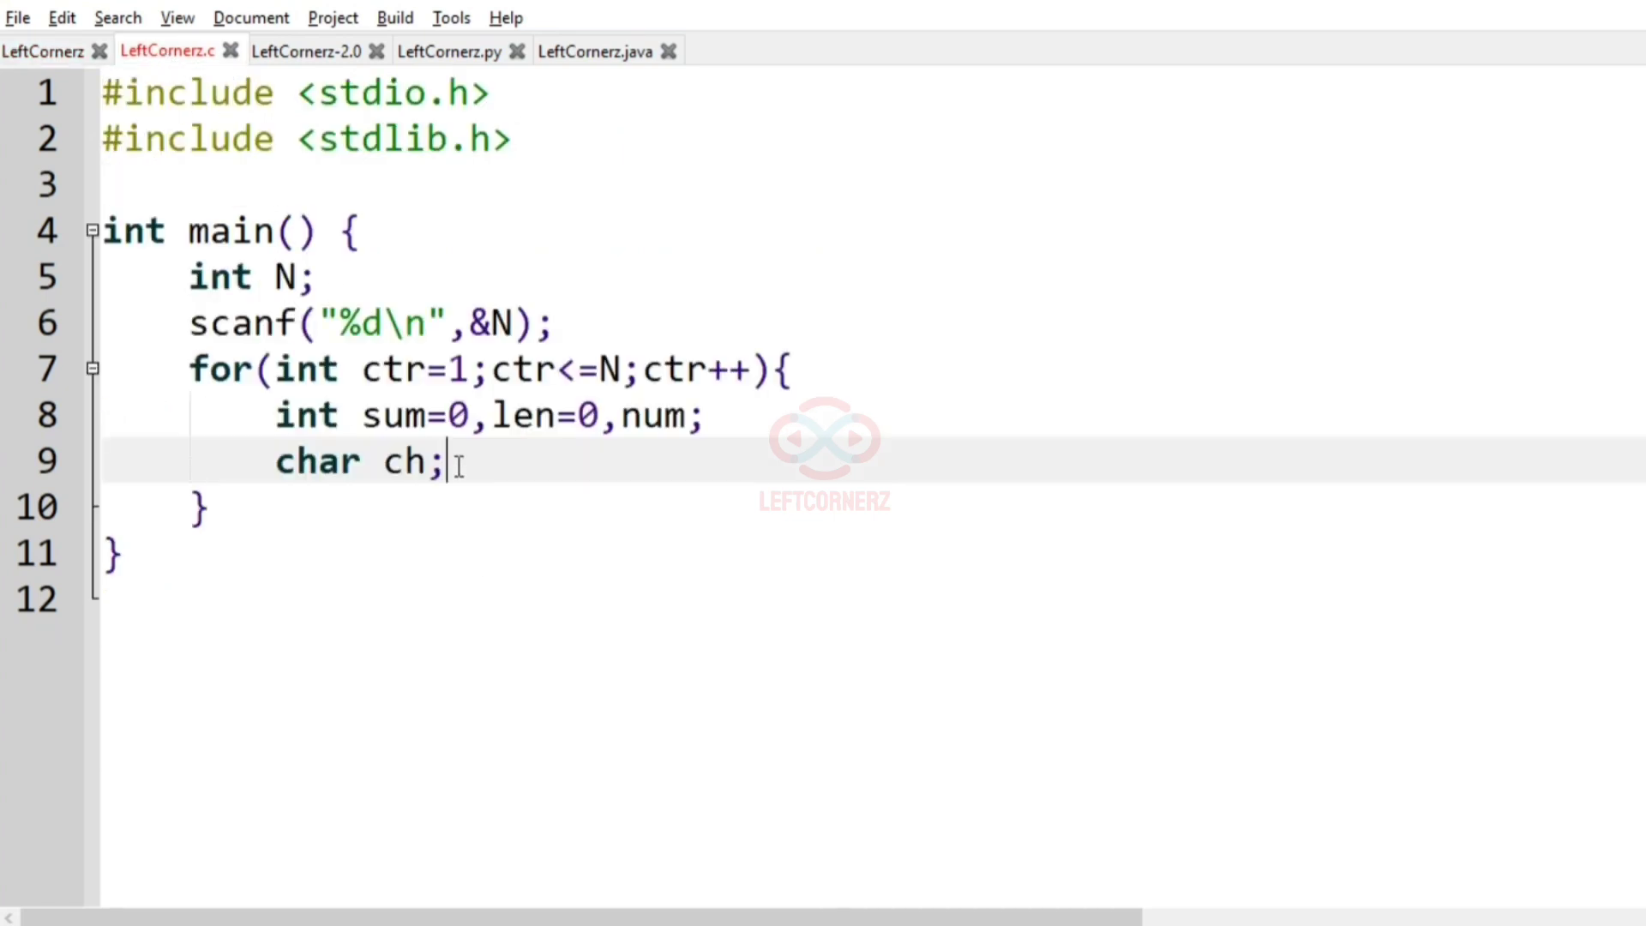
- Add a while(1) loop inside the for loop
{"action": "key", "text": "enter"}
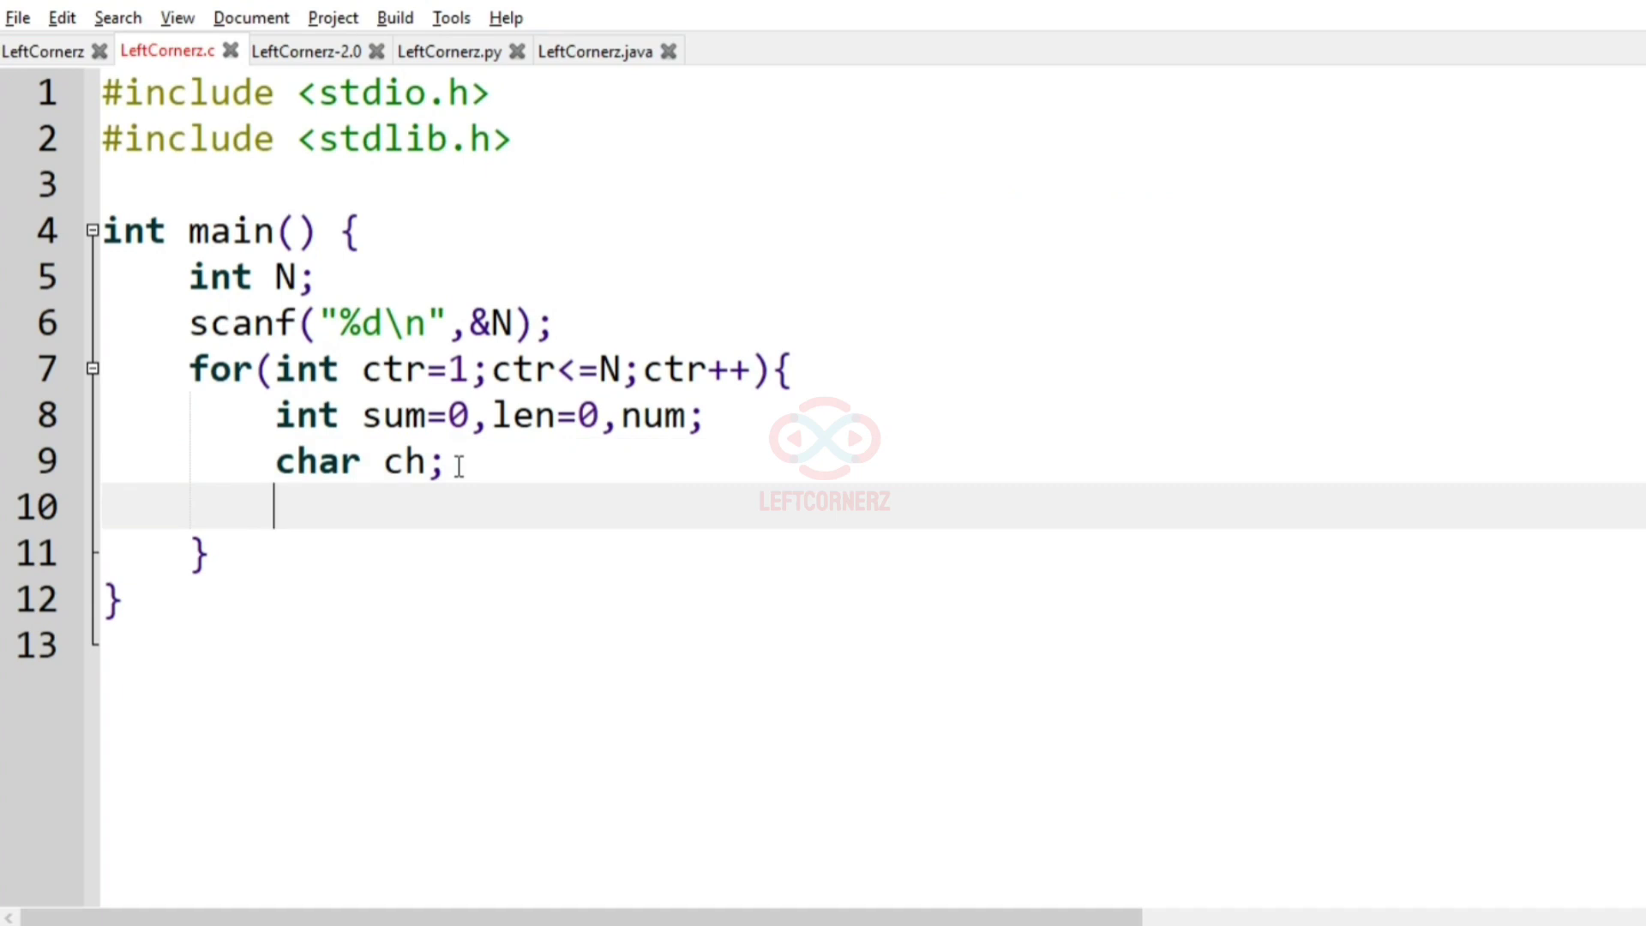
{"action": "type", "text": "while"}
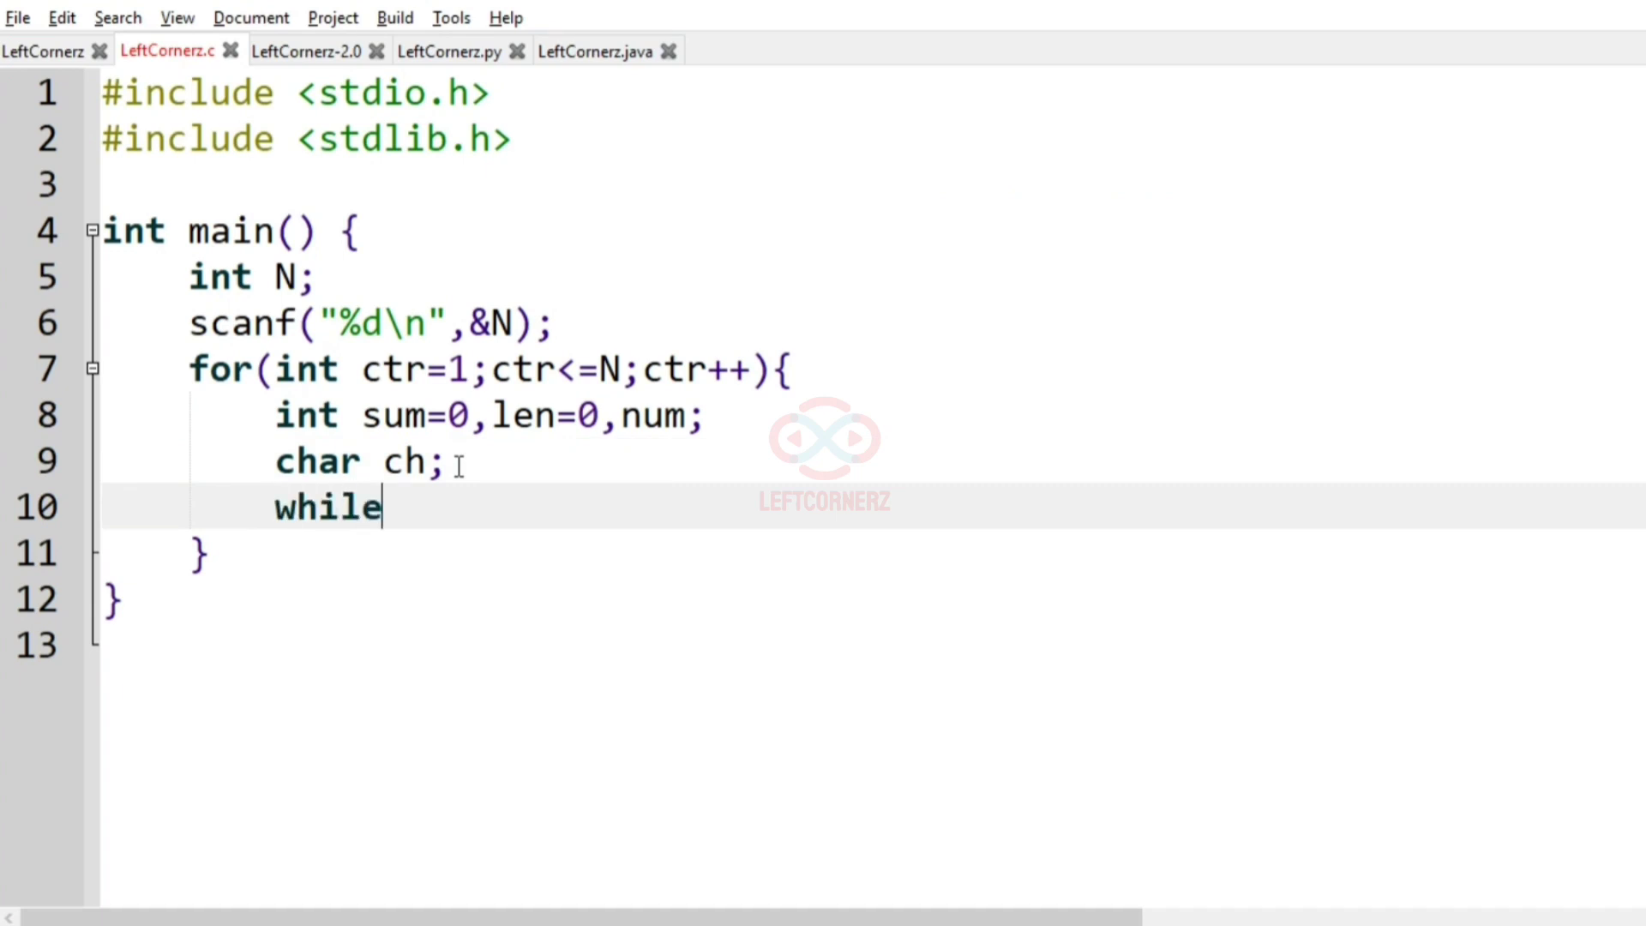
{"action": "type", "text": "(1){"}
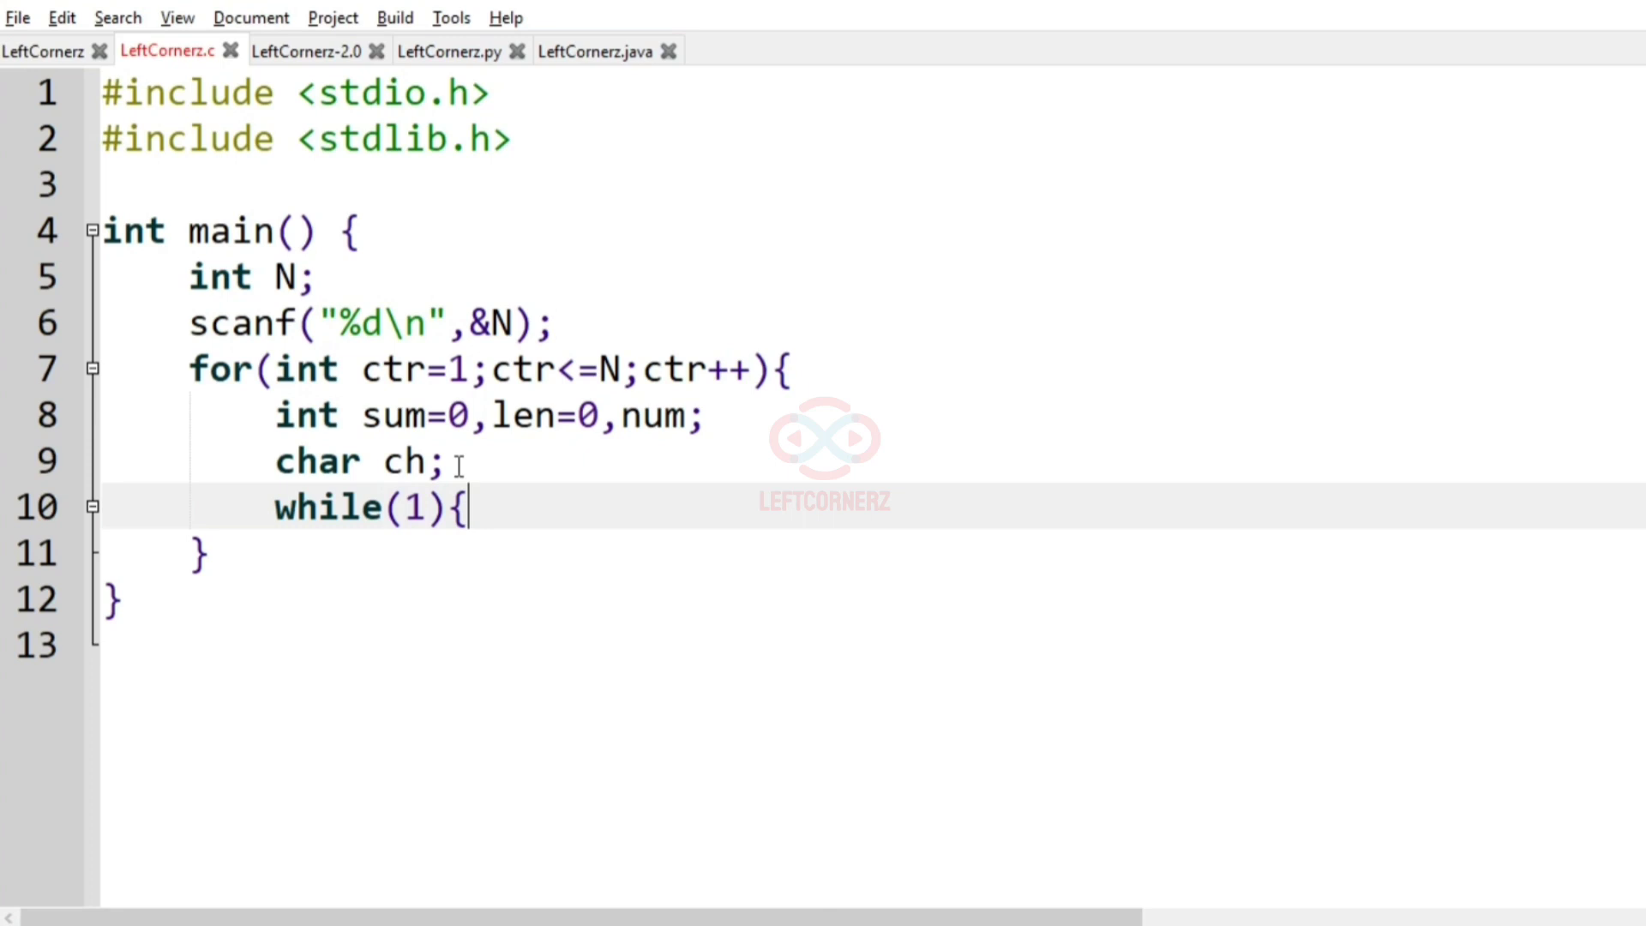
{"action": "key", "text": "Enter"}
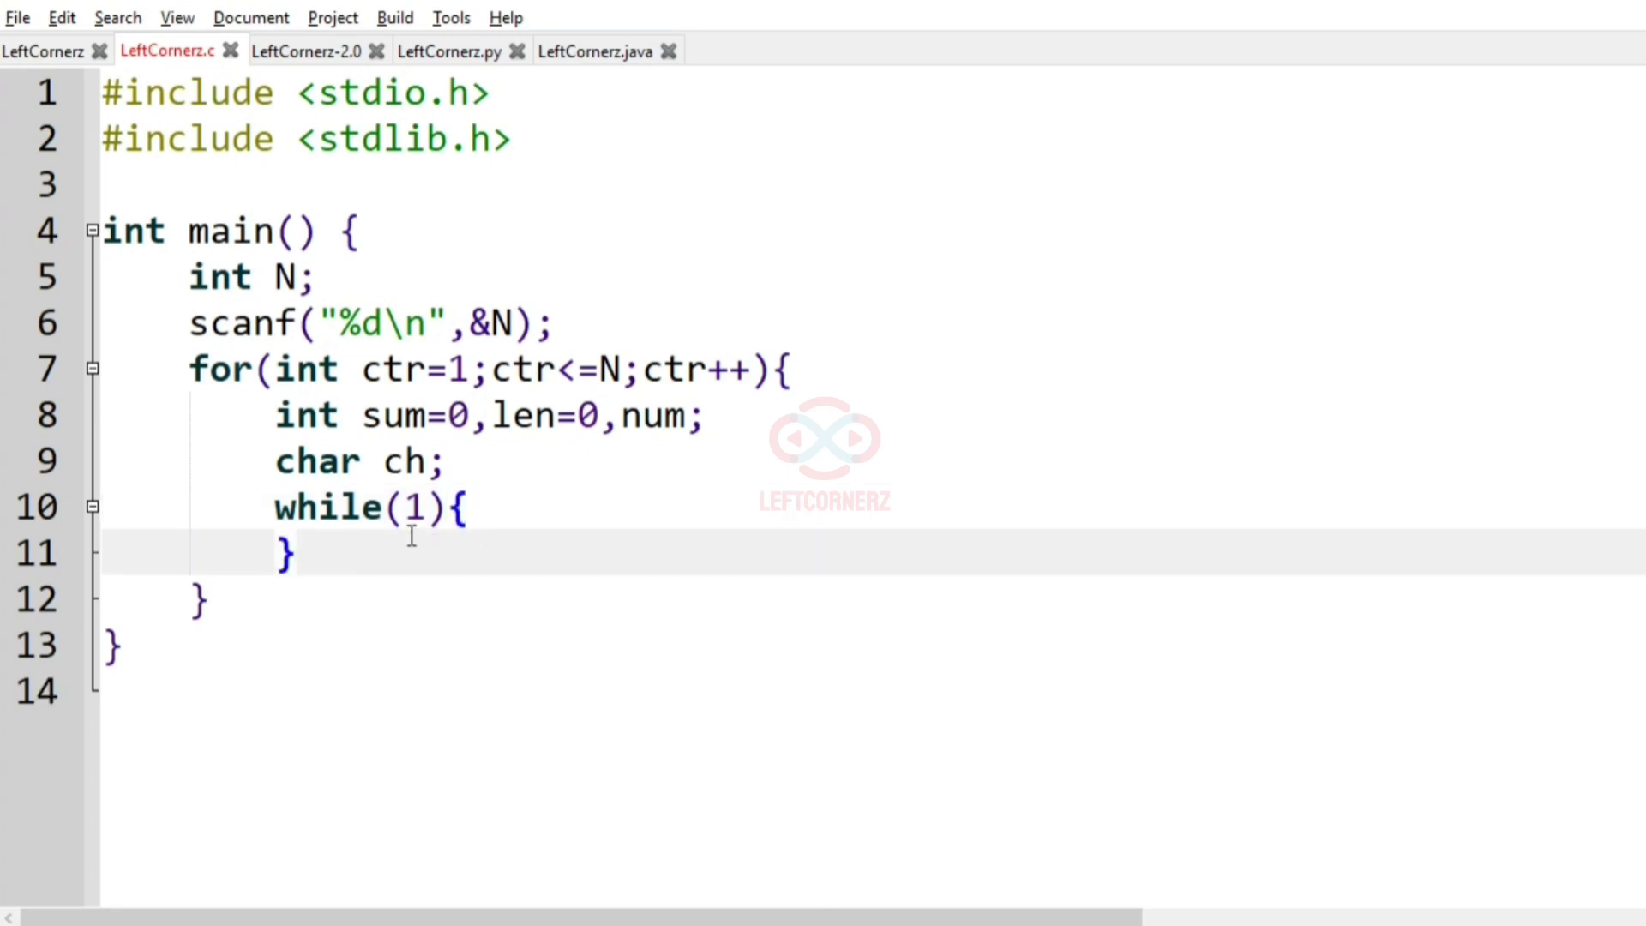
- Read a number and character with scanf("%d%c",&num,&ch) inside the while loop
{"action": "key", "text": "enter"}
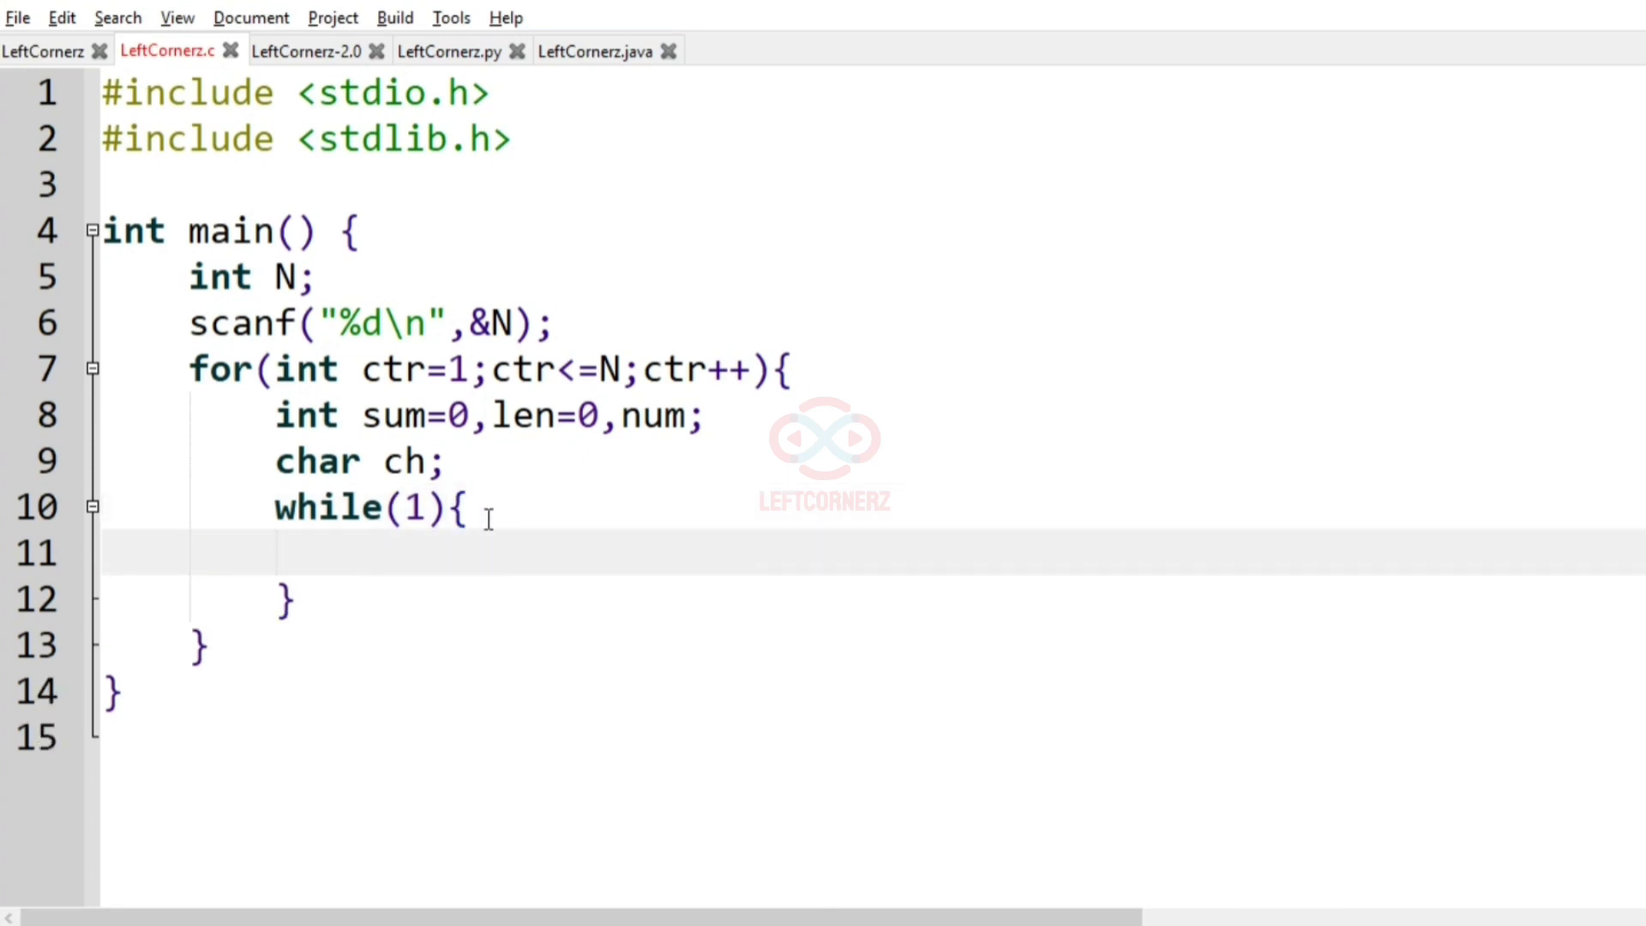
{"action": "type", "text": "scanf("}
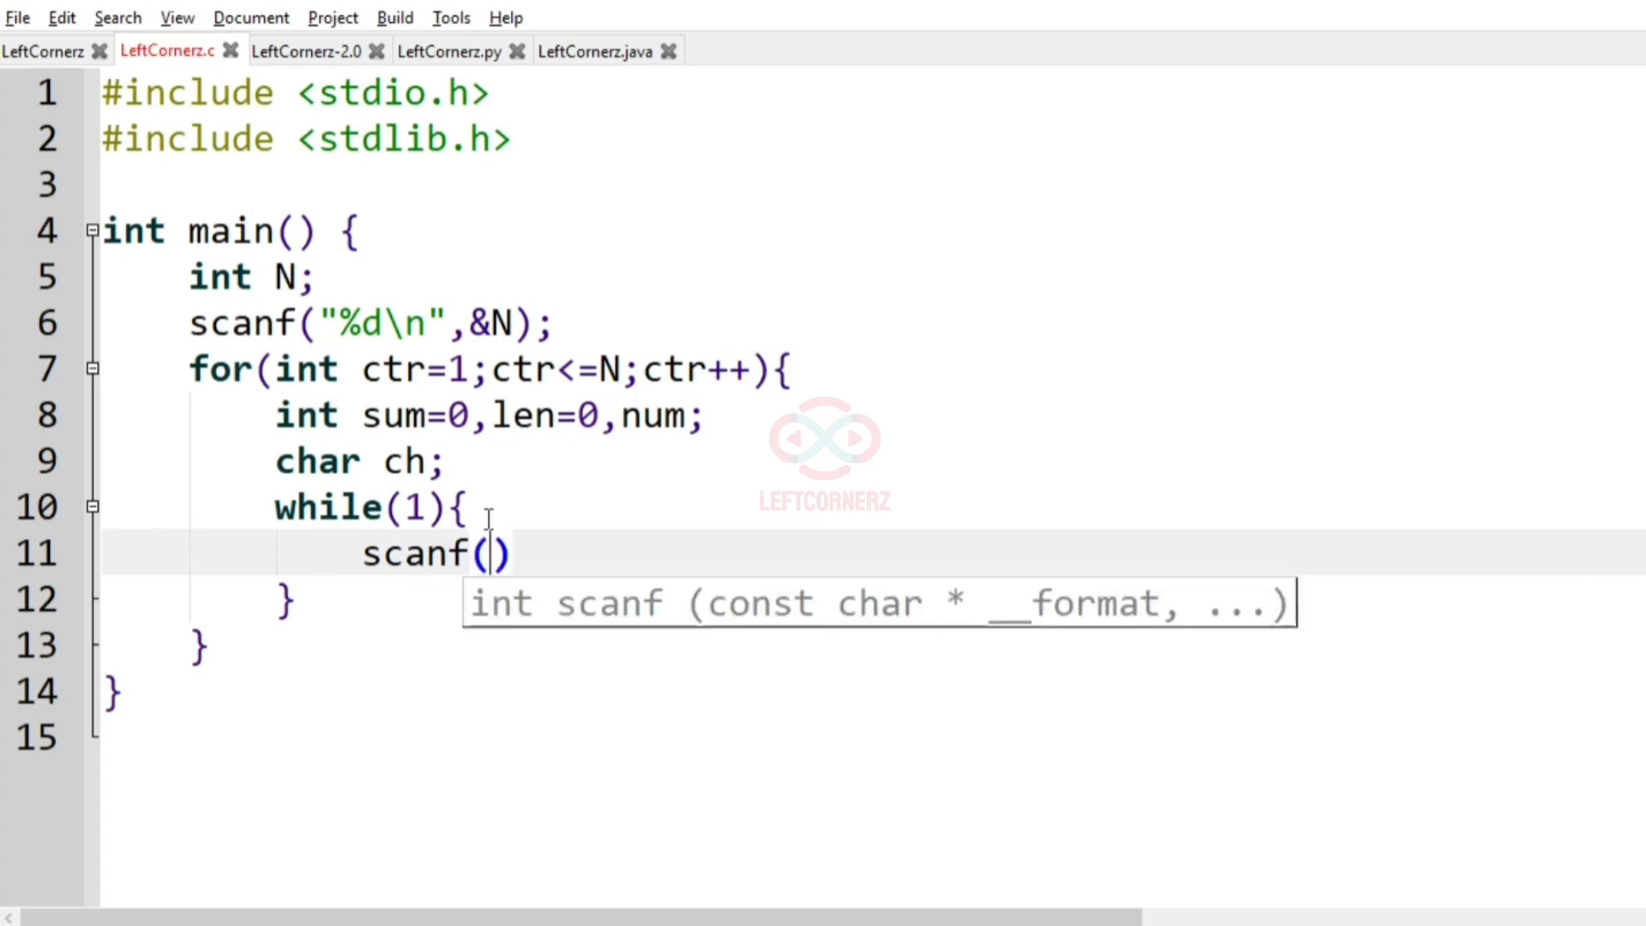
{"action": "type", "text": "\"%d%"}
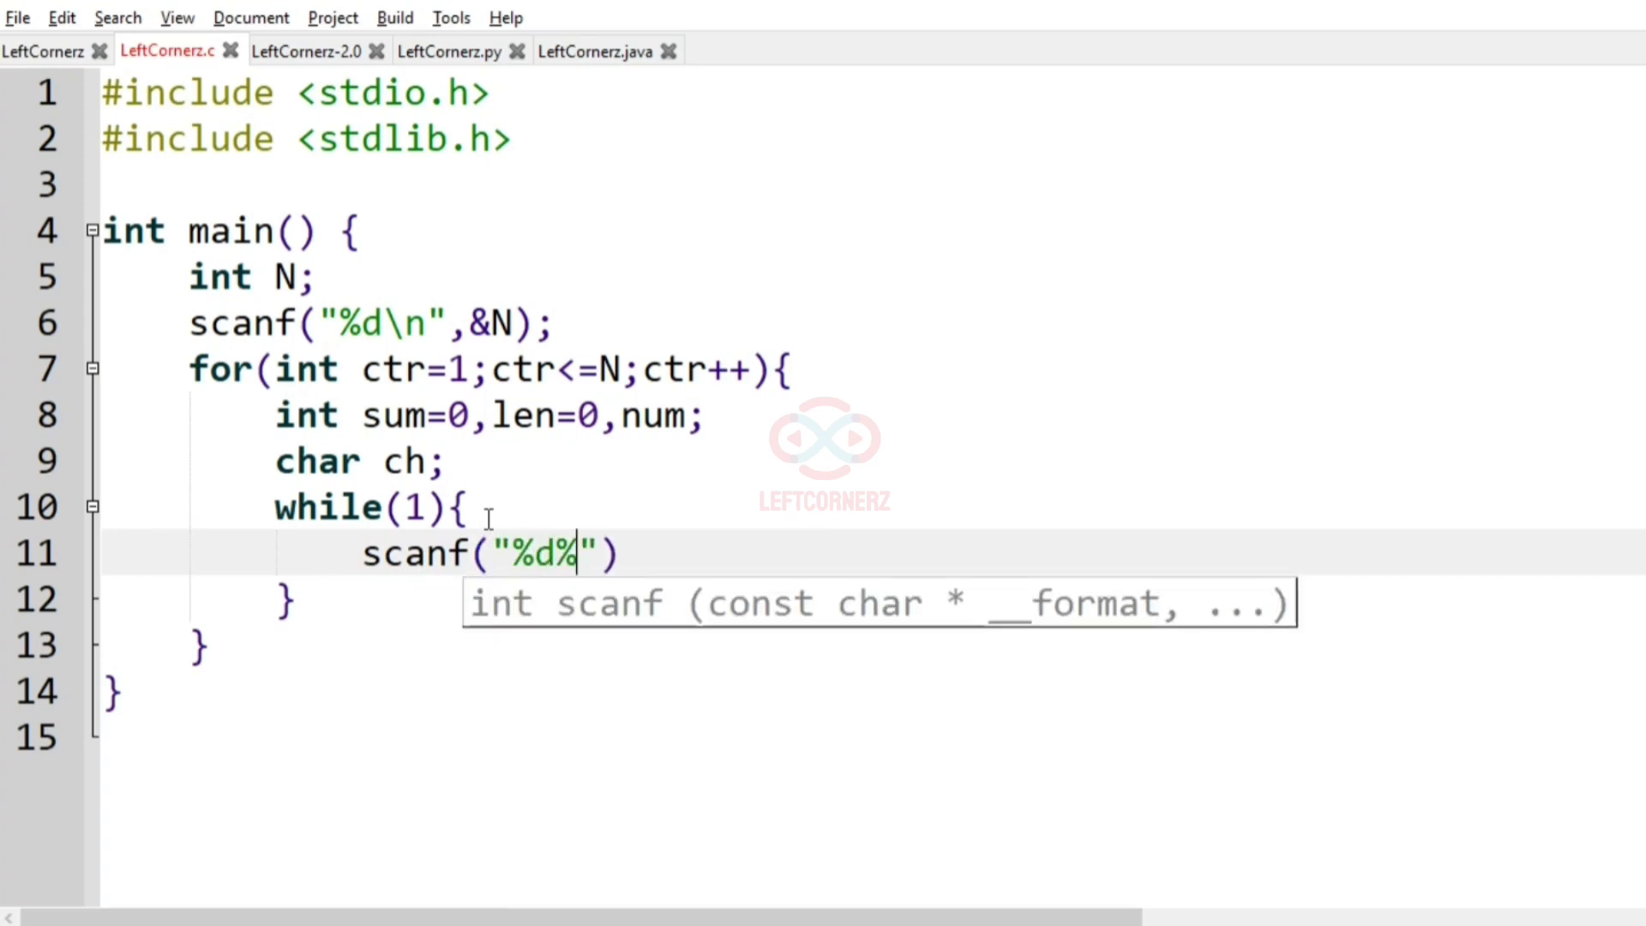
{"action": "type", "text": "c\","}
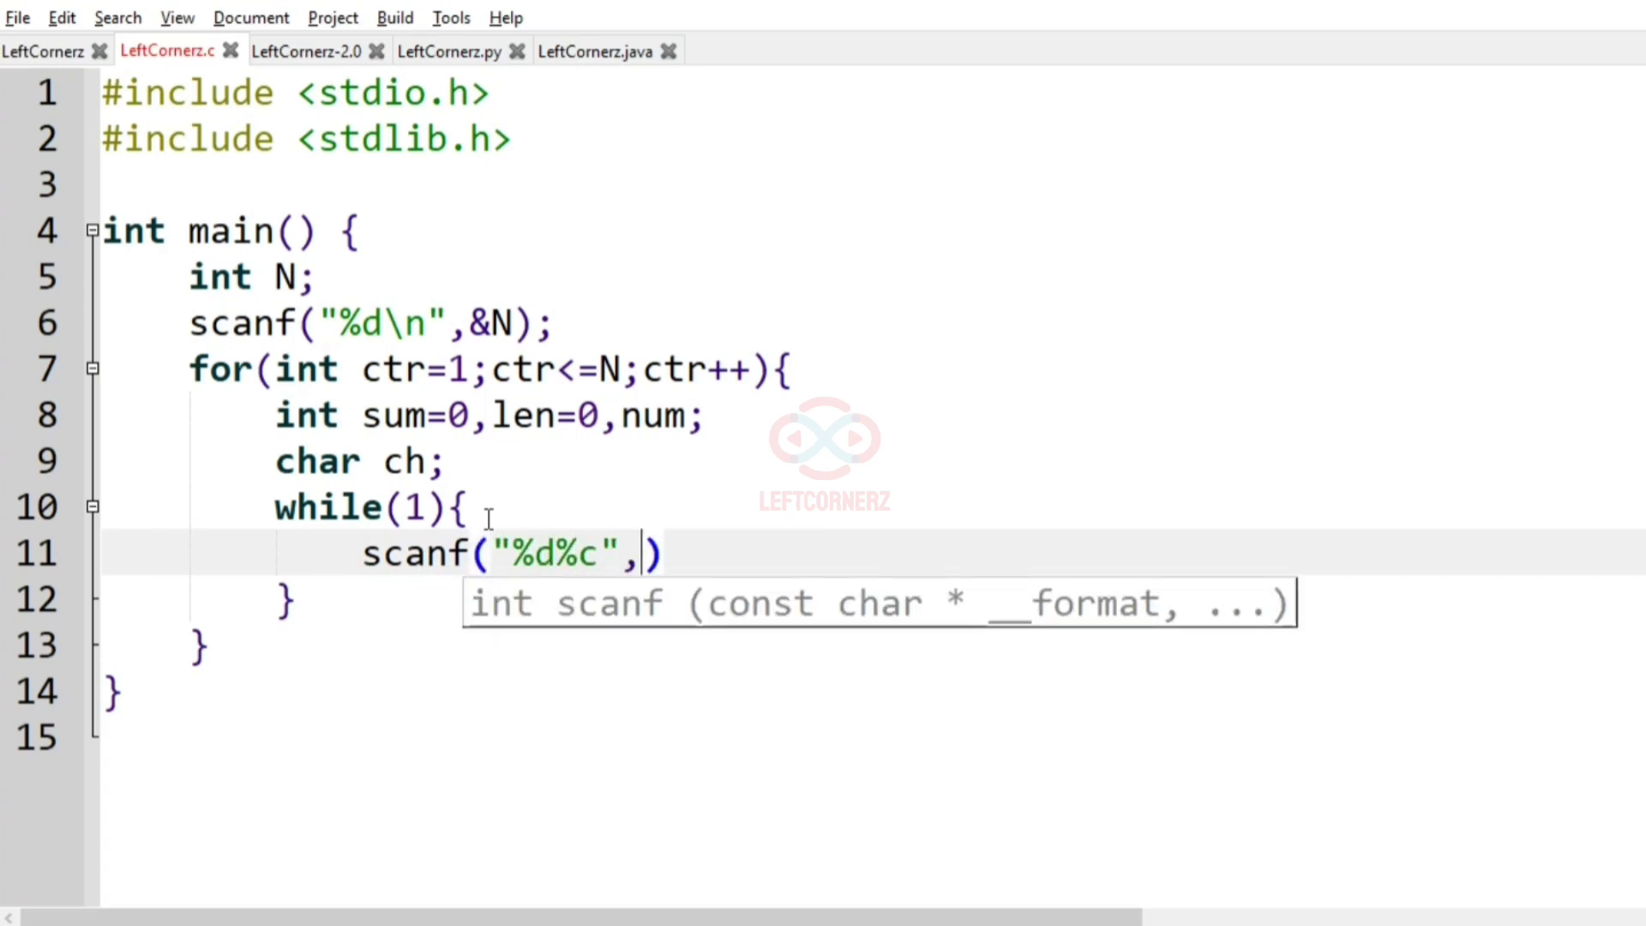
{"action": "type", "text": "&n"}
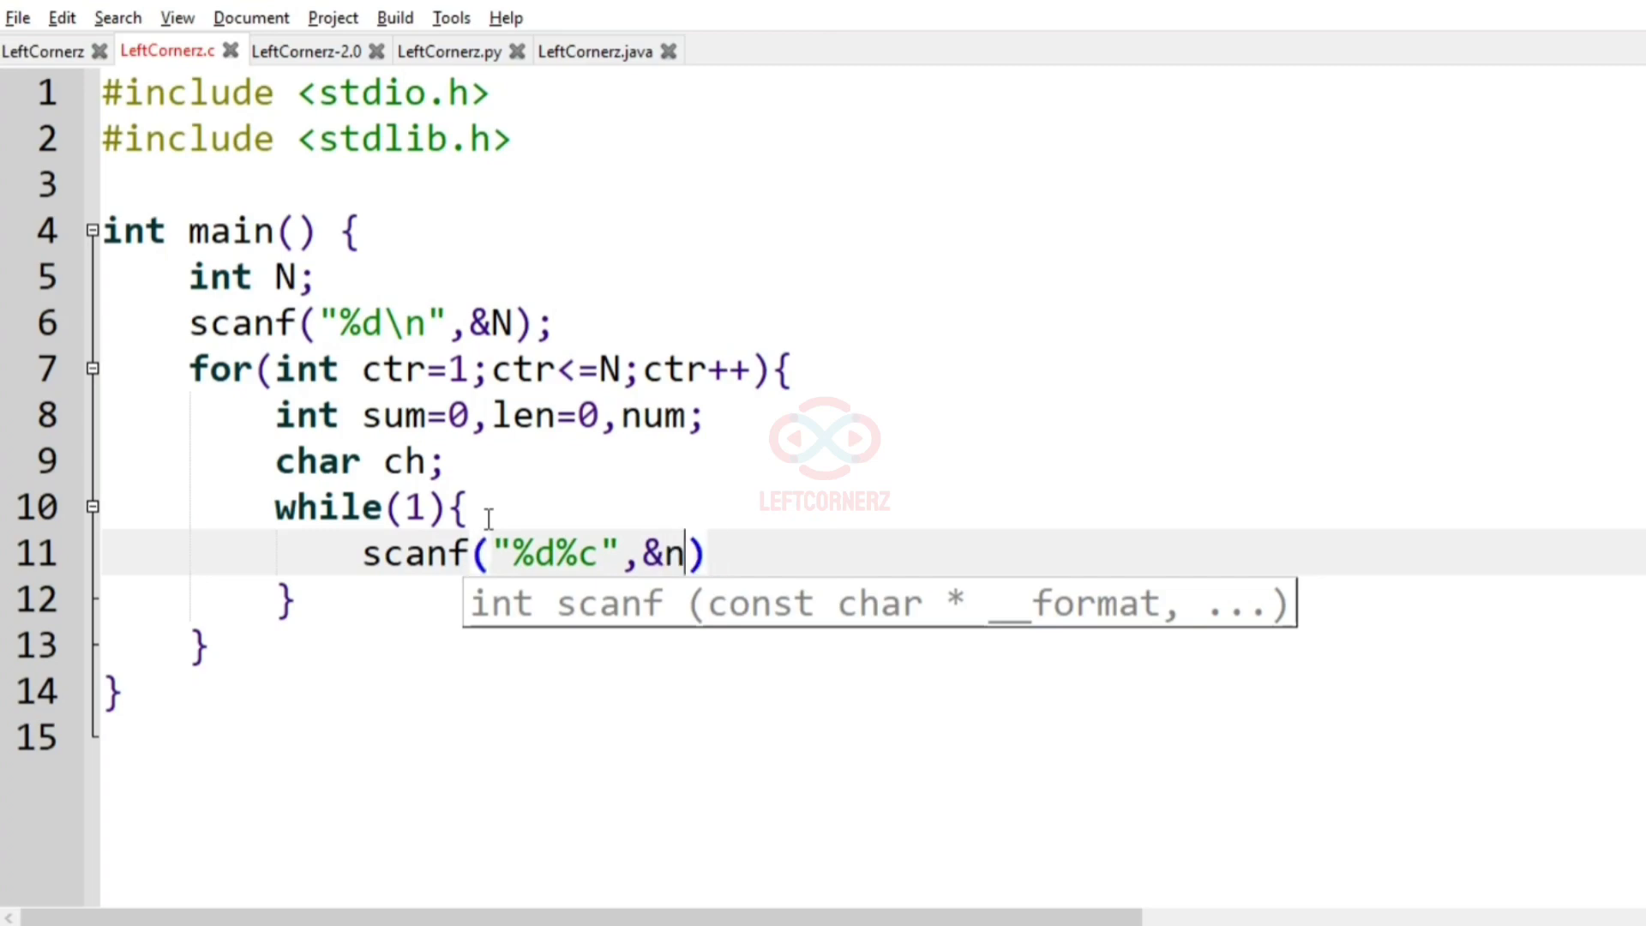
{"action": "type", "text": "um.&"}
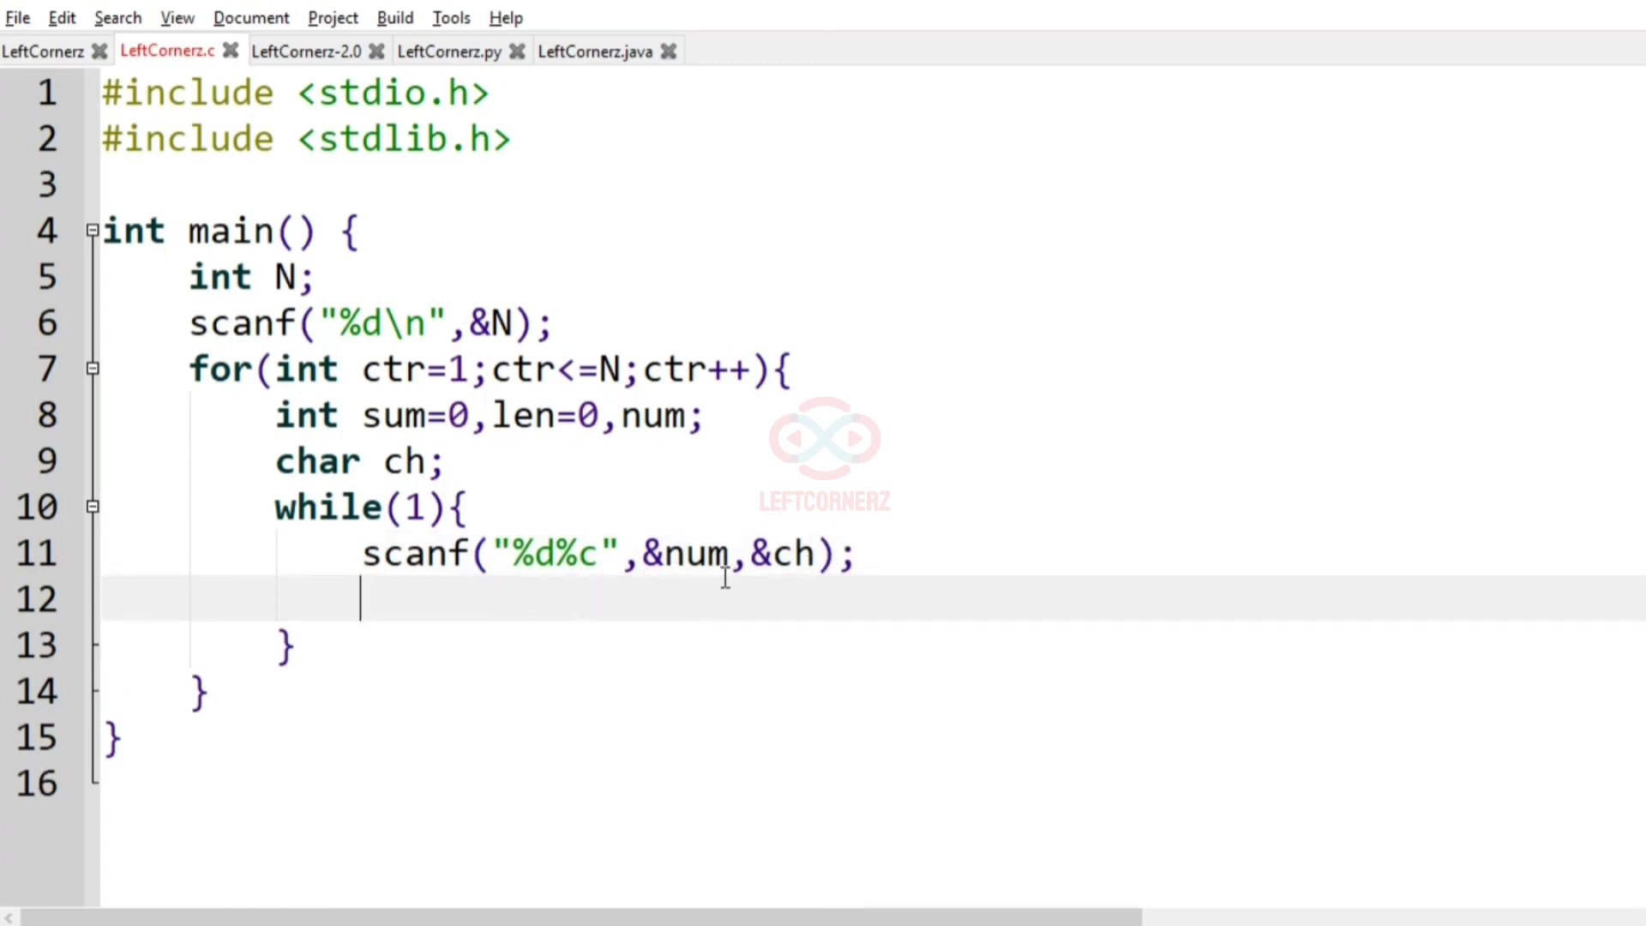
- Write placeholder notes 'Add num to the sum' and 'Increment len by 1;' under scanf
{"action": "double_click", "coordinate": [696, 555]}
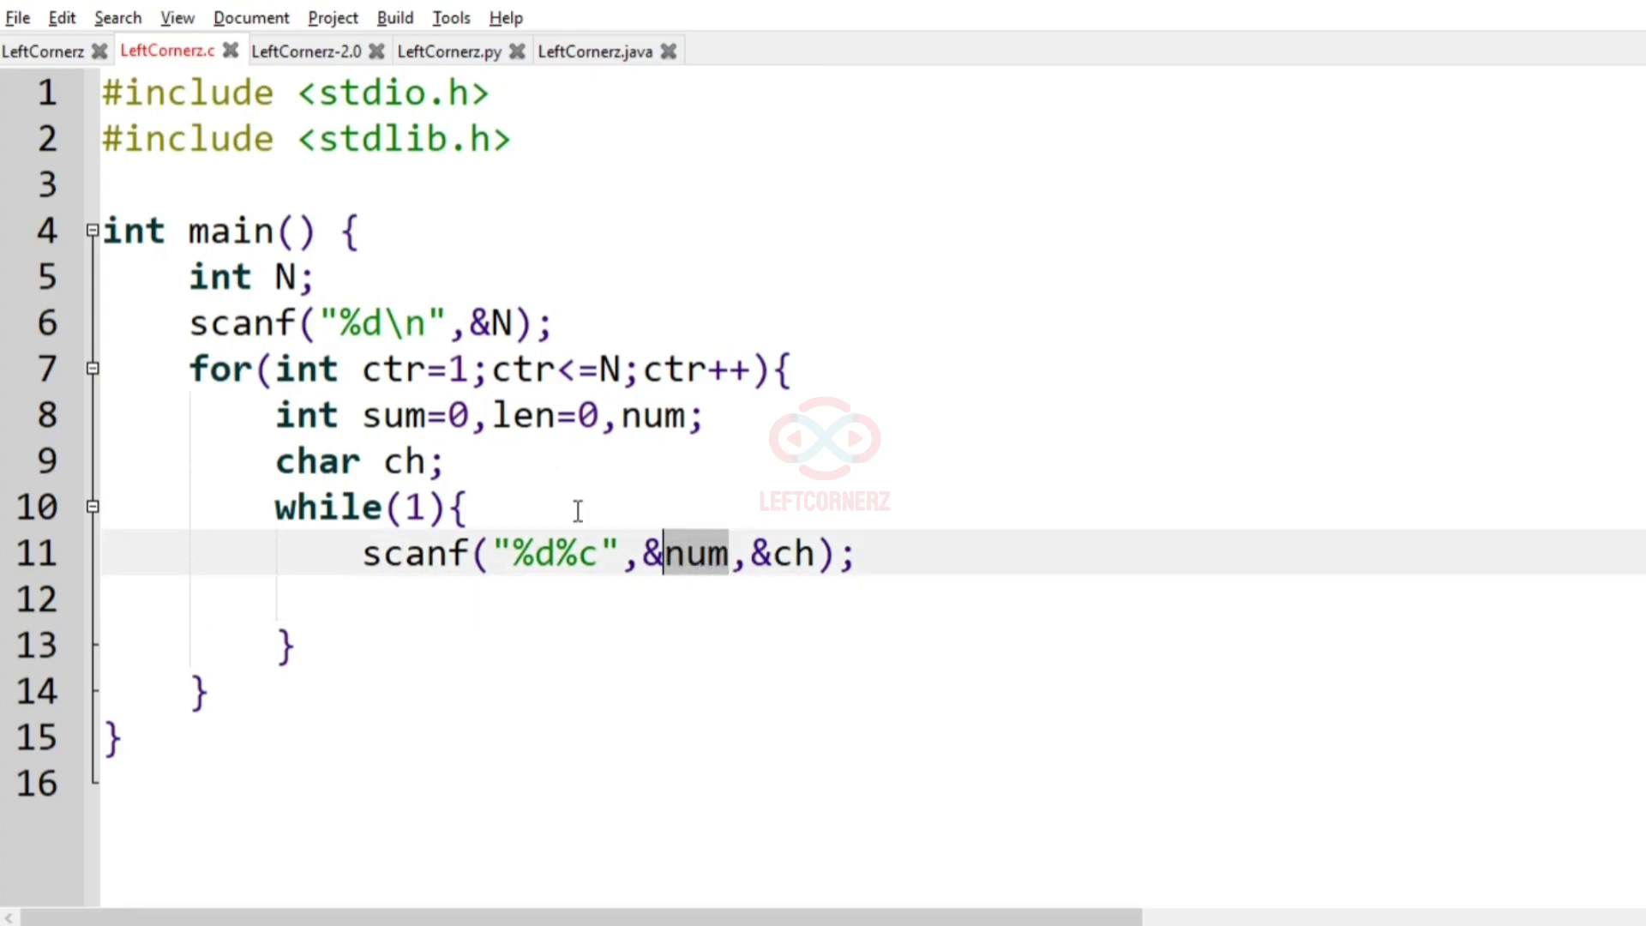
{"action": "type", "text": "A"}
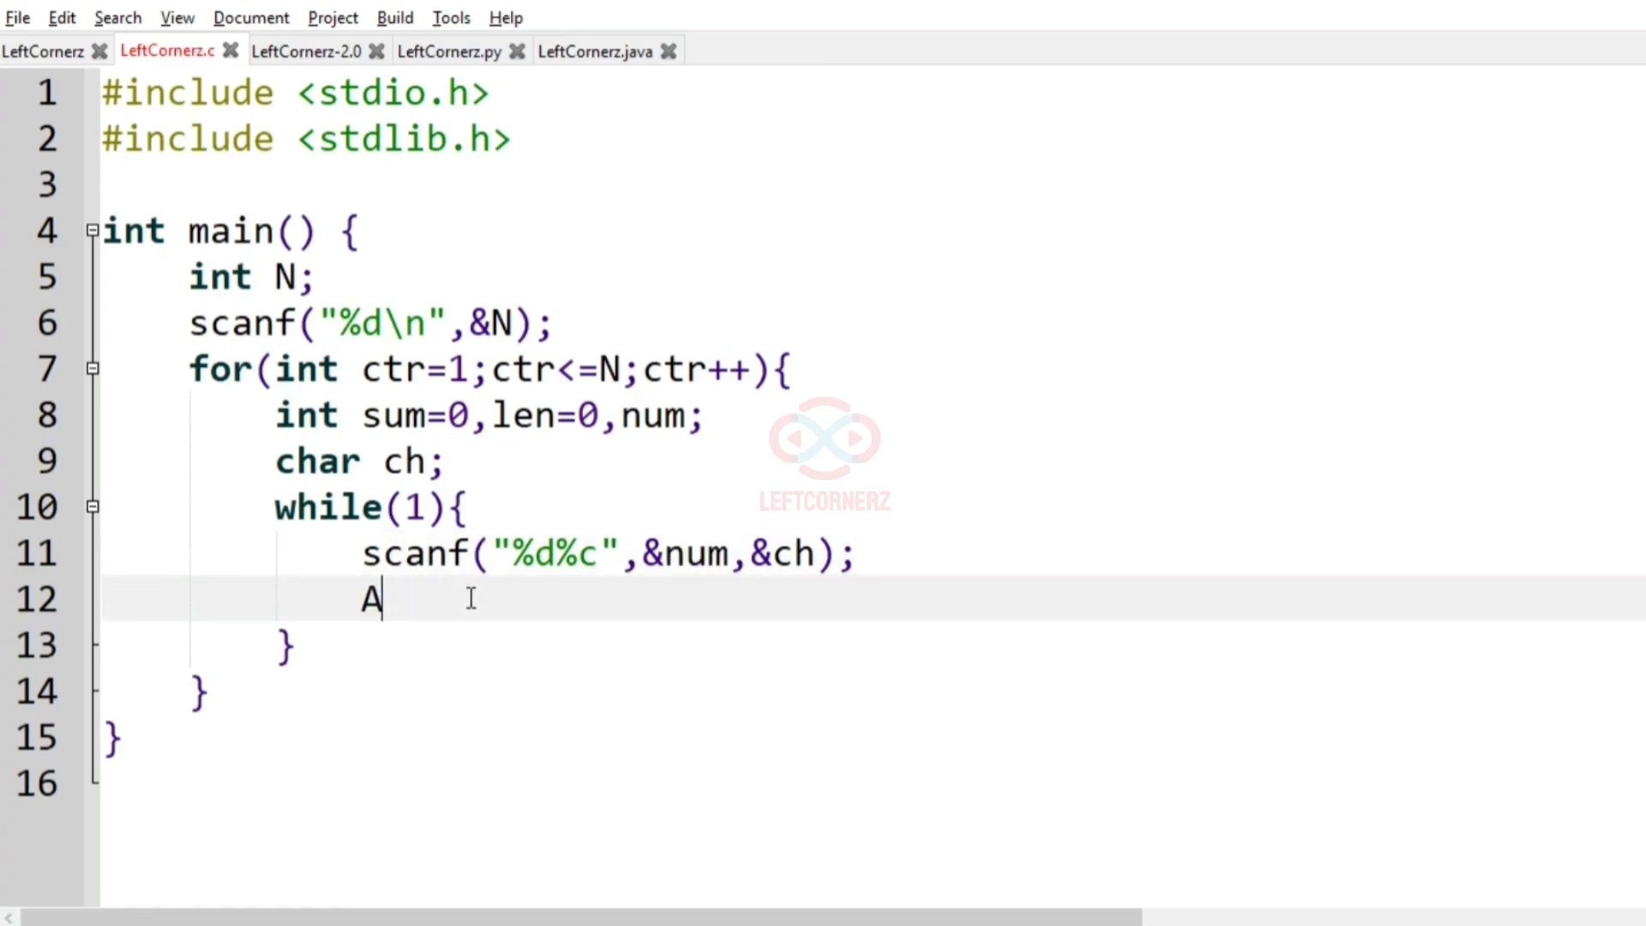
{"action": "type", "text": "dd num tot"}
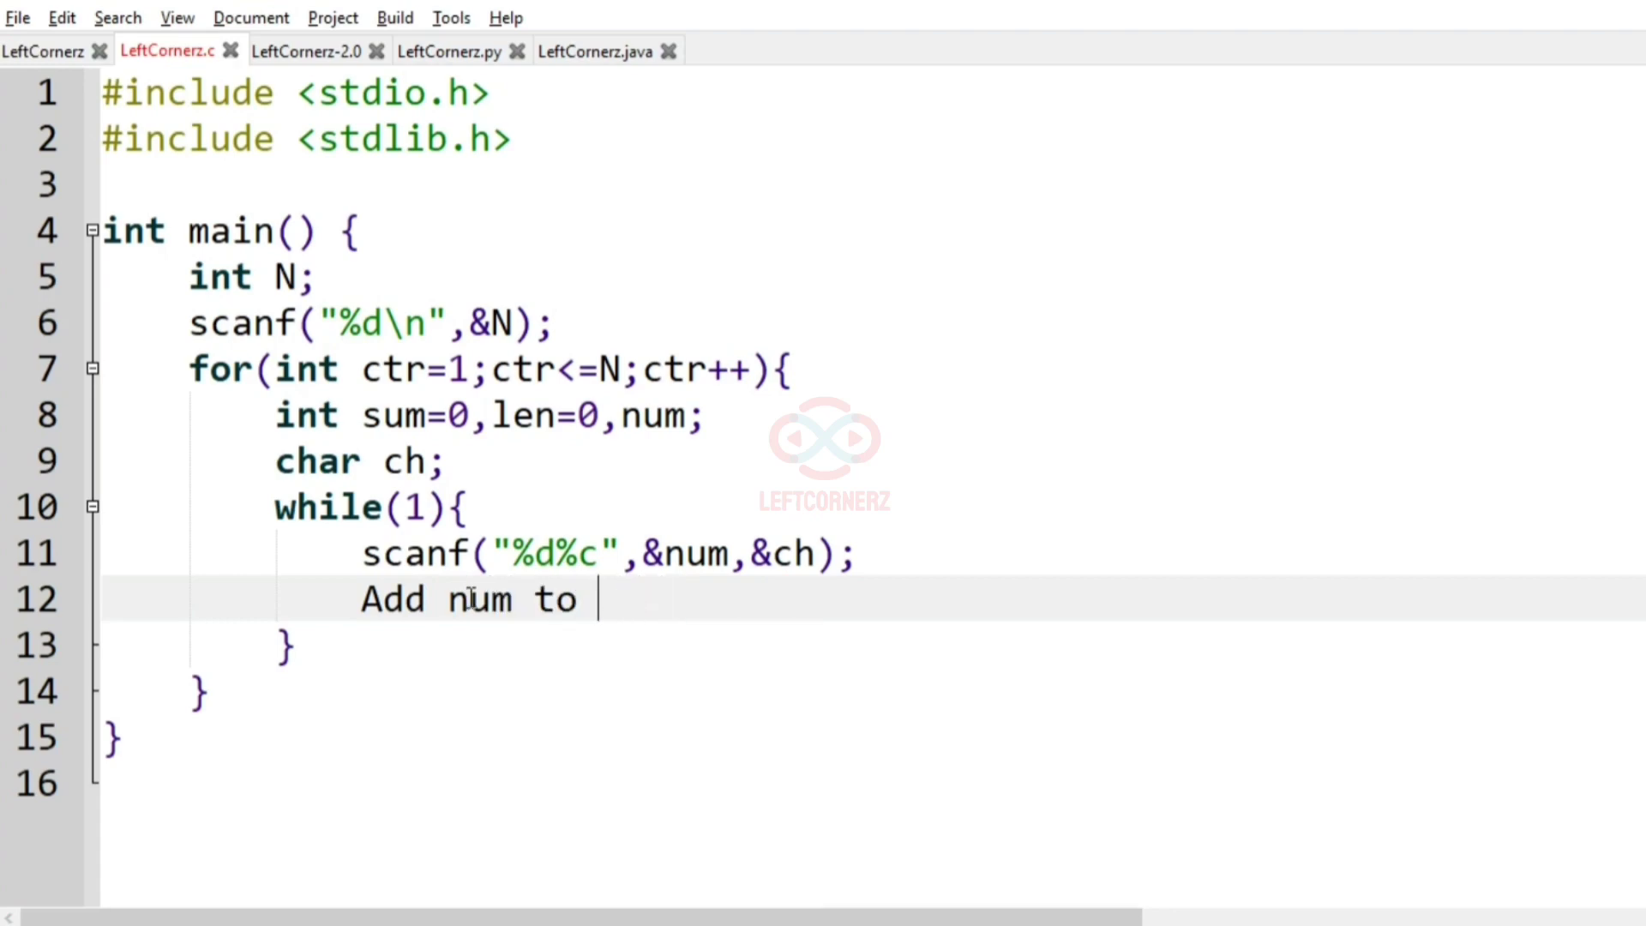
{"action": "type", "text": "the sum"}
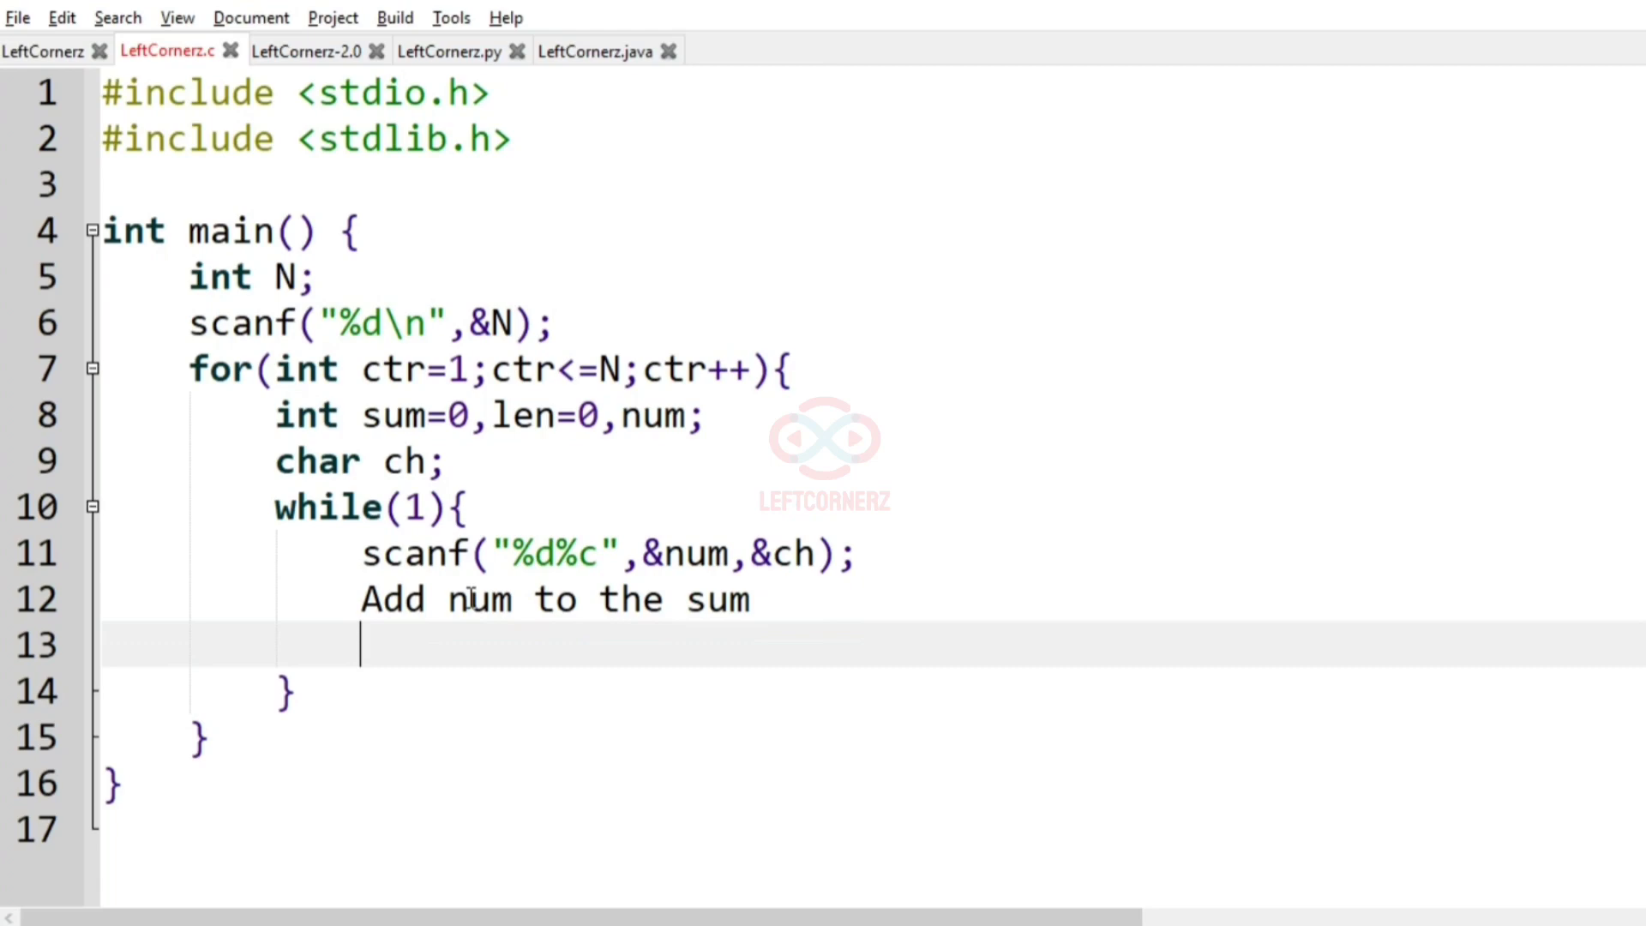
{"action": "type", "text": "Incre"}
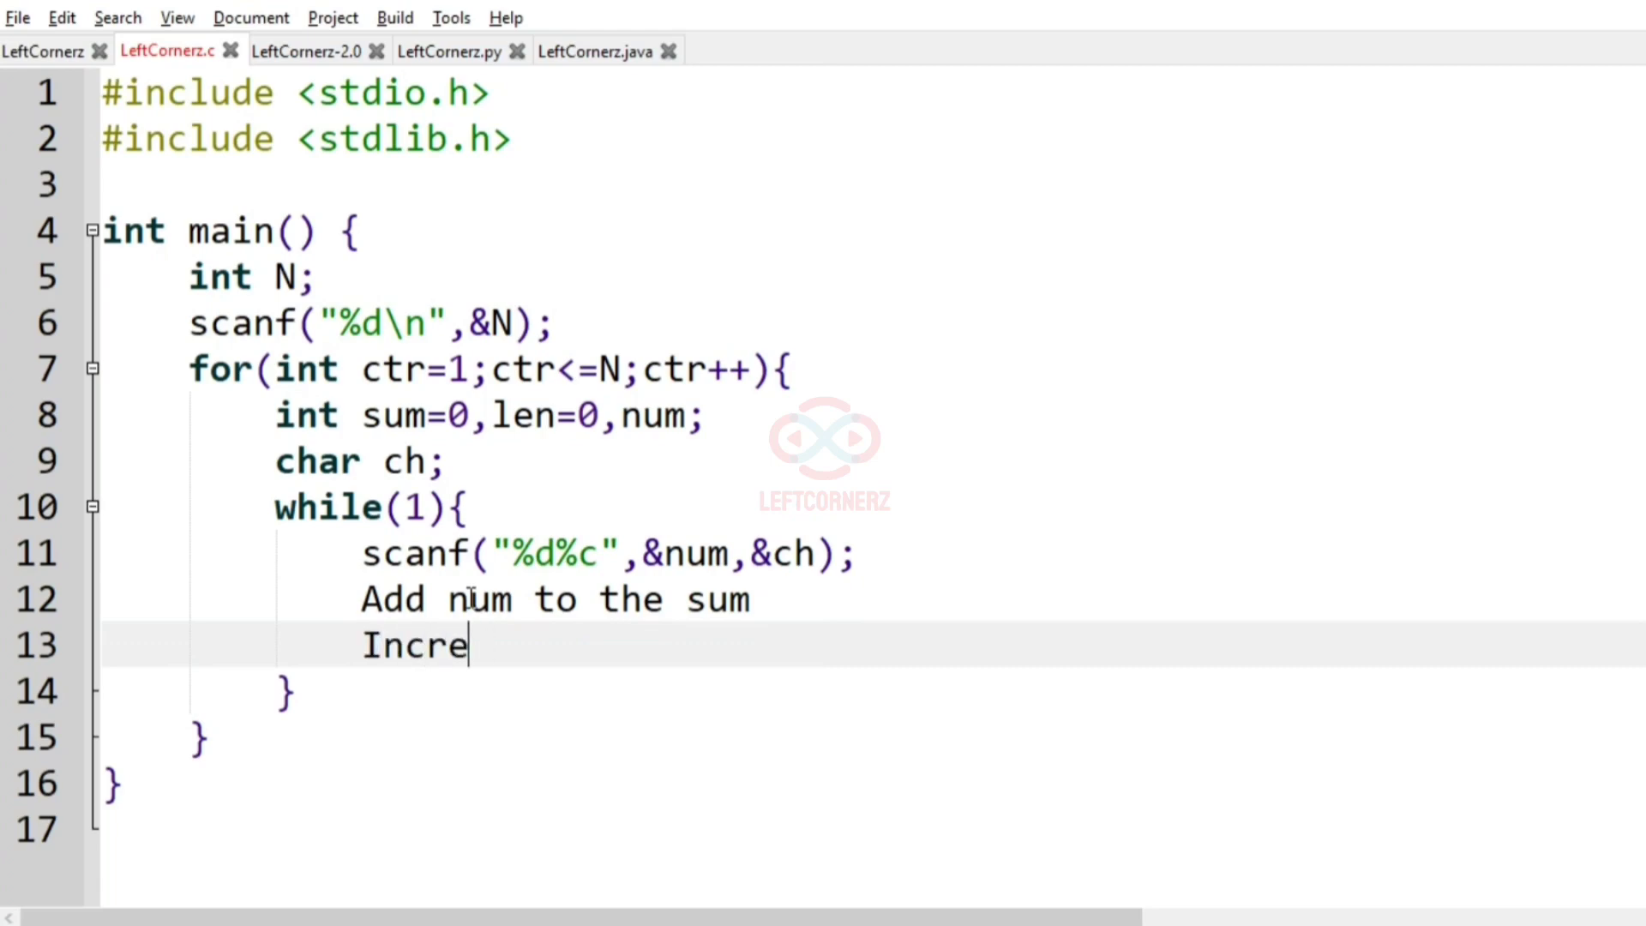
{"action": "type", "text": "ment len by"}
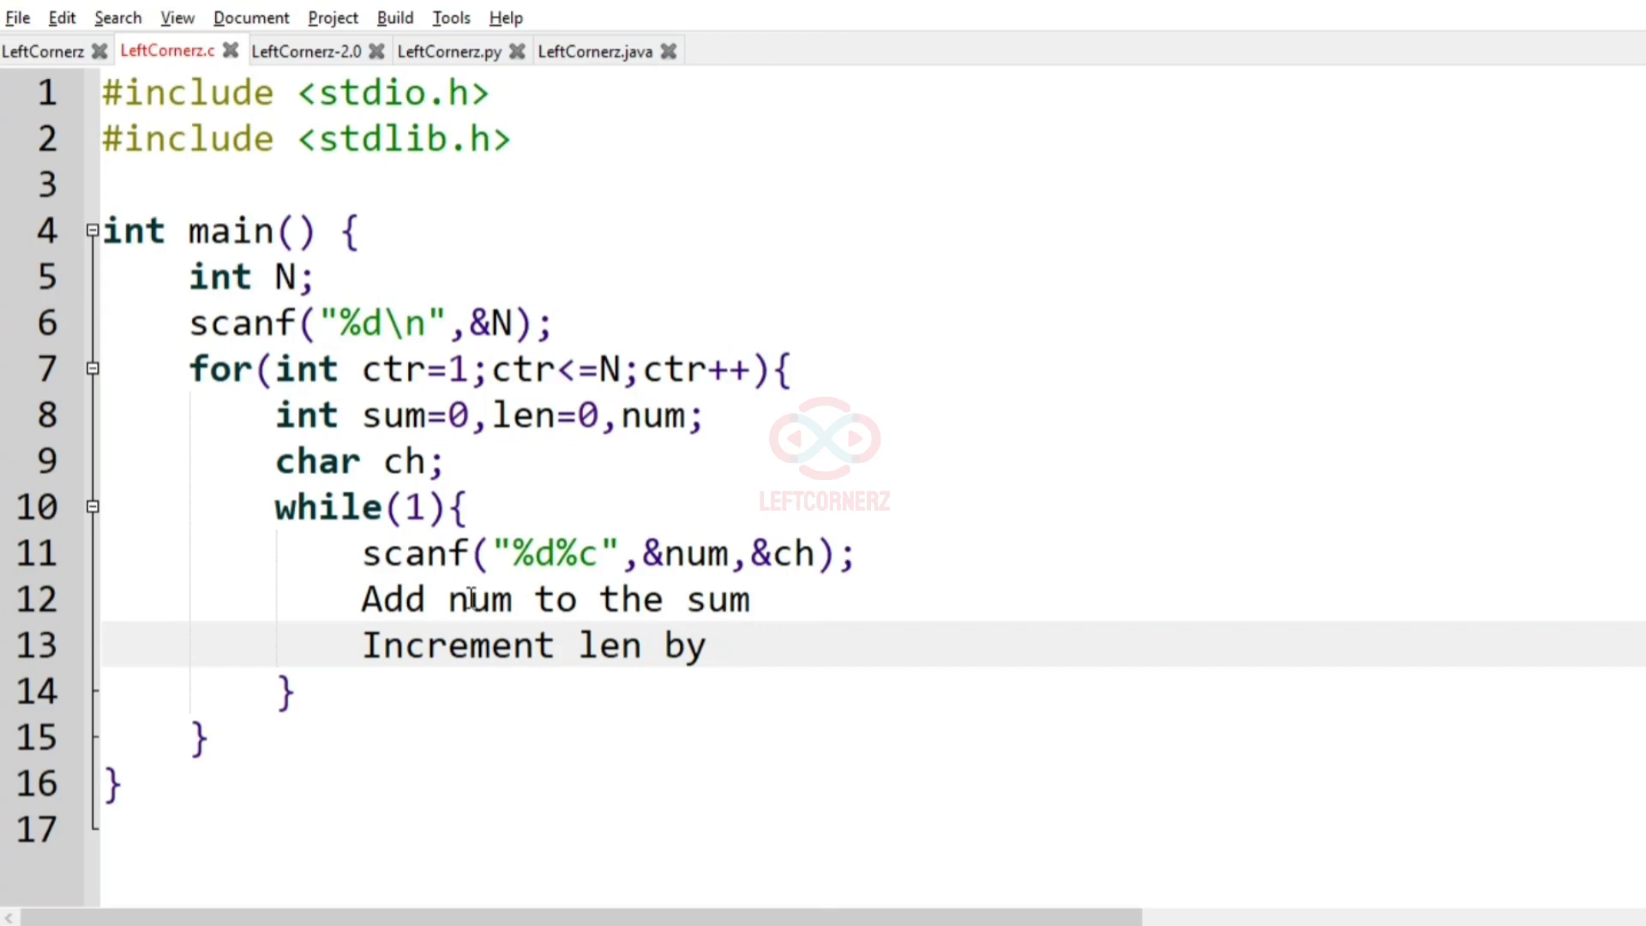
{"action": "type", "text": "1;"}
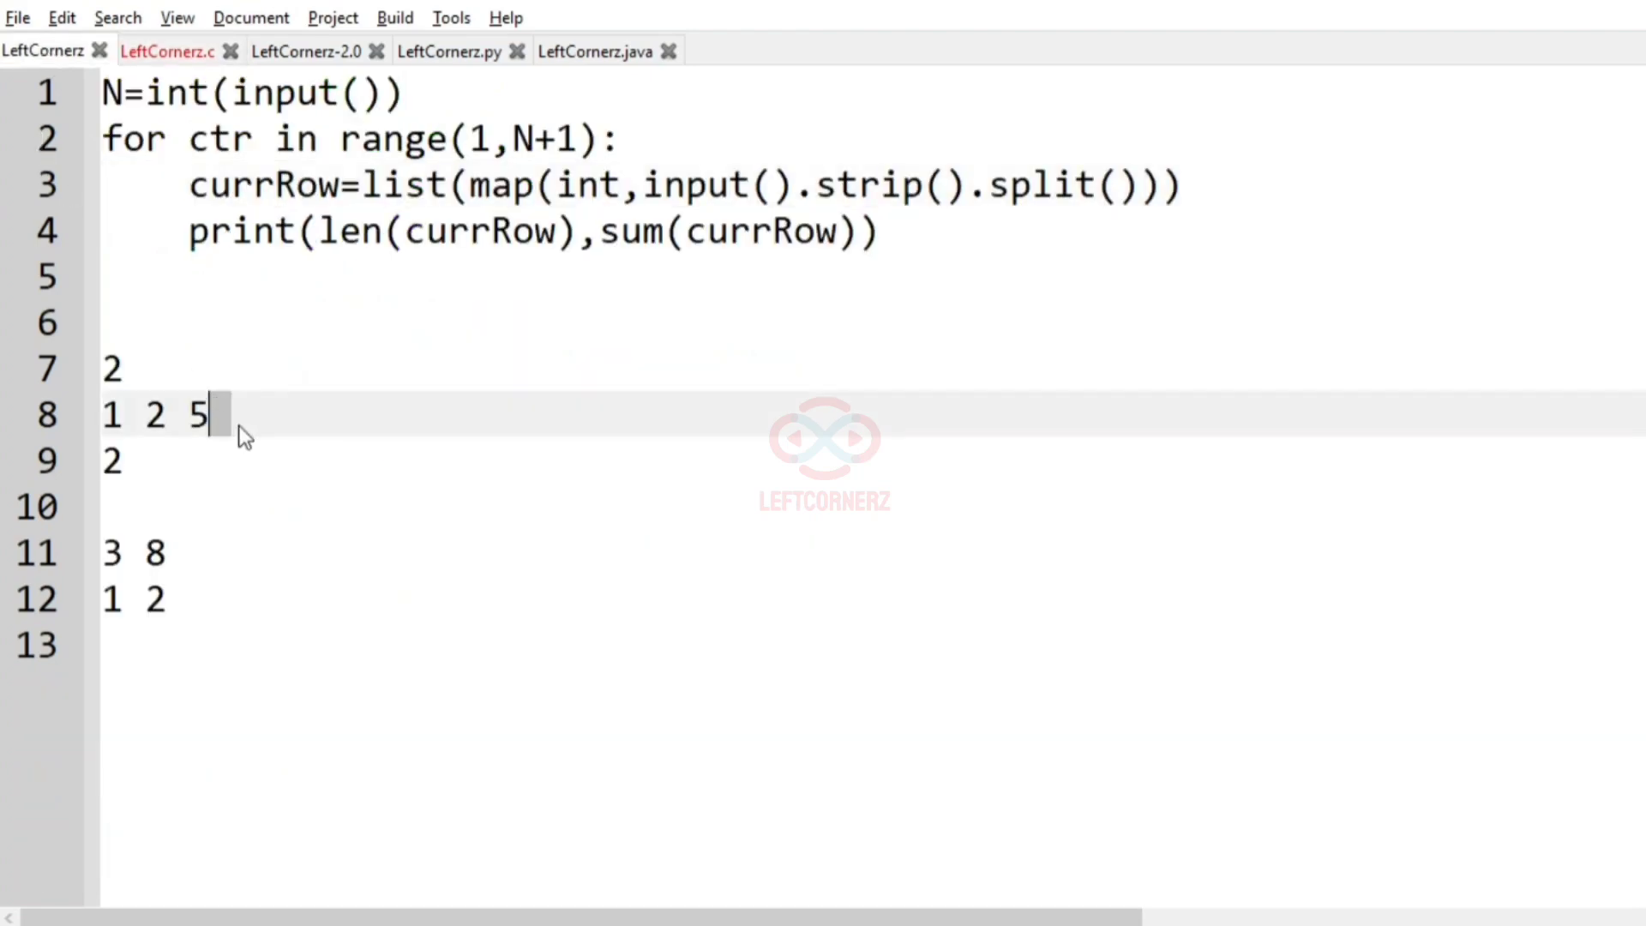
- In LeftCornerz.c, break out of the while loop when ch is '\n' or '\r'
{"action": "left_click", "coordinate": [168, 51]}
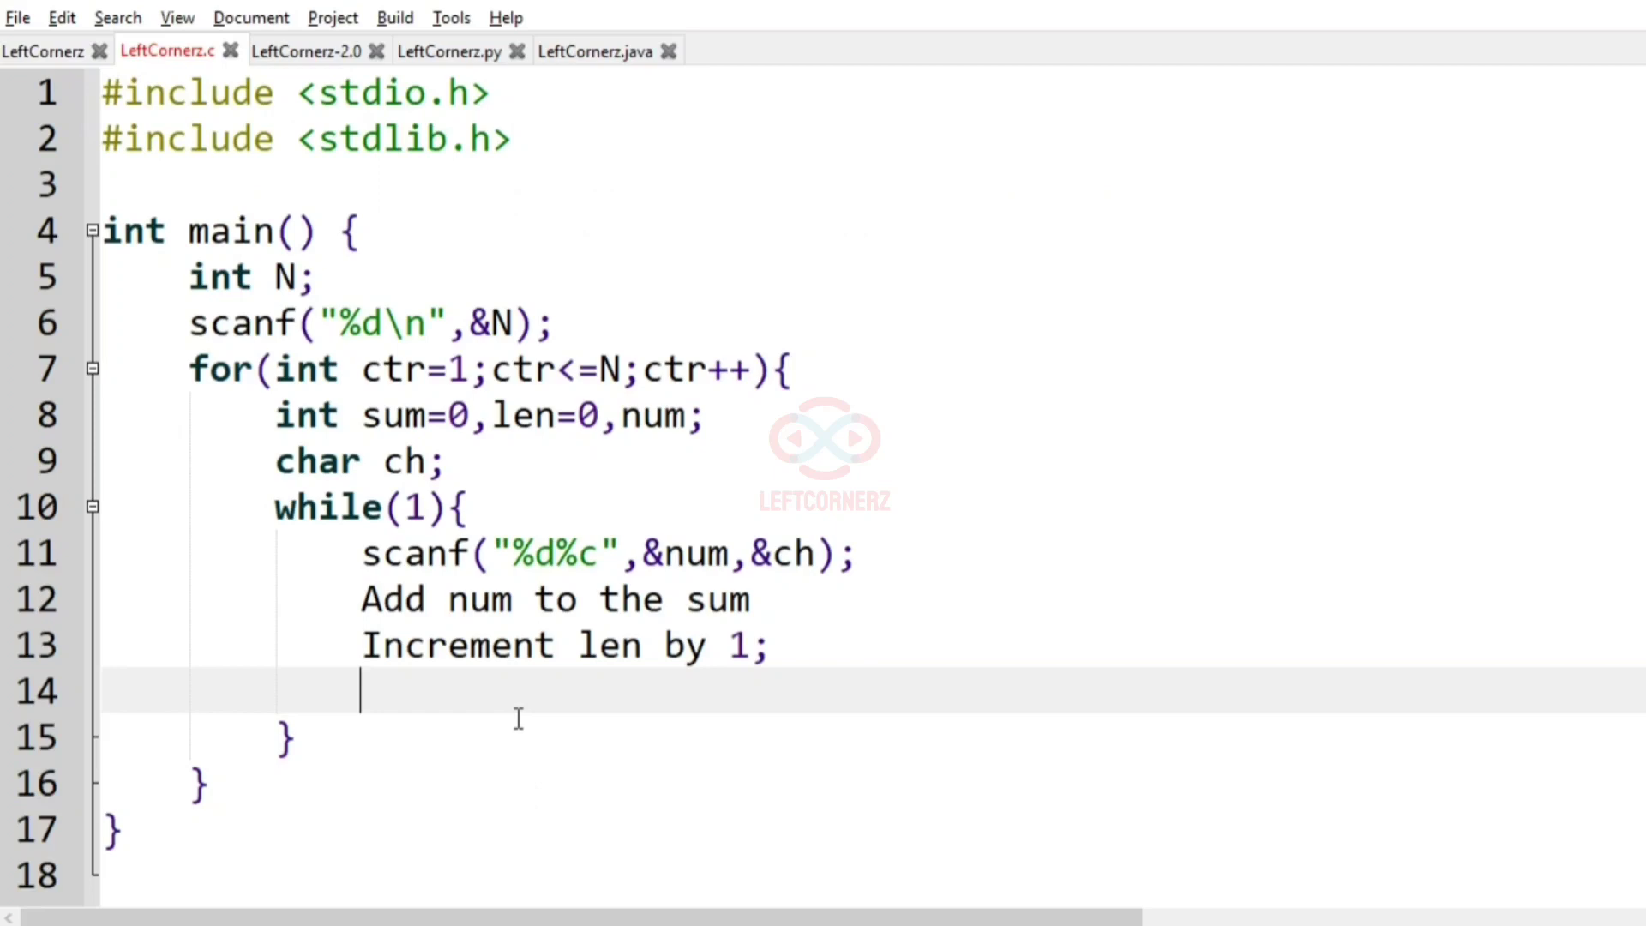
{"action": "type", "text": "if(c)"}
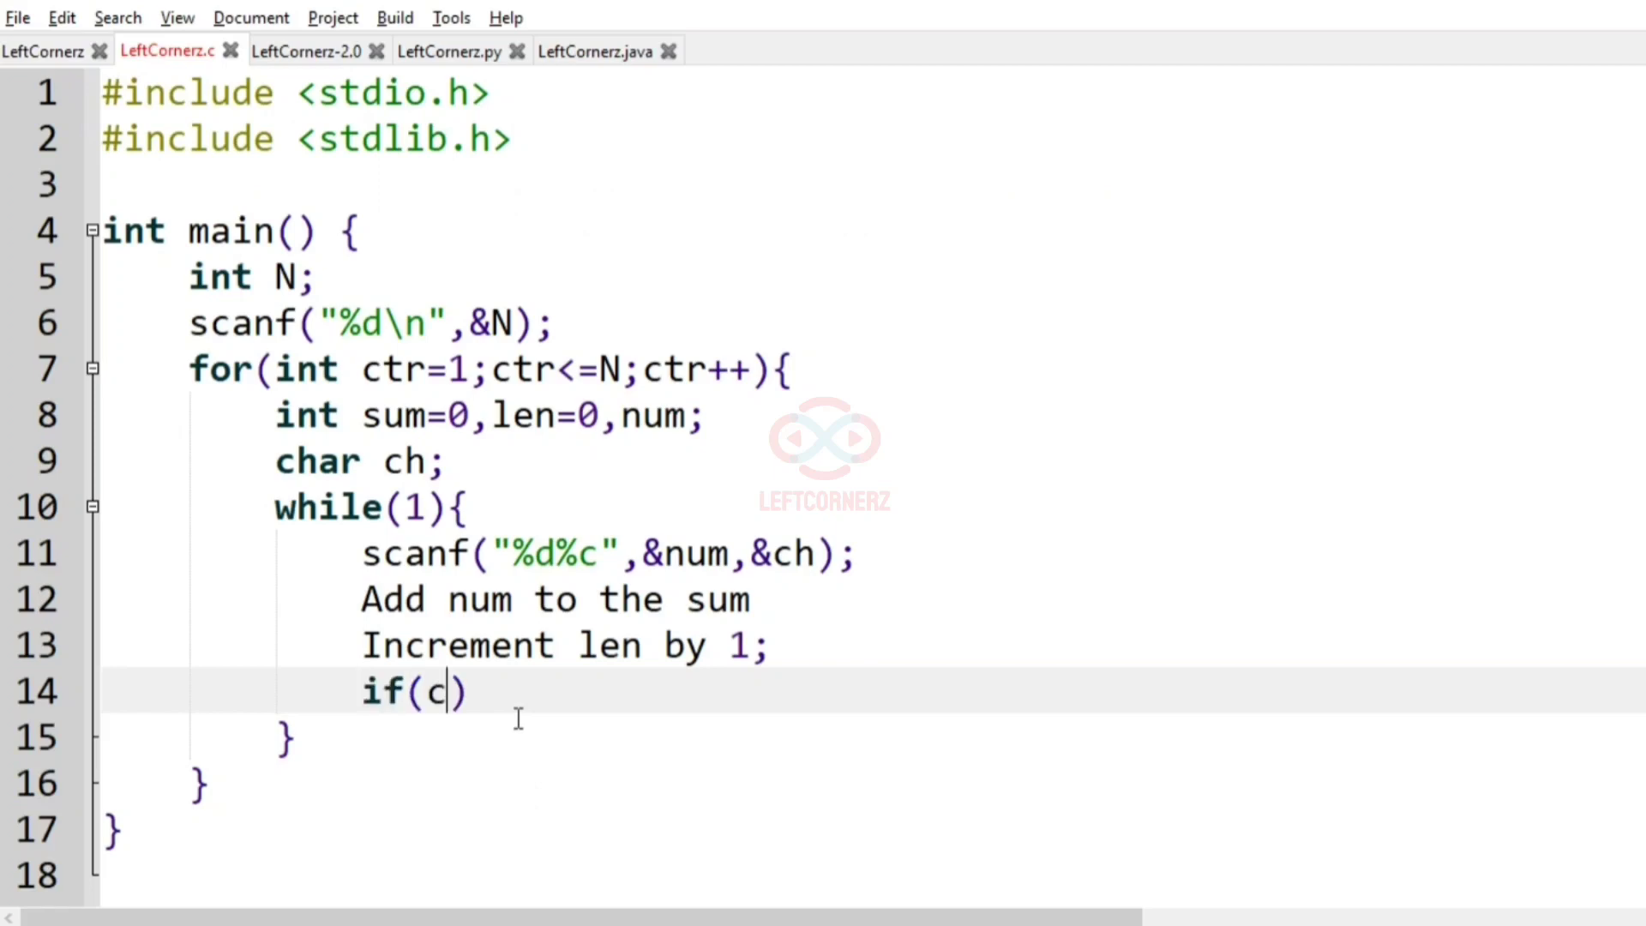
{"action": "type", "text": "h=='\\n'"}
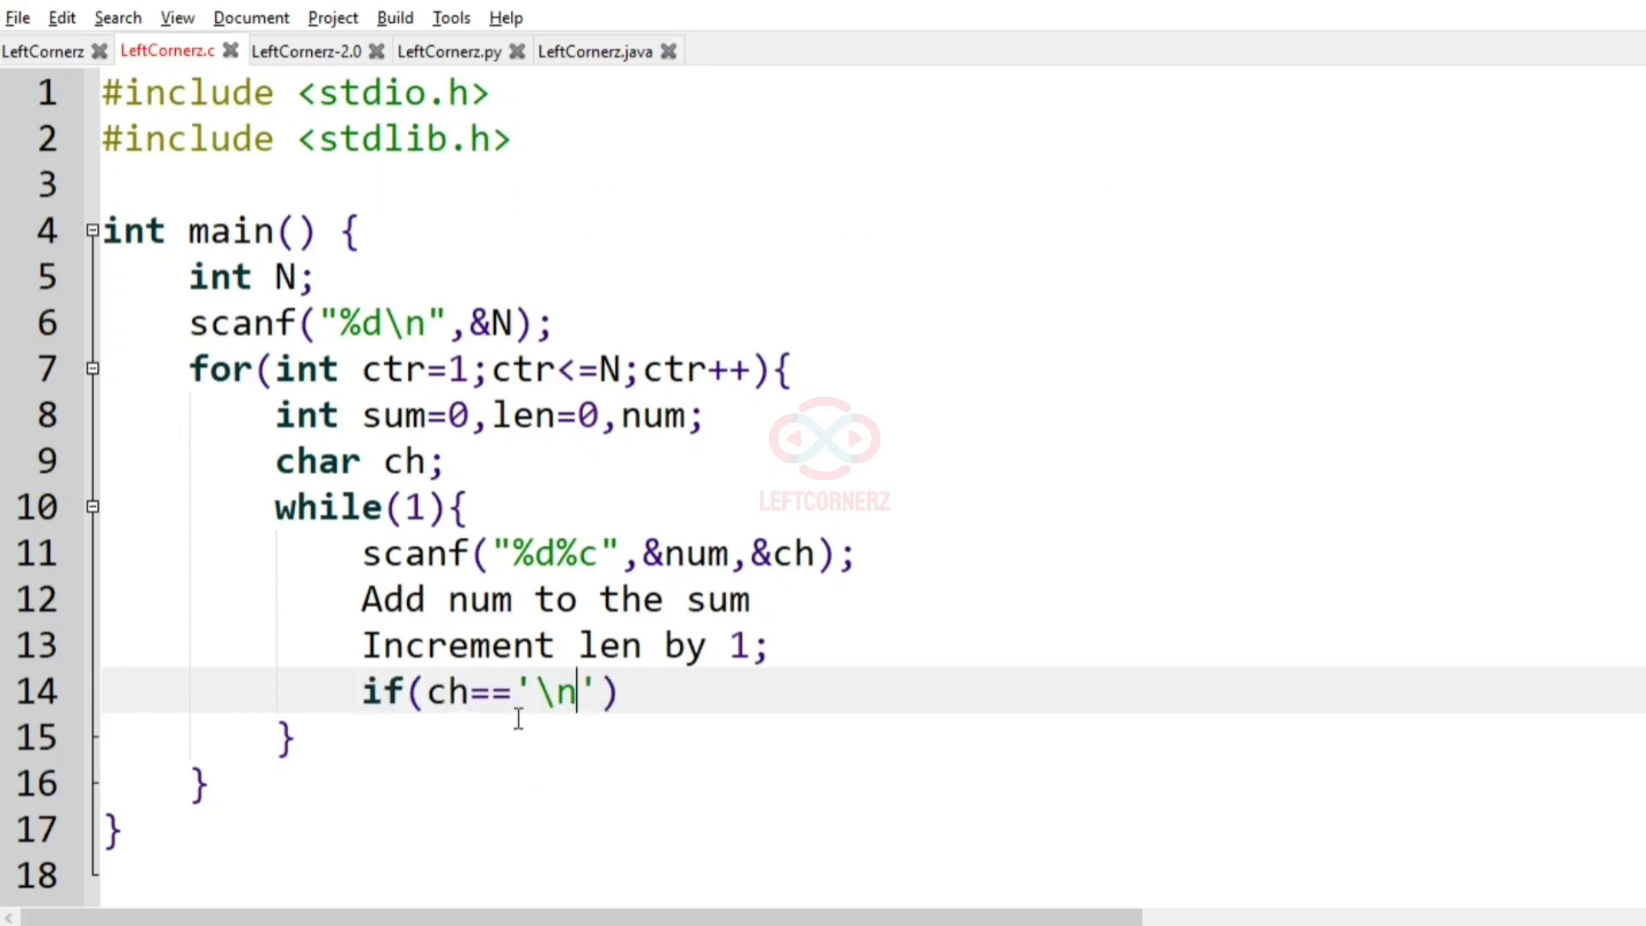
{"action": "type", "text": "\" \""}
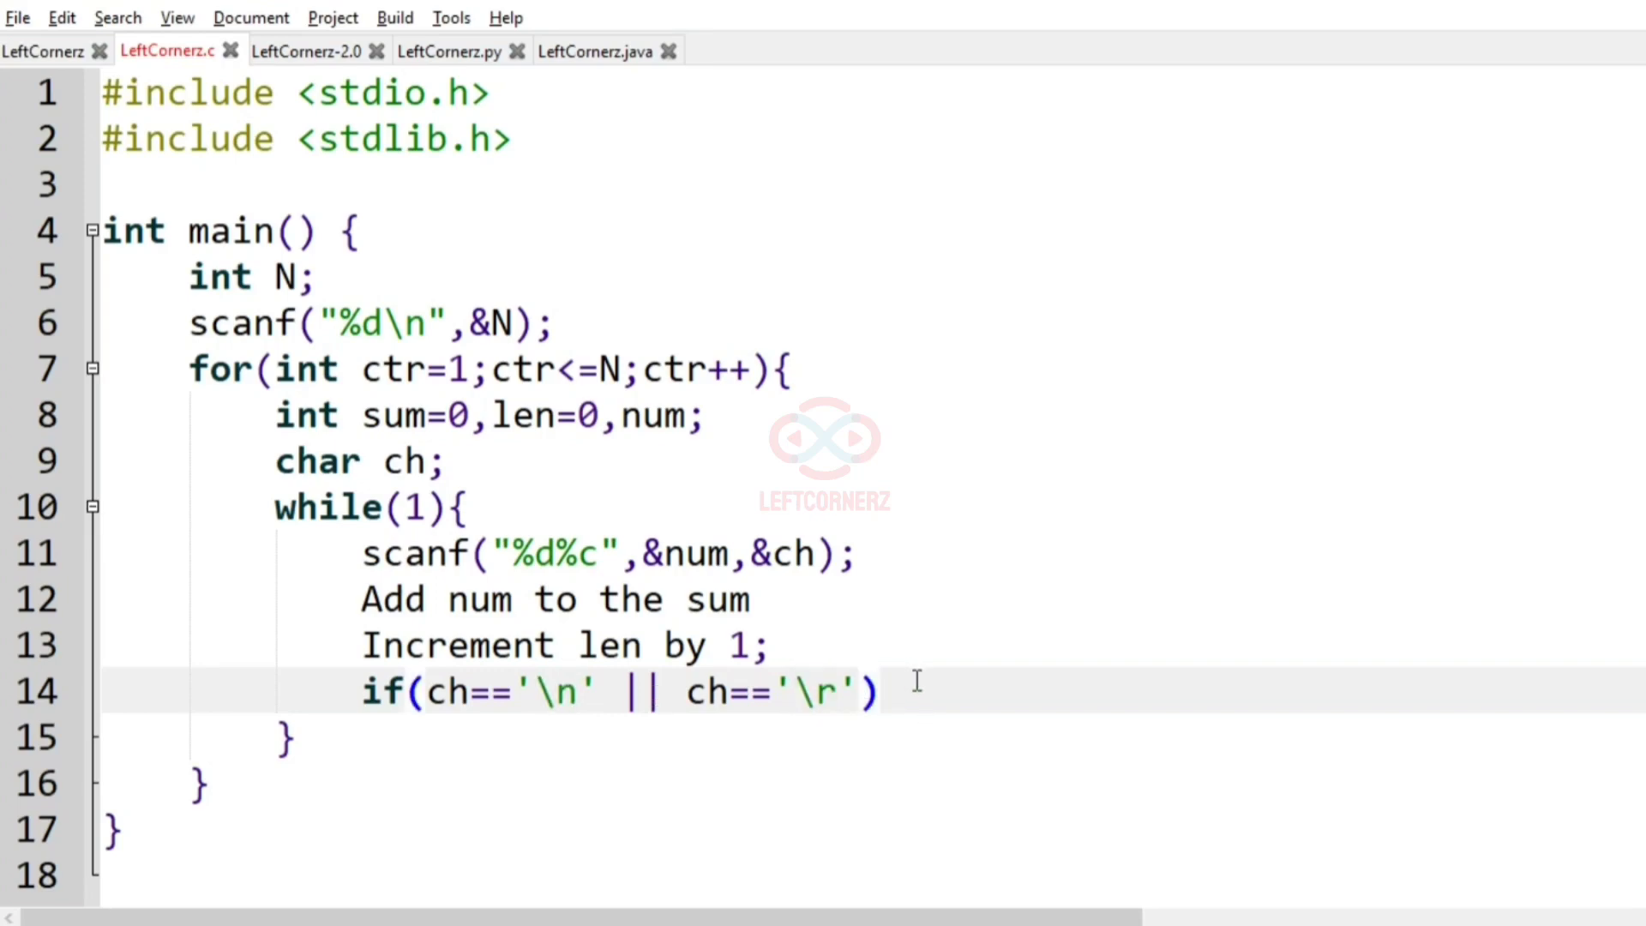
{"action": "type", "text": "{"}
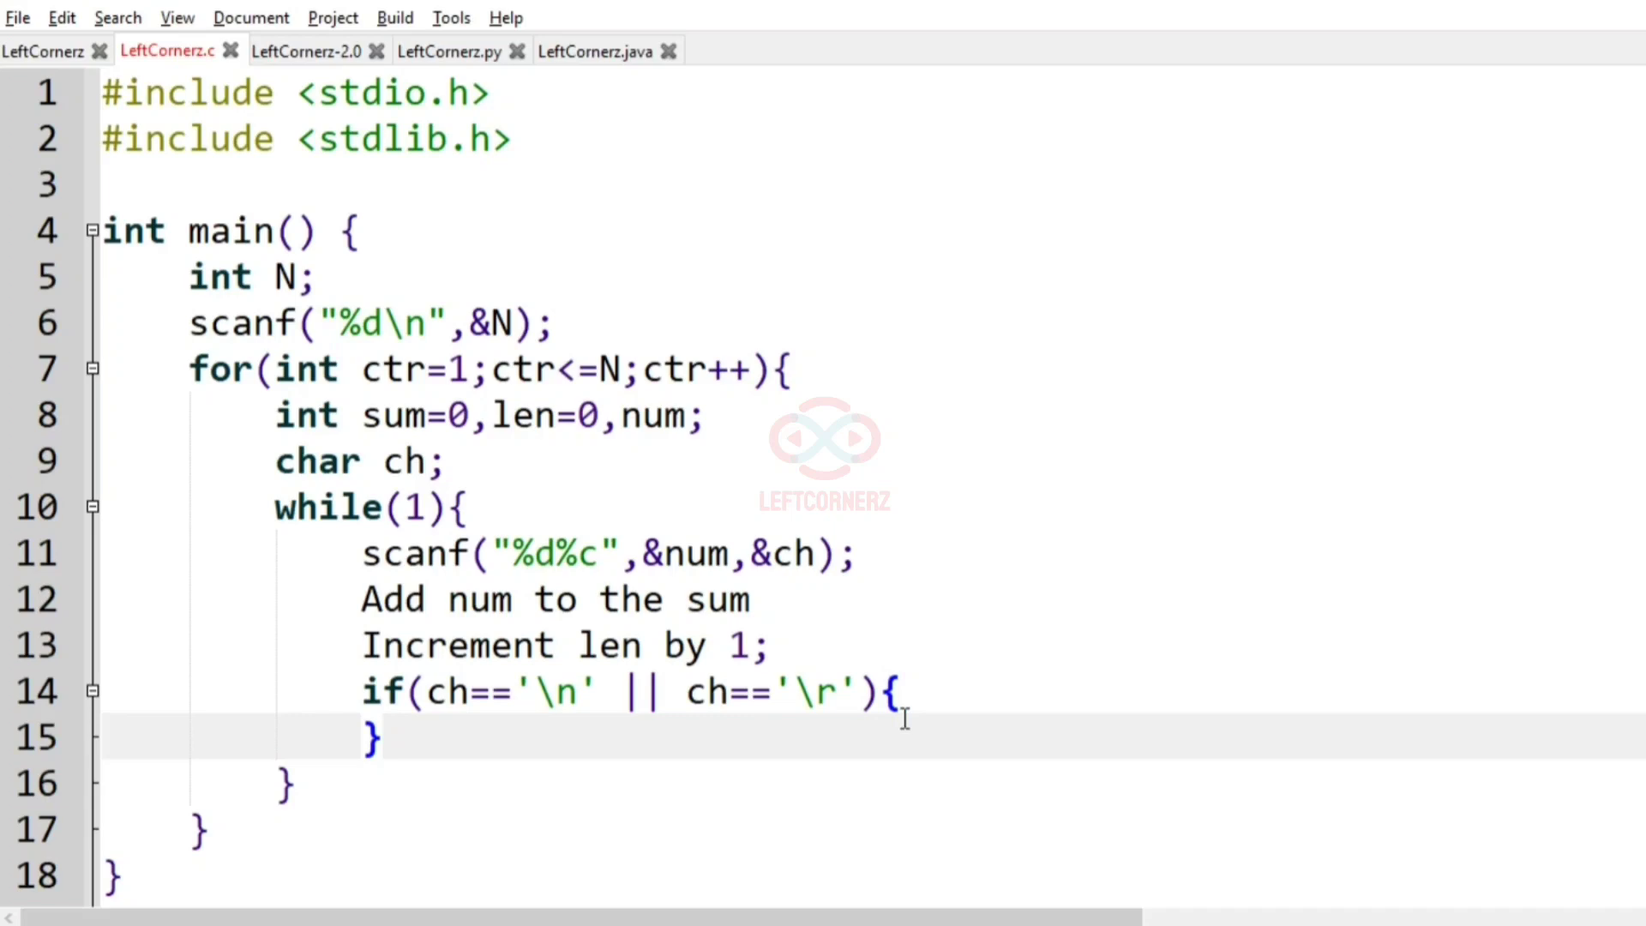
{"action": "type", "text": "bre"}
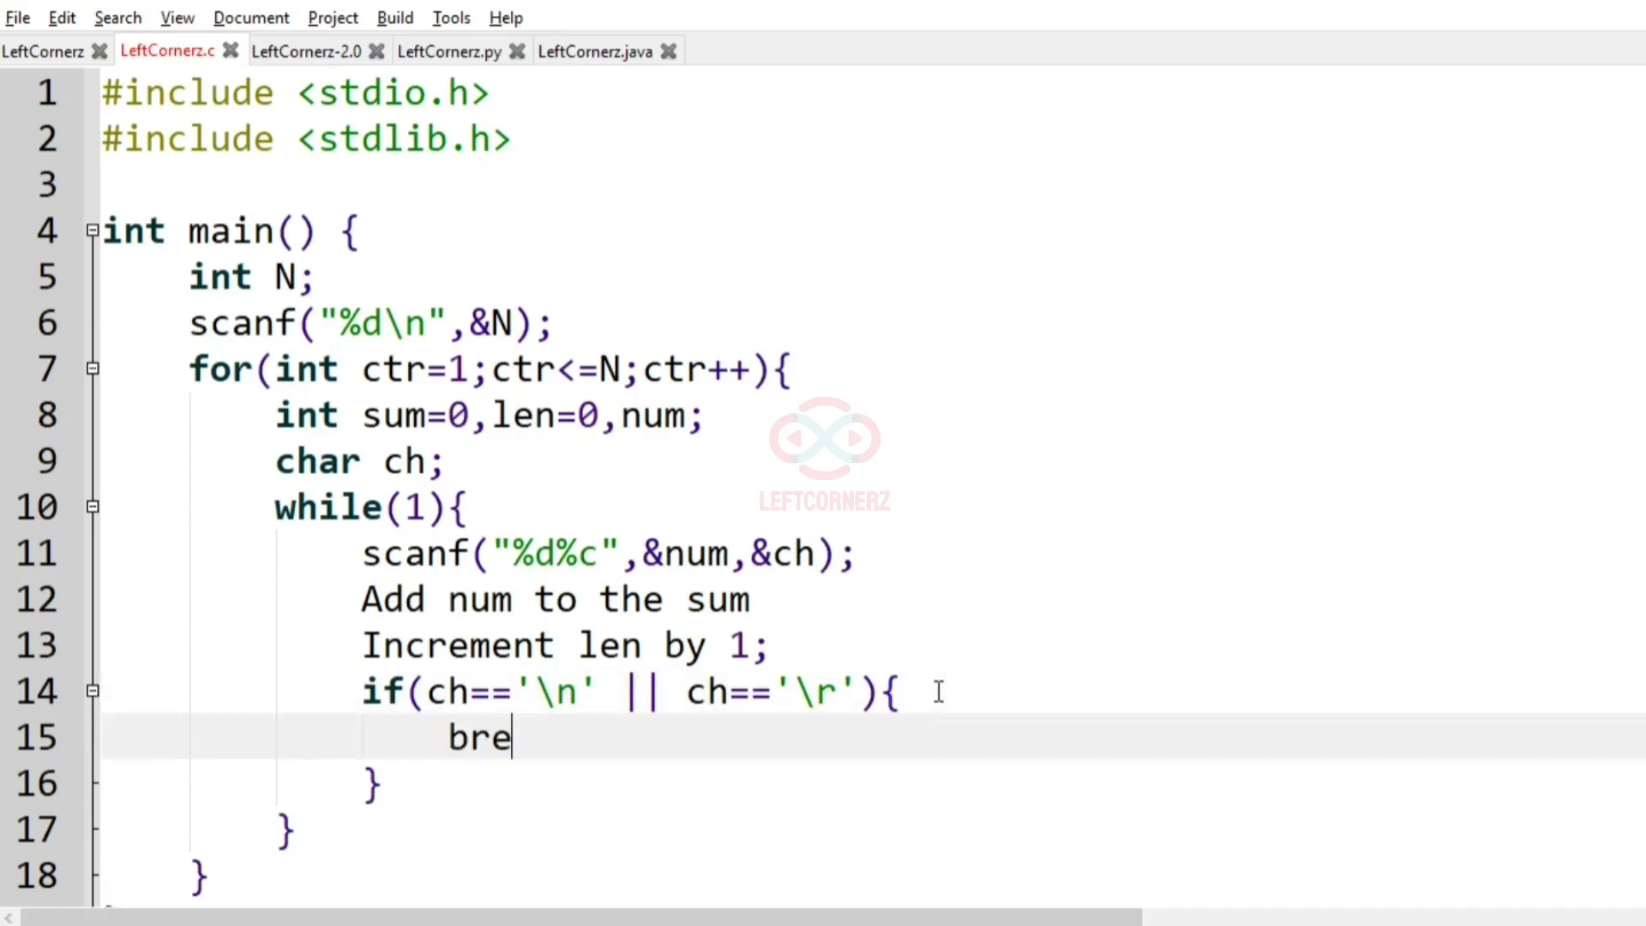
{"action": "type", "text": "a"}
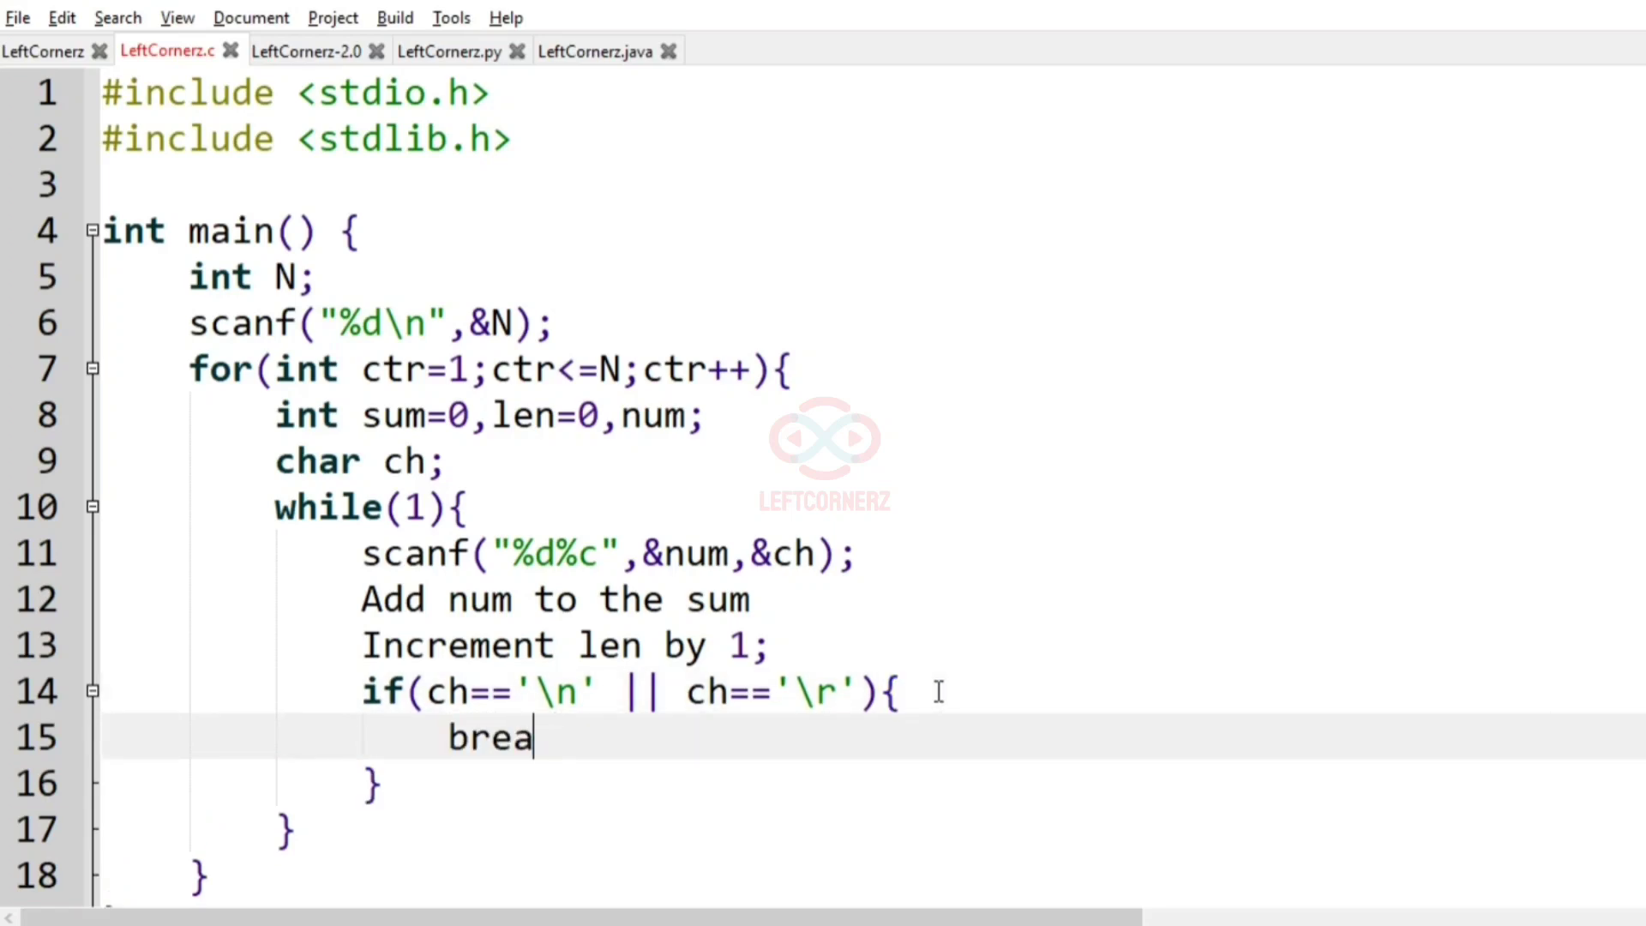
{"action": "type", "text": "k;"}
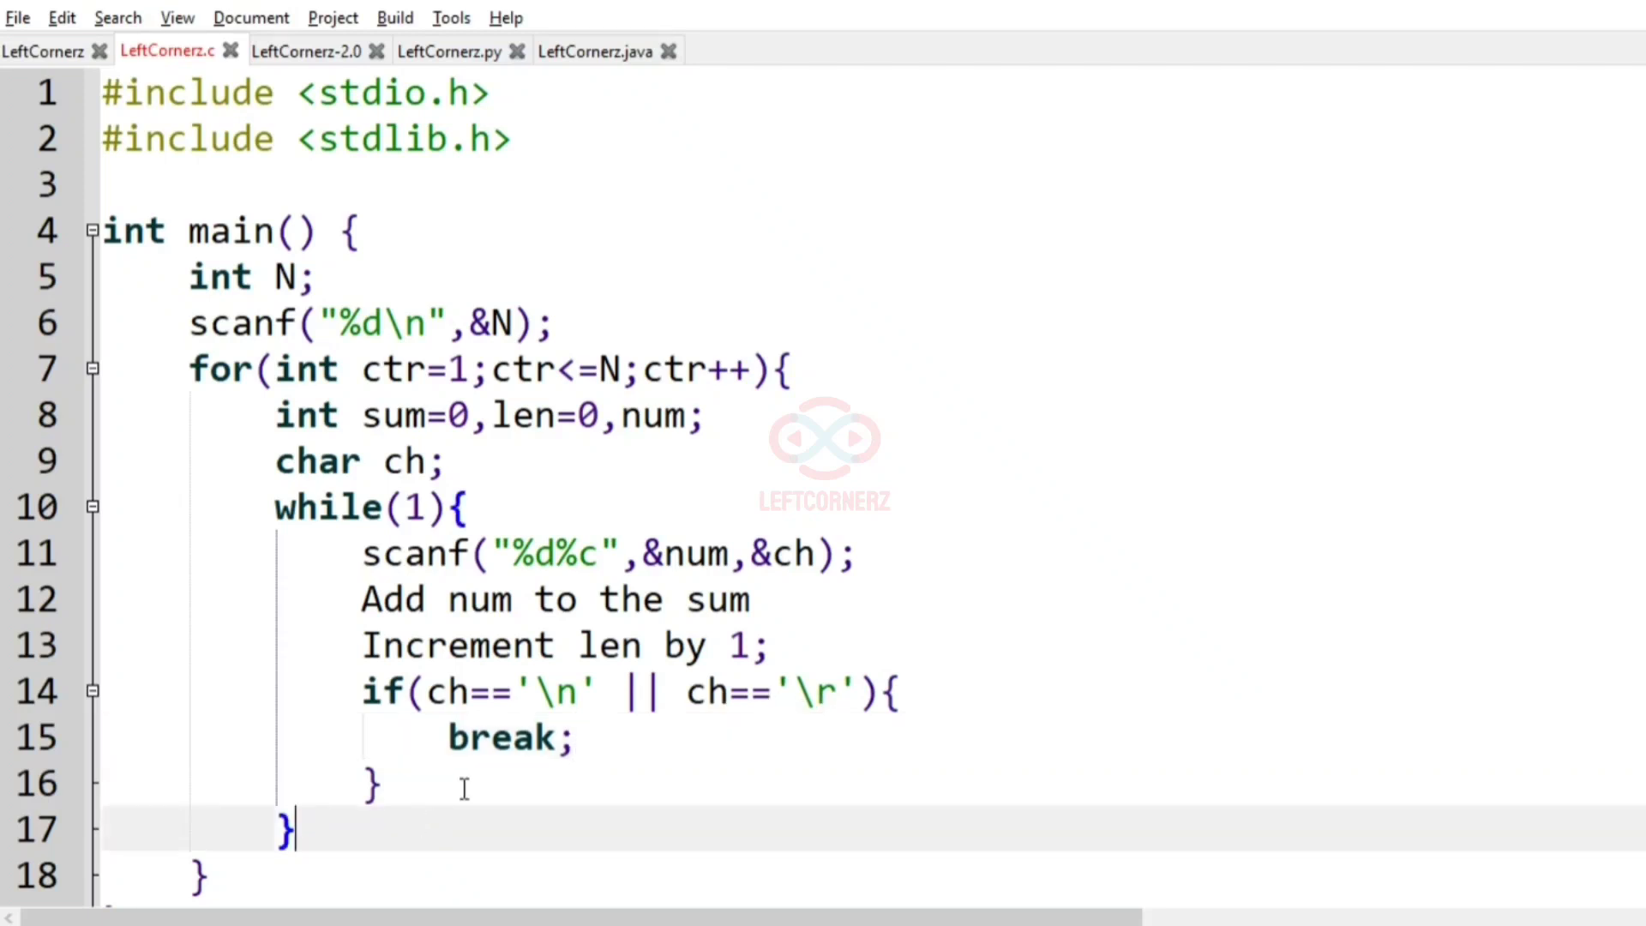
- Print each row's count and sum with printf("%d %d\n",len,sum)
{"action": "type", "text": "pri"}
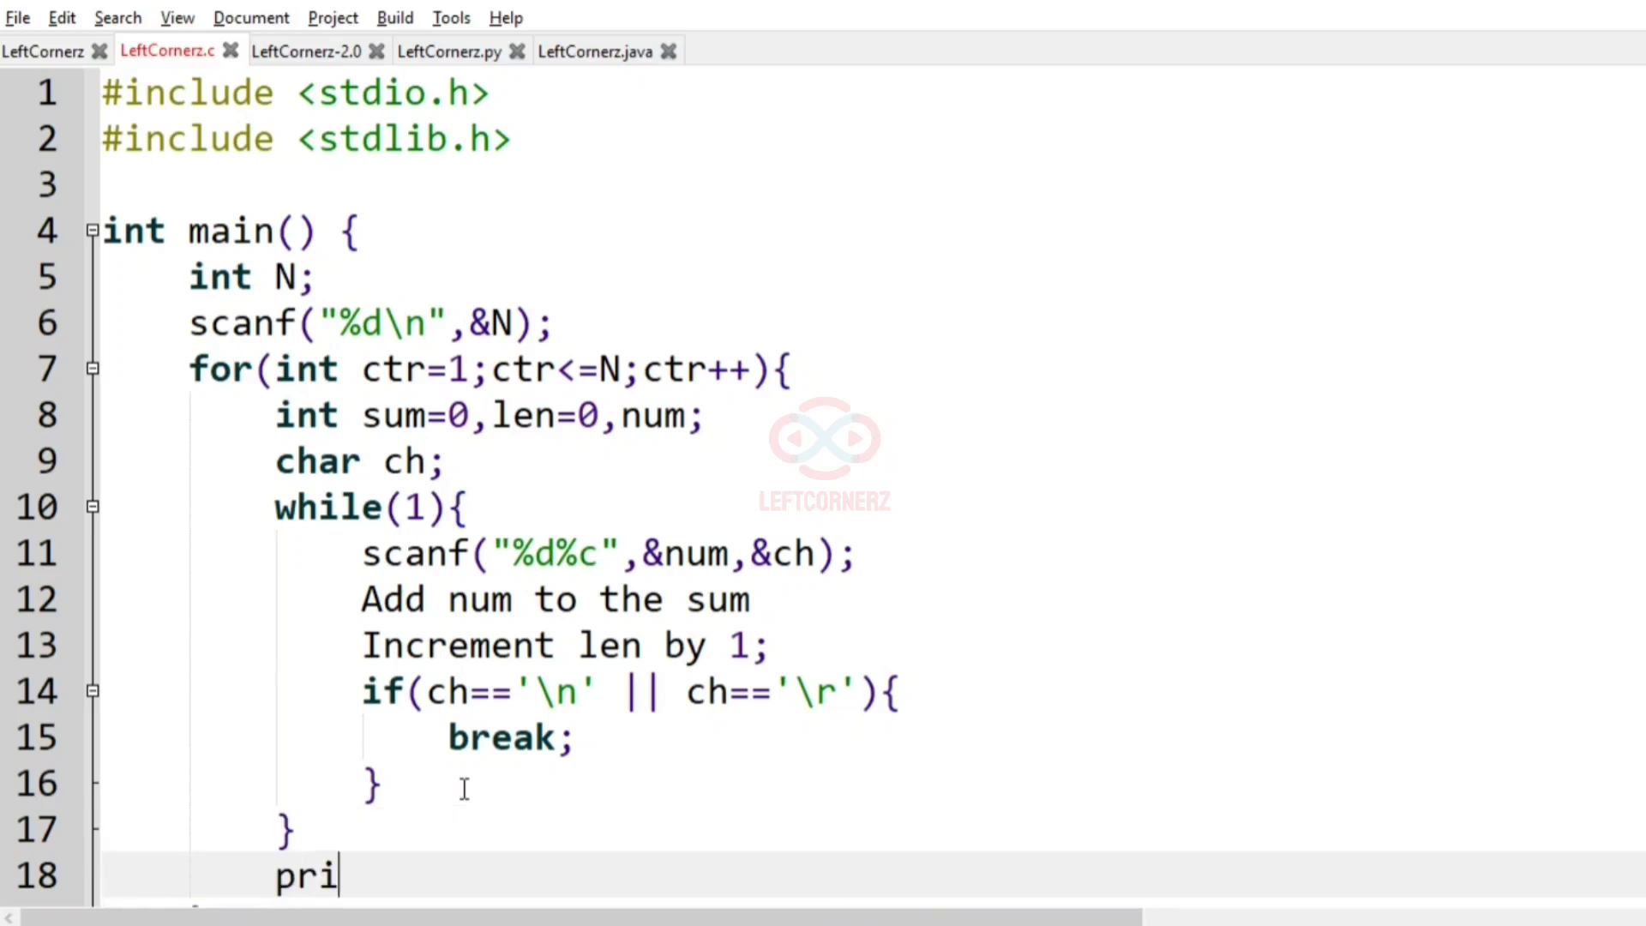
{"action": "type", "text": "ntf(\"%d\")"}
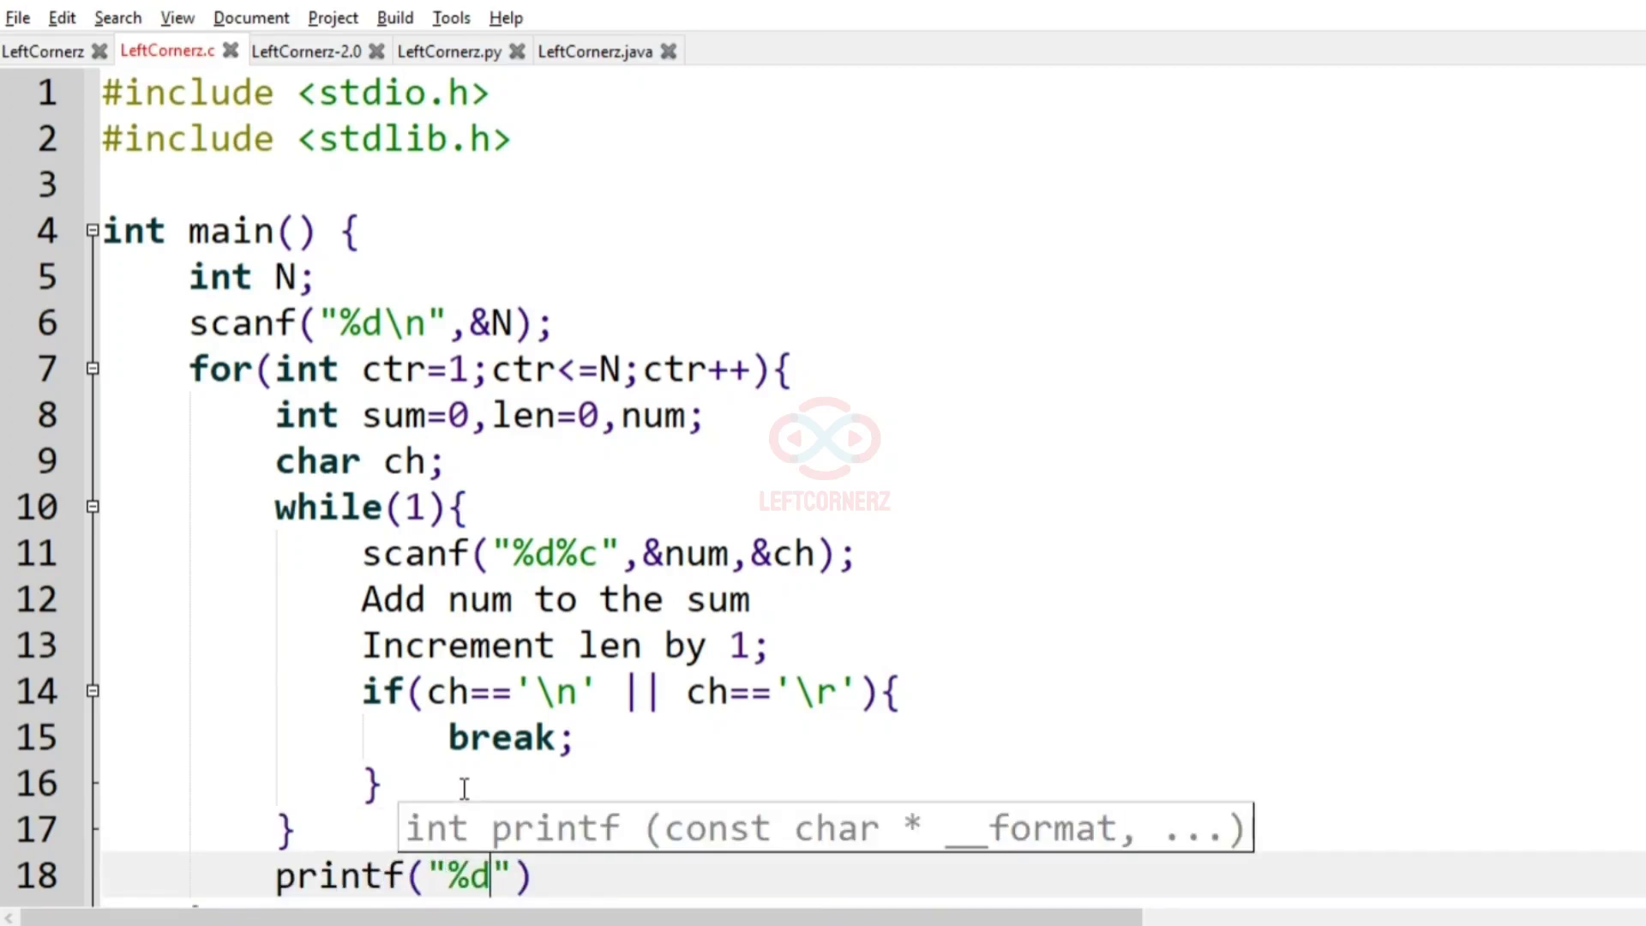
{"action": "type", "text": "%d\\n"}
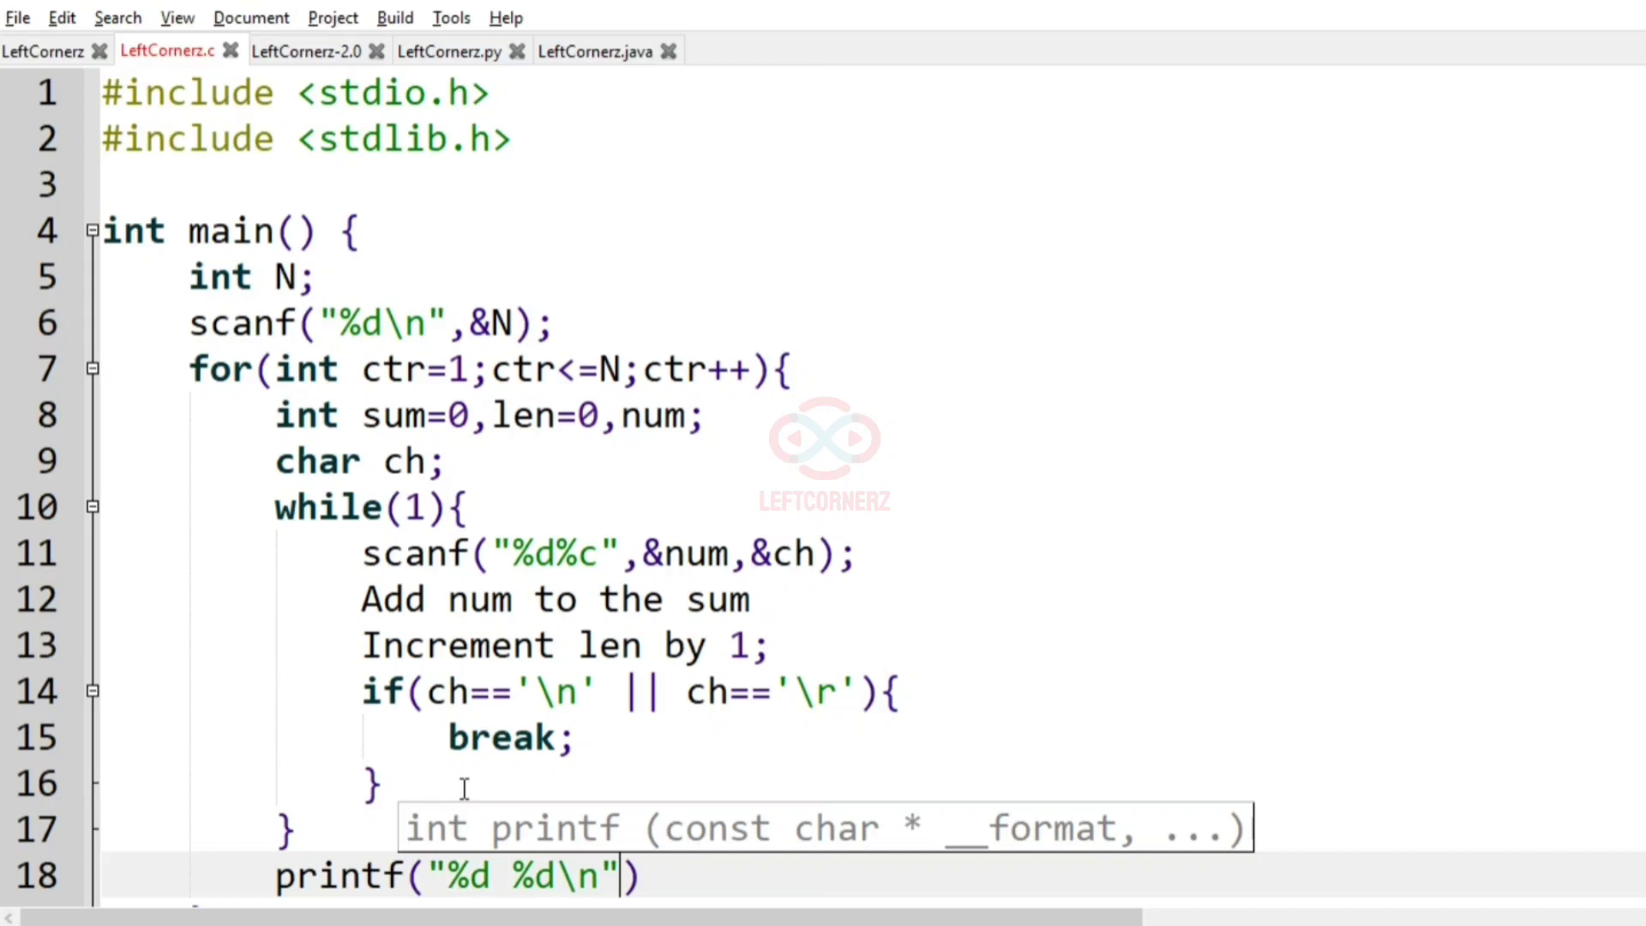
{"action": "type", "text": "le"}
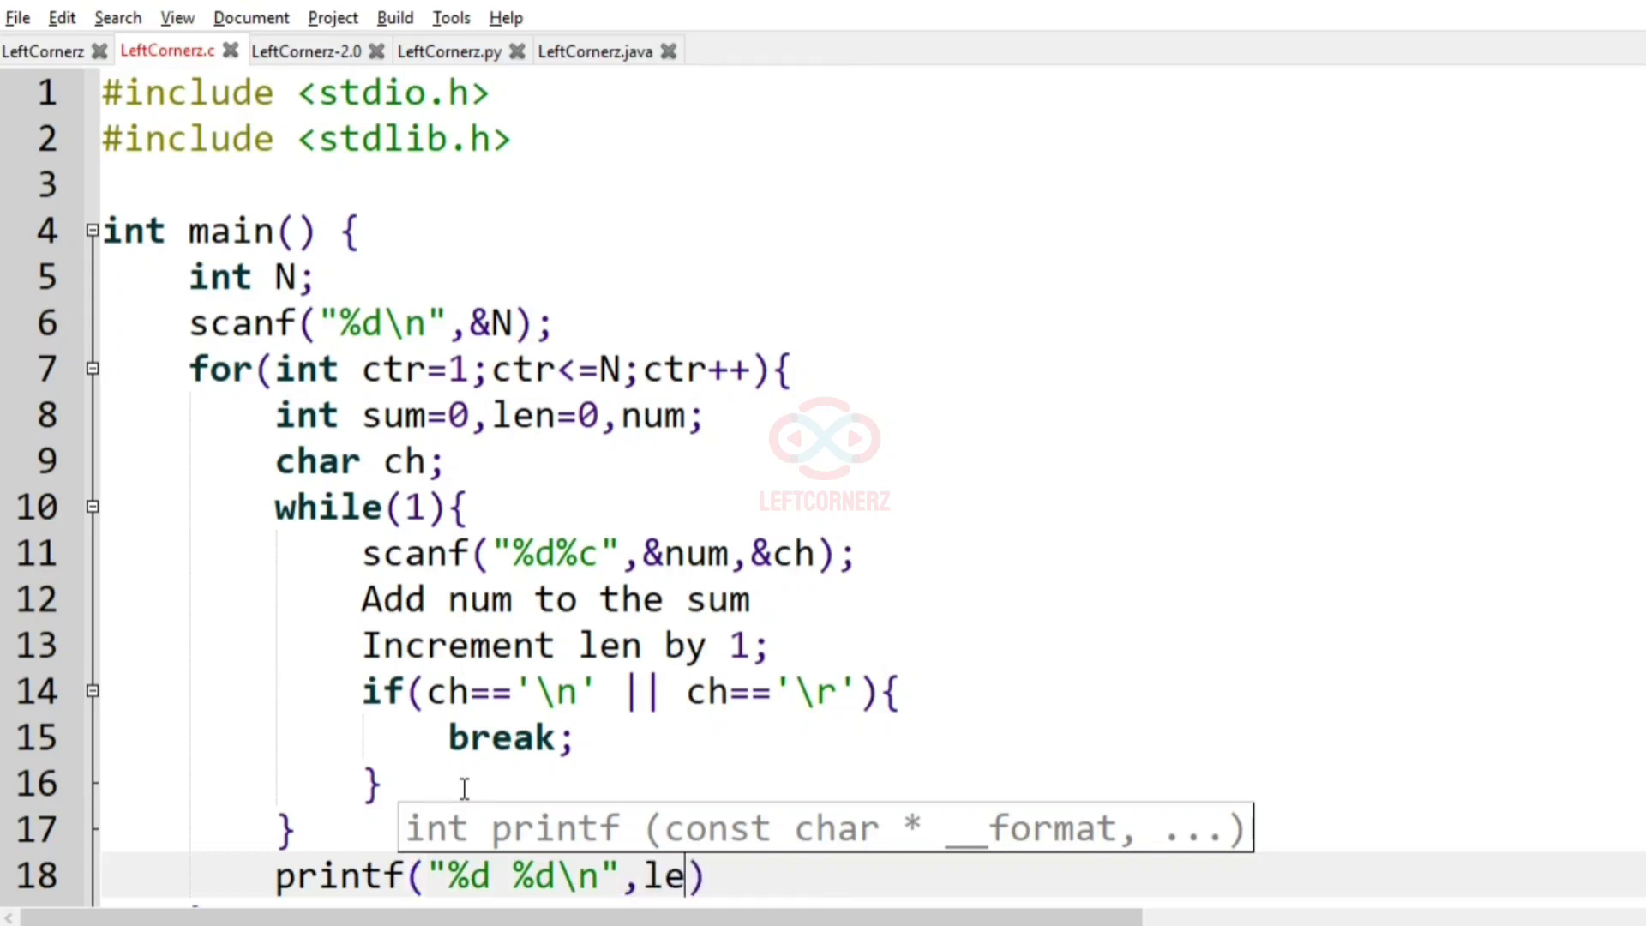
{"action": "type", "text": "n,sum"}
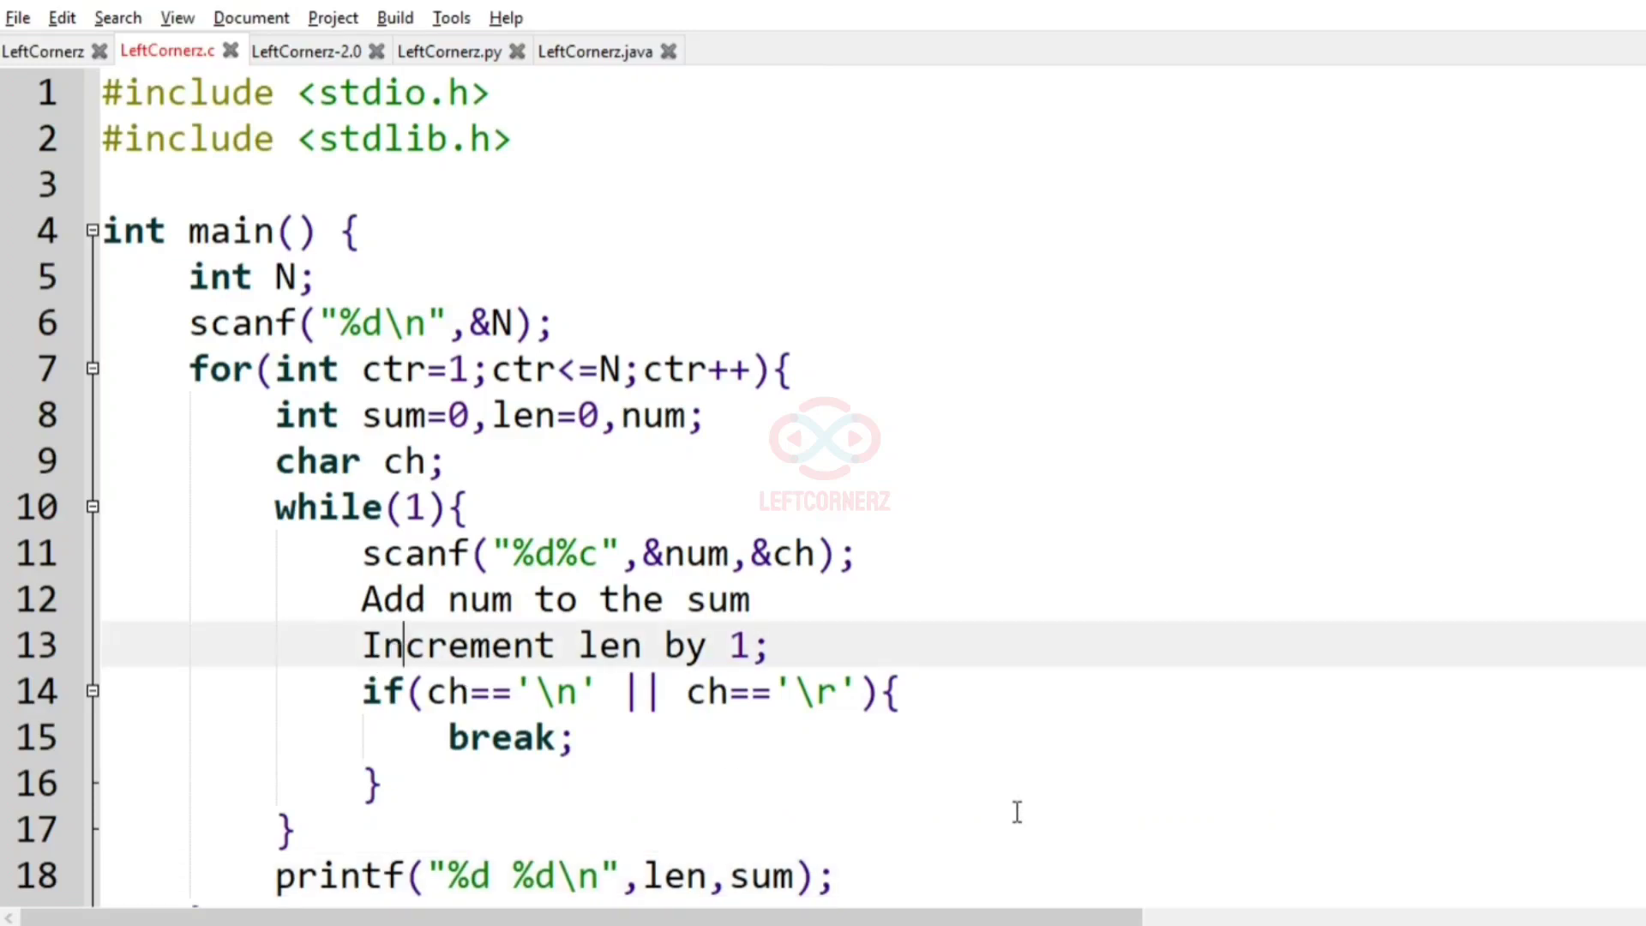
{"action": "mouse_move", "coordinate": [958, 818]}
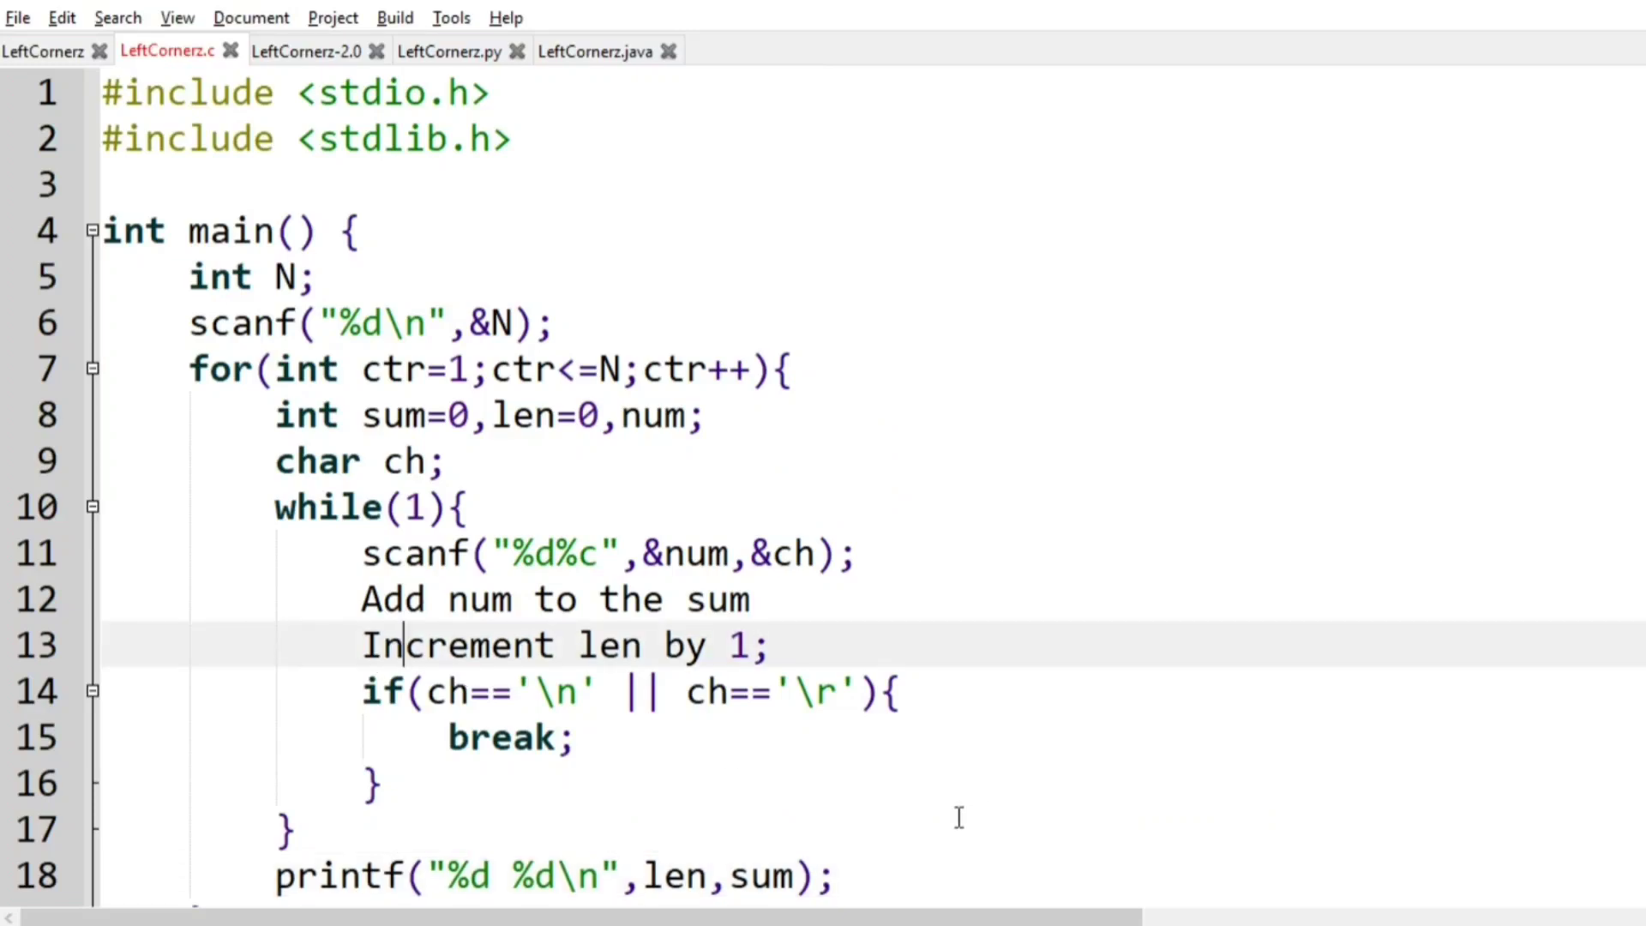